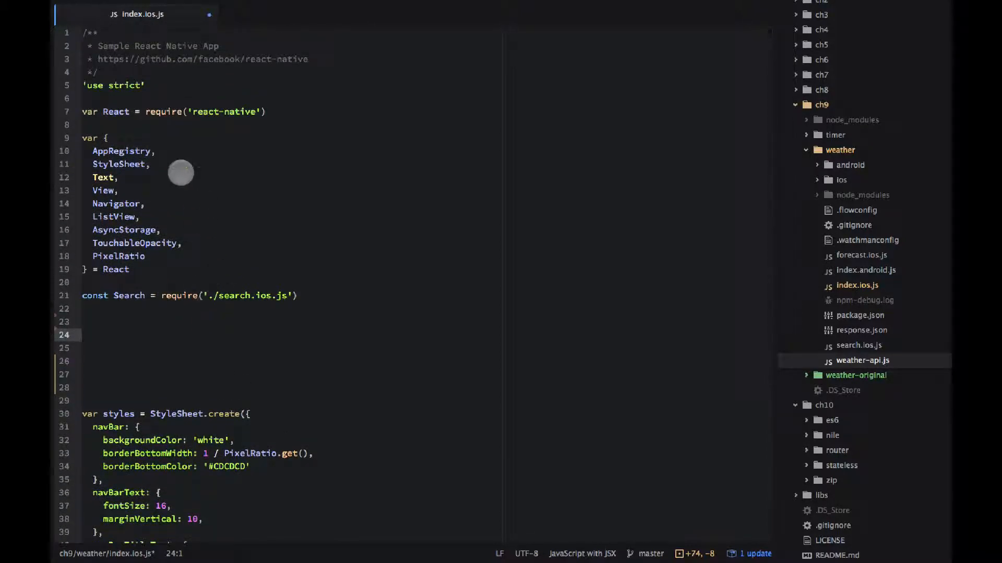
mouse_move(148, 256)
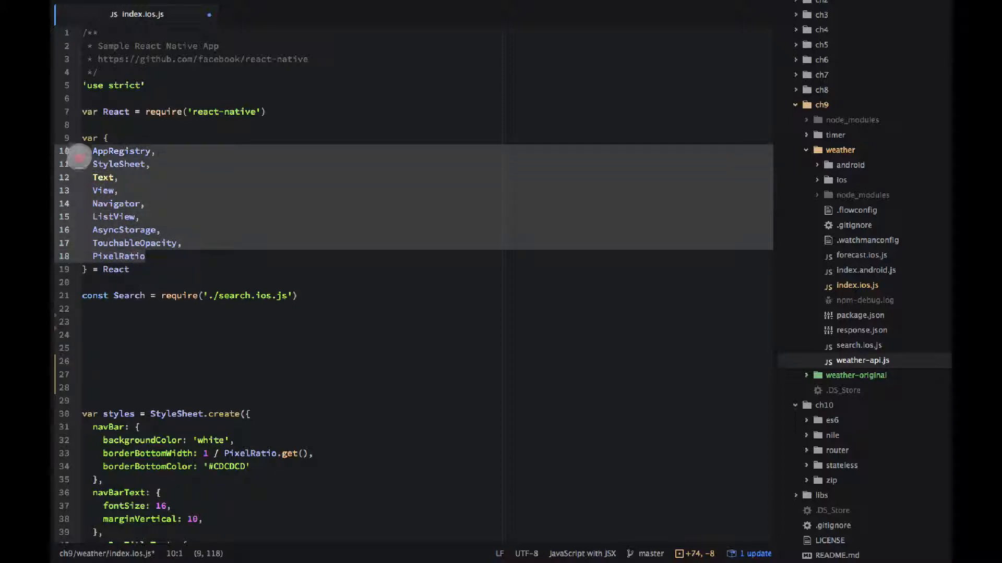
mouse_move(168, 278)
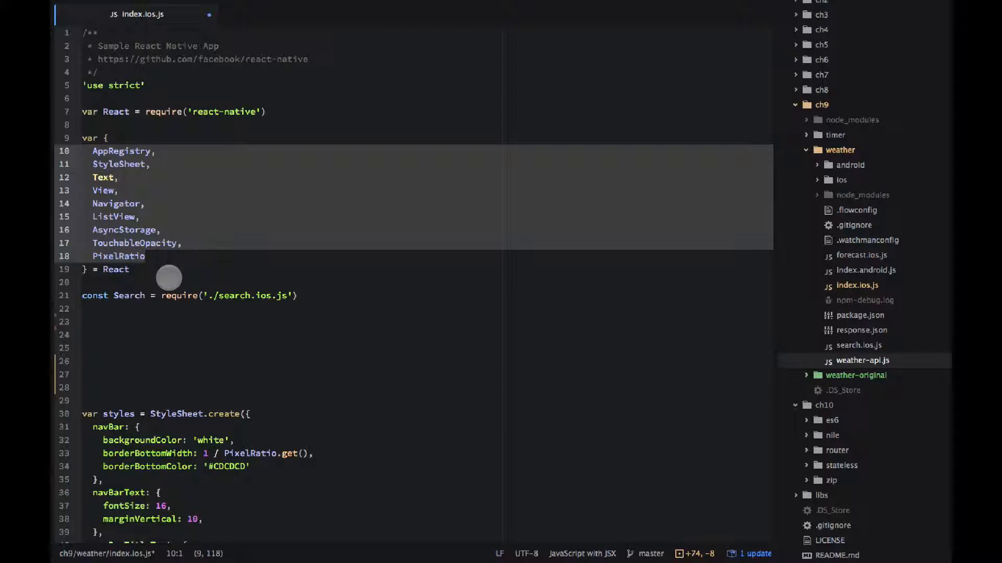
mouse_move(307, 295)
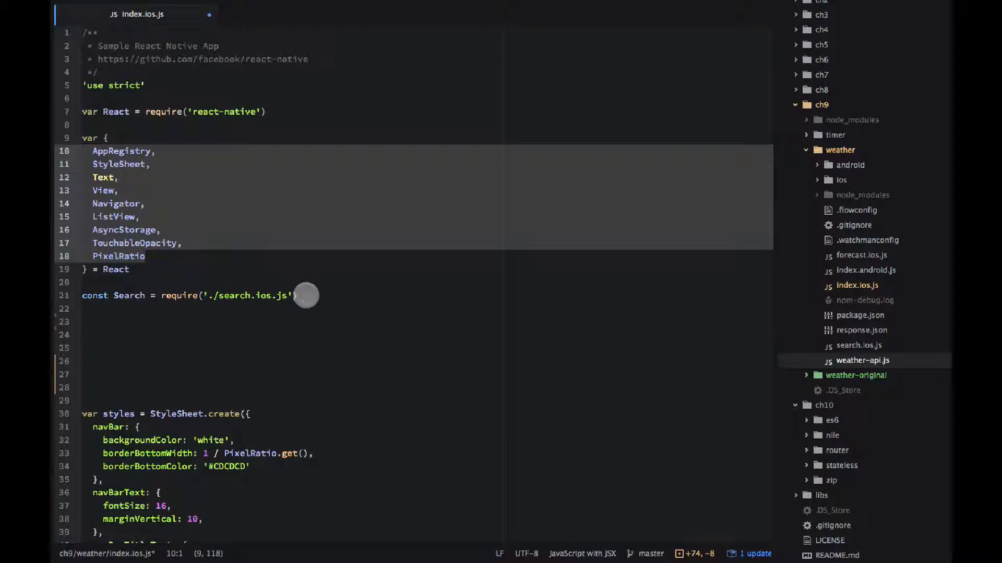
Step: After reviewing the Search require and styles block, start a storage object with getFromStorage(name, callback)
click(294, 296)
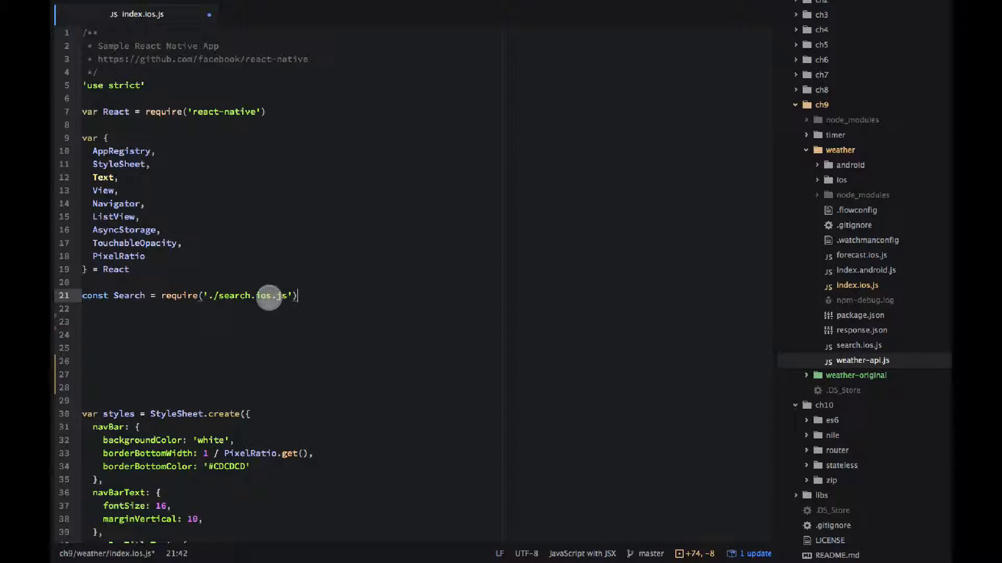
scroll(down, 3)
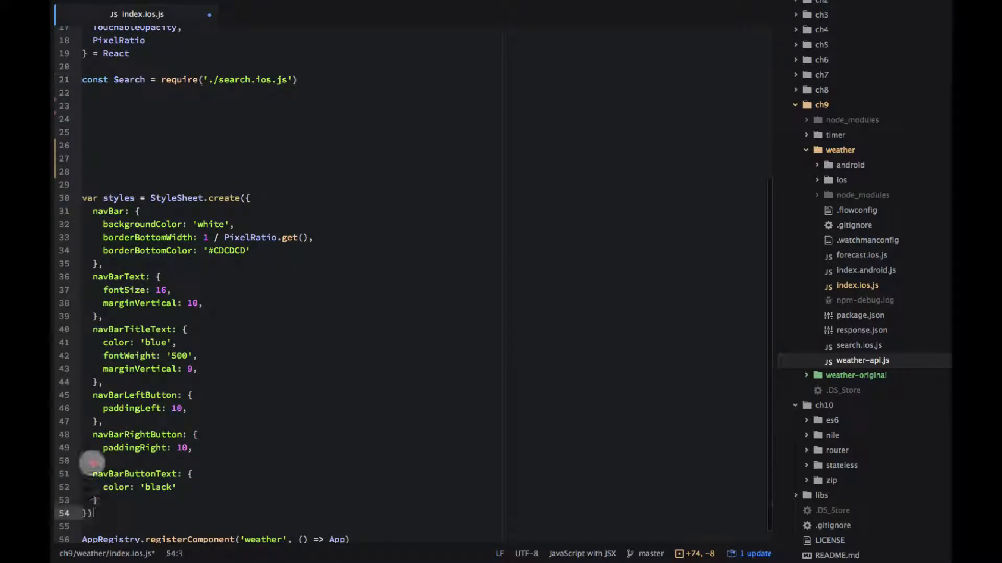
click(84, 197)
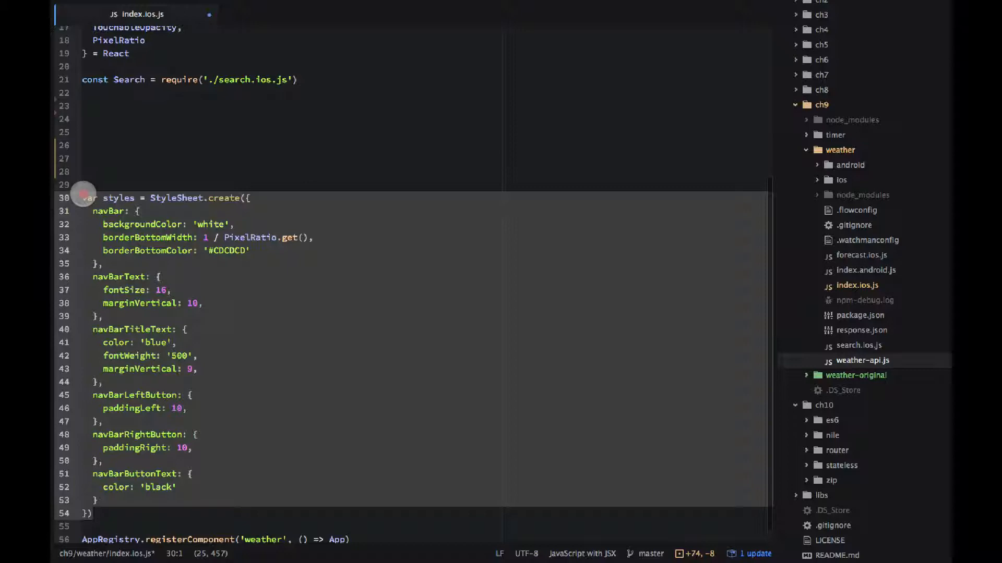
mouse_move(253, 407)
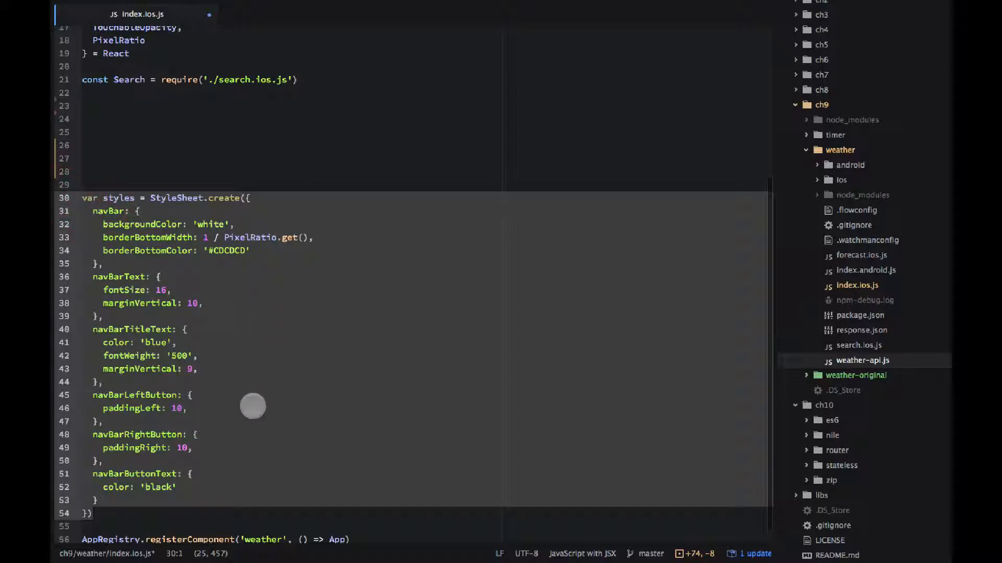
scroll(up, 3)
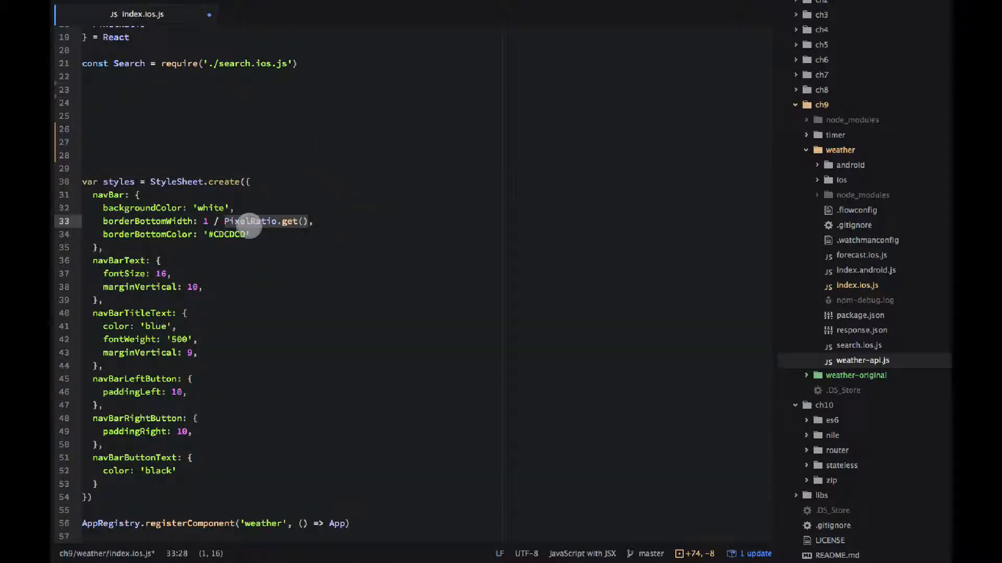
mouse_move(422, 259)
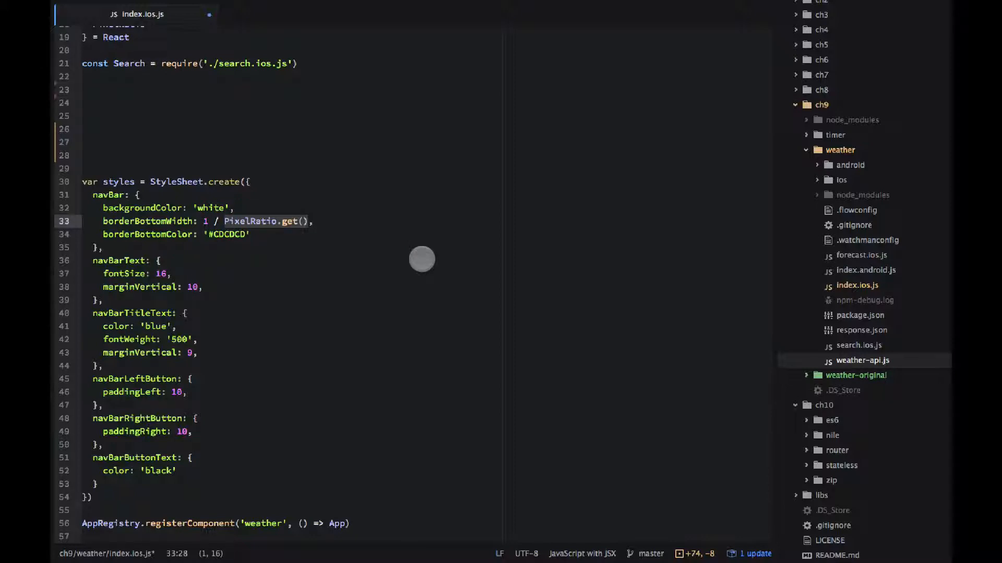
scroll(up, 3)
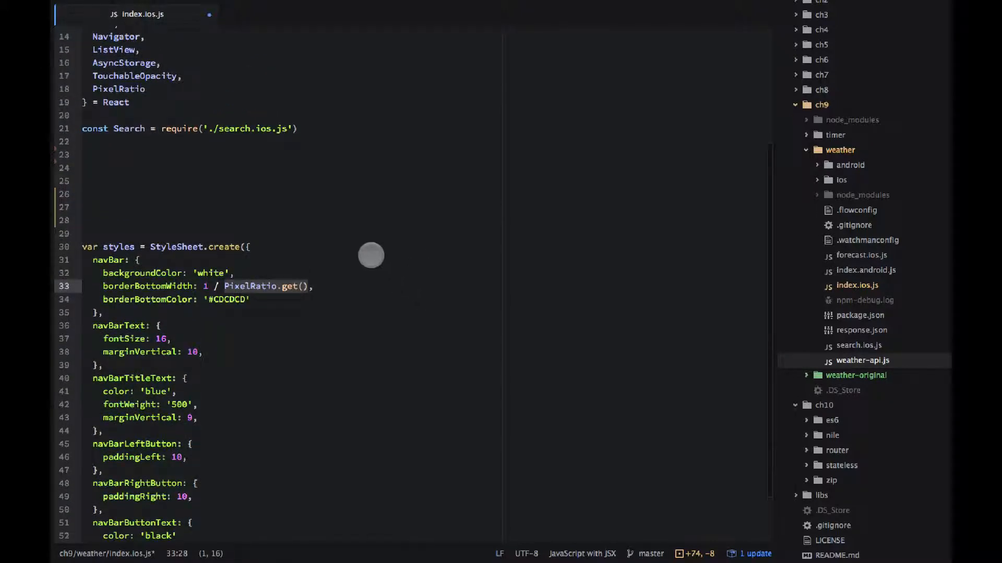
mouse_move(138, 97)
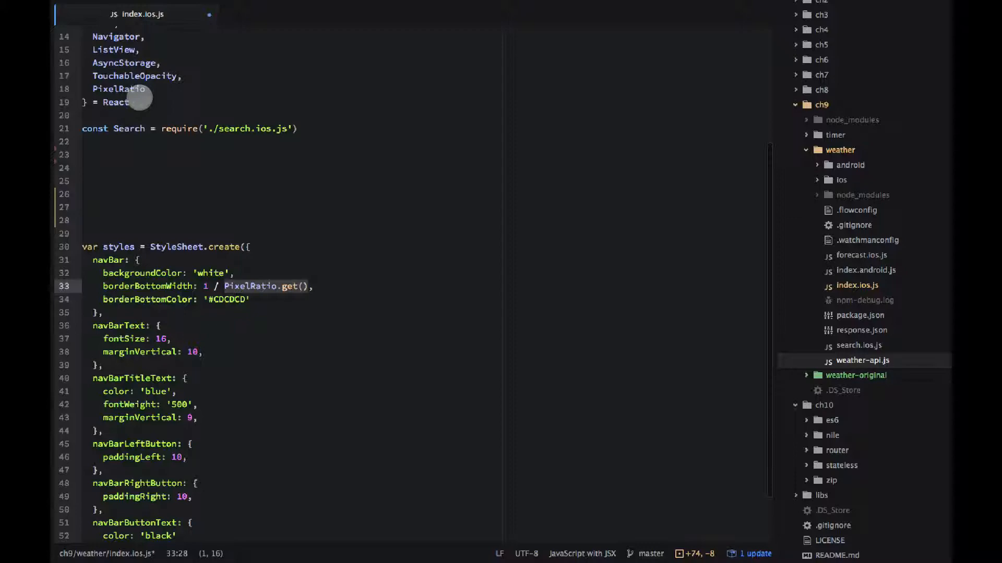
mouse_move(156, 105)
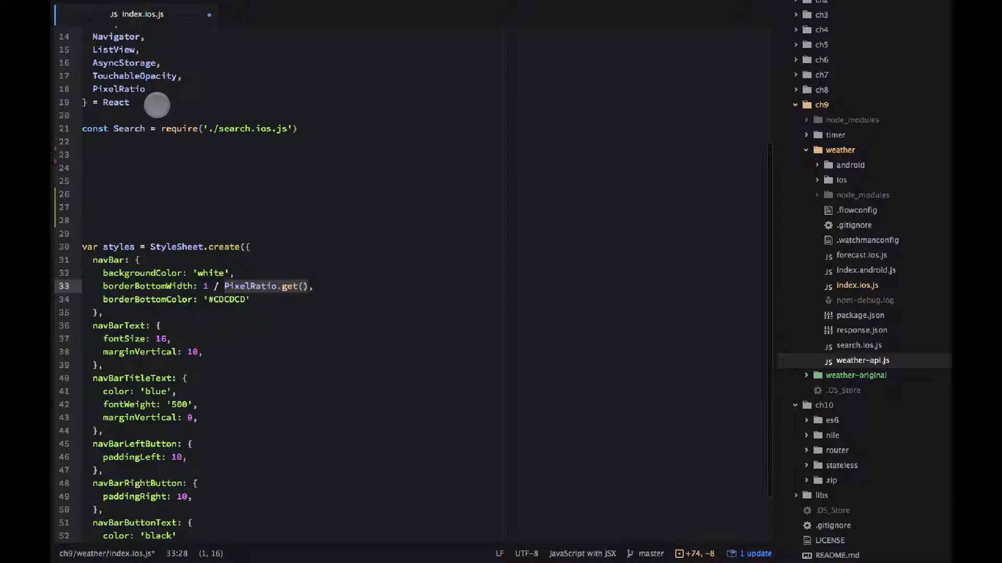
scroll(up, 3)
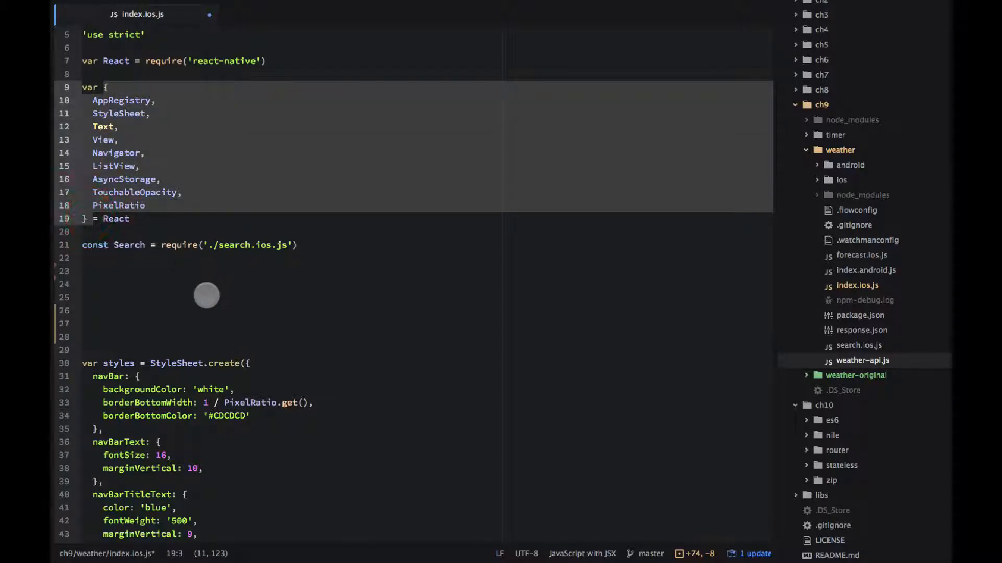
mouse_move(106, 249)
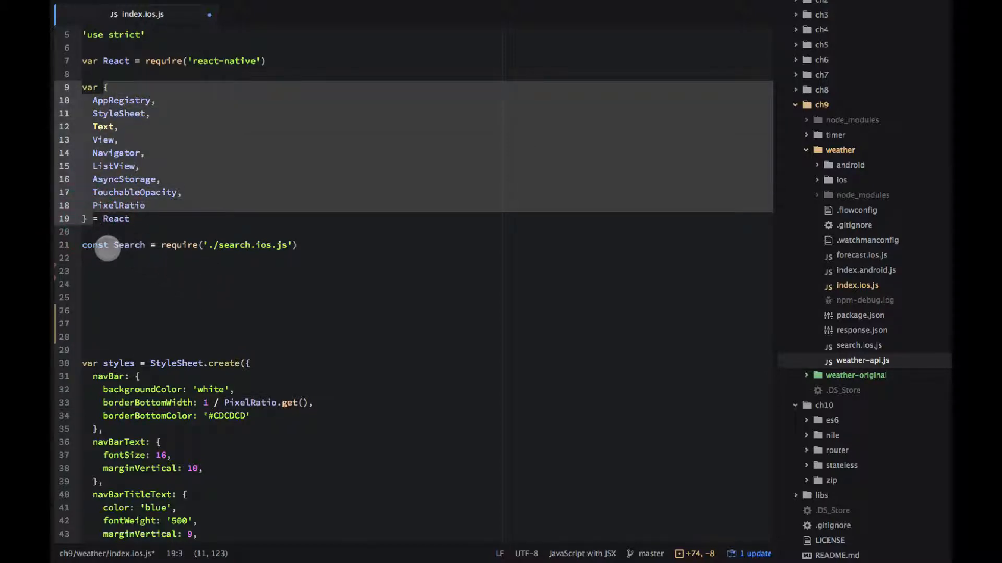
click(84, 271)
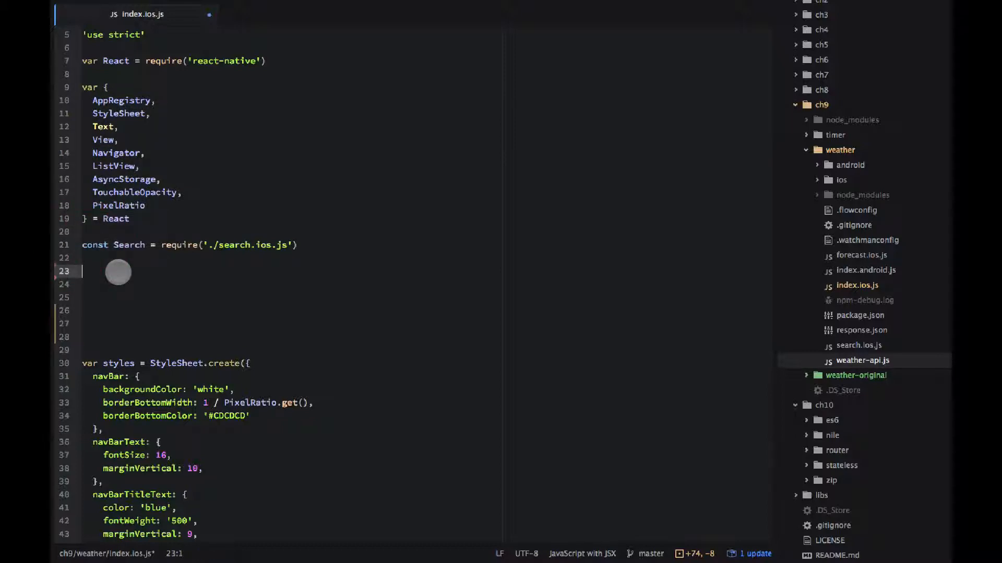
mouse_move(433, 244)
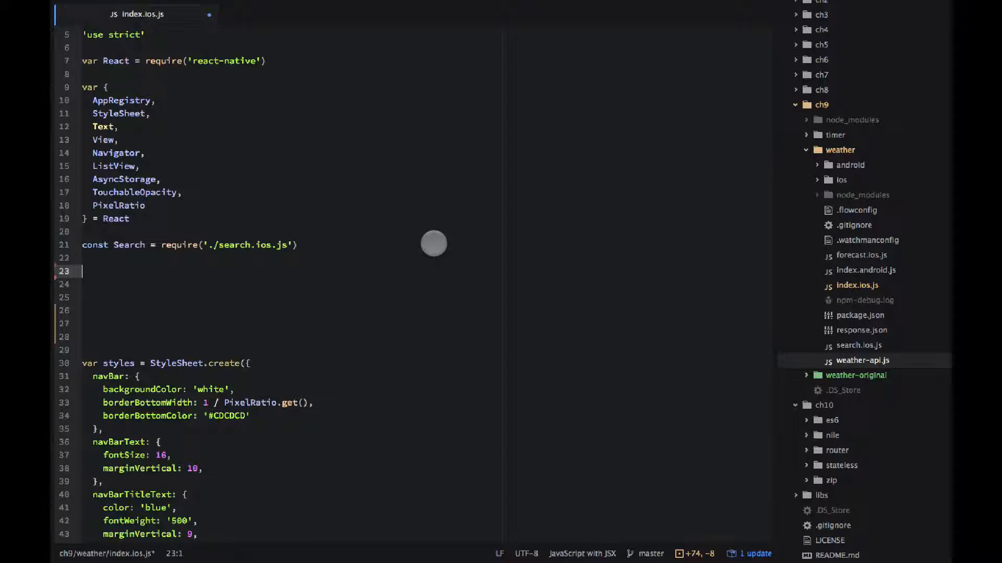
text(c)
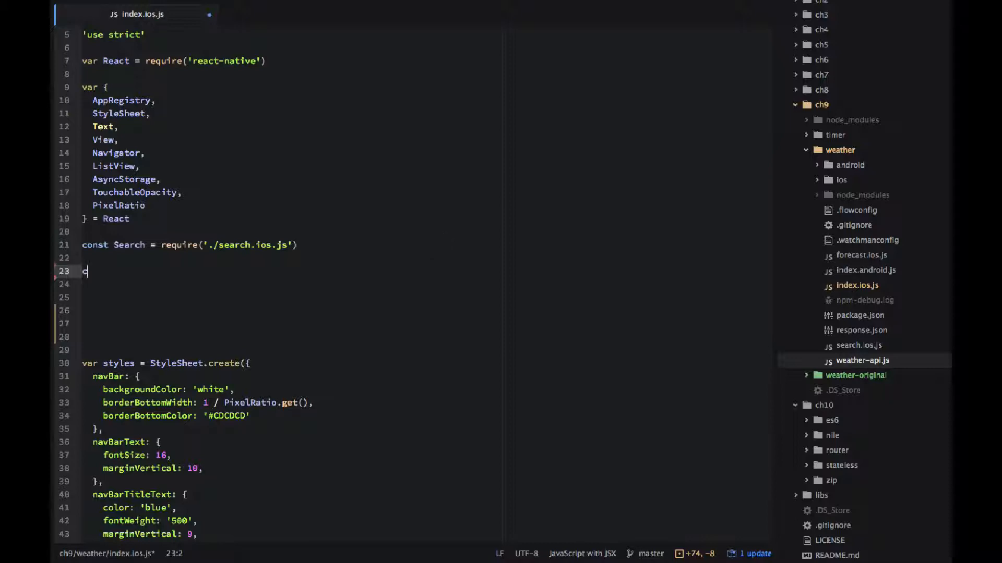
text(onst st)
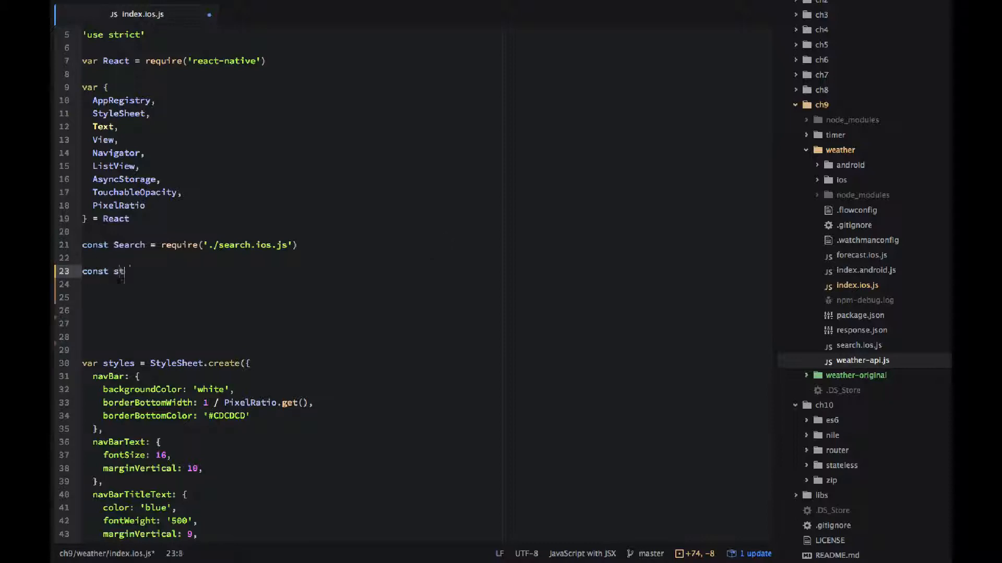
text(orage = {)
click(289, 284)
text(getFromStor)
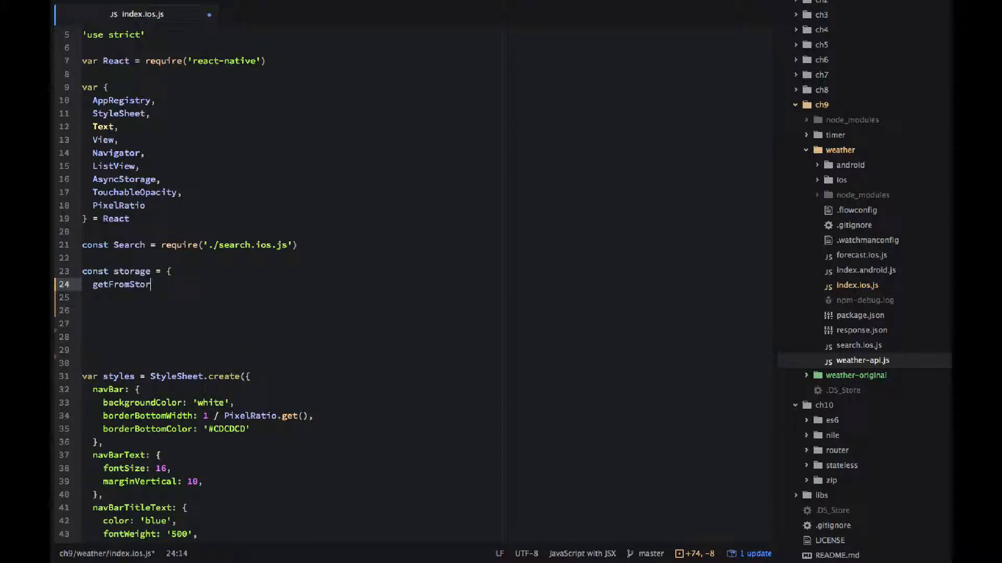
text(age(name,)
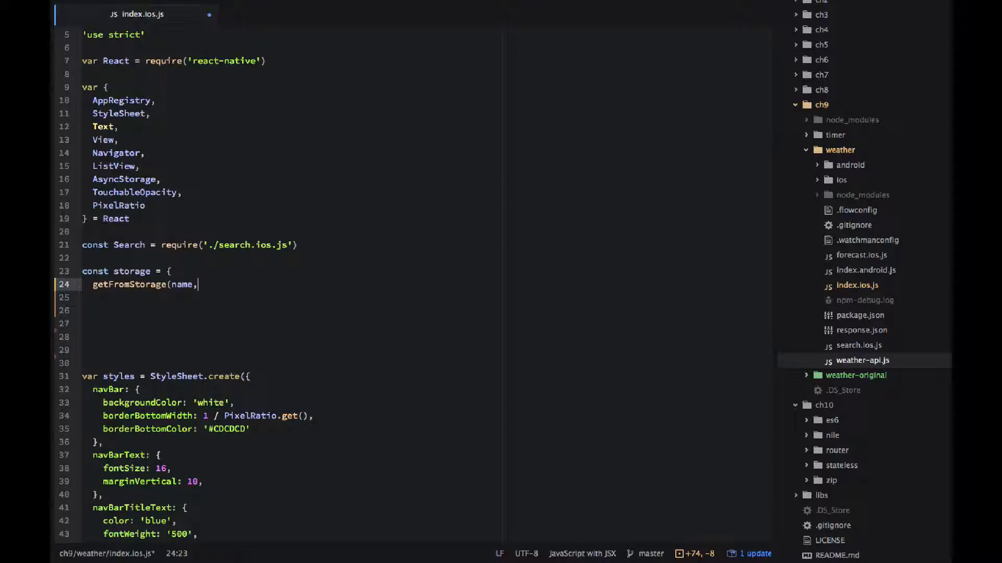
text(callback) {)
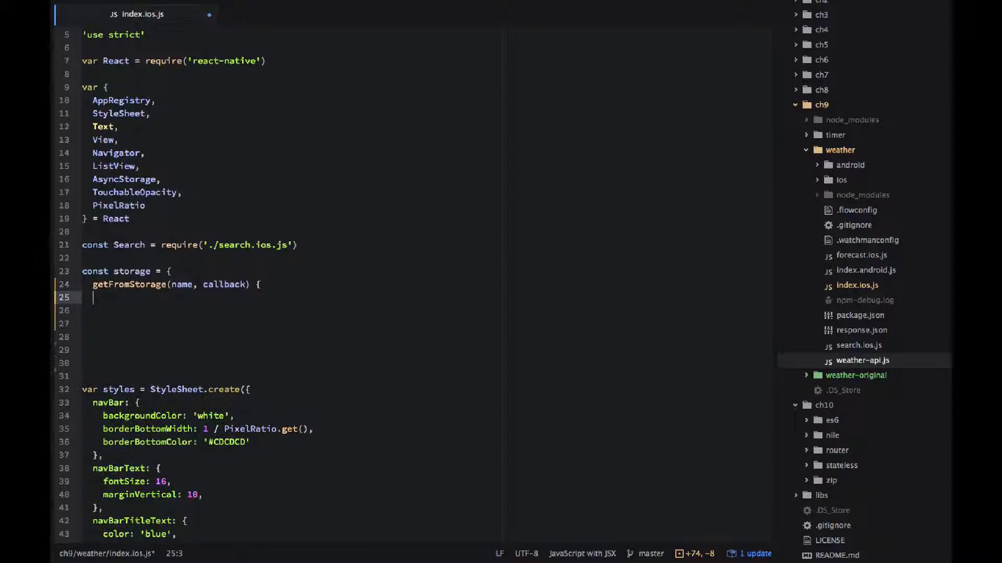
Step: Fetch AsyncStorage.getItem(name) and log `AsyncStorage GET for ${name}: "${value}"`
text(AsyncS)
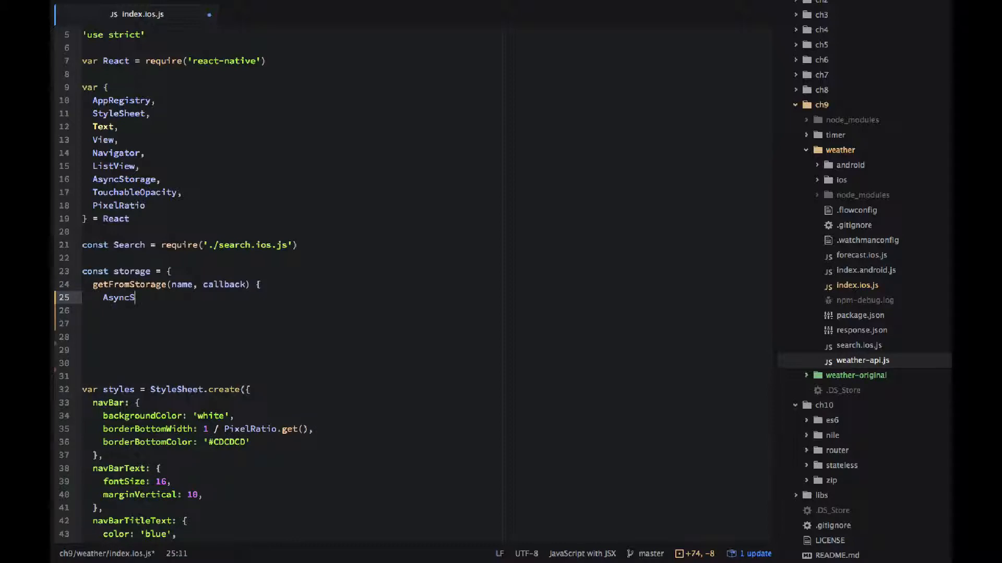
text(torage.g)
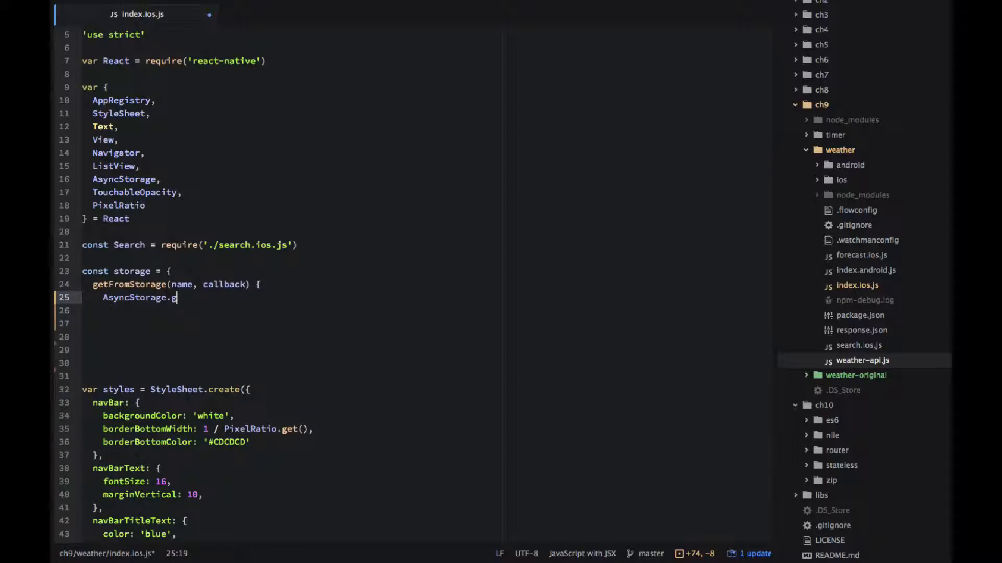
text(etItem(na)
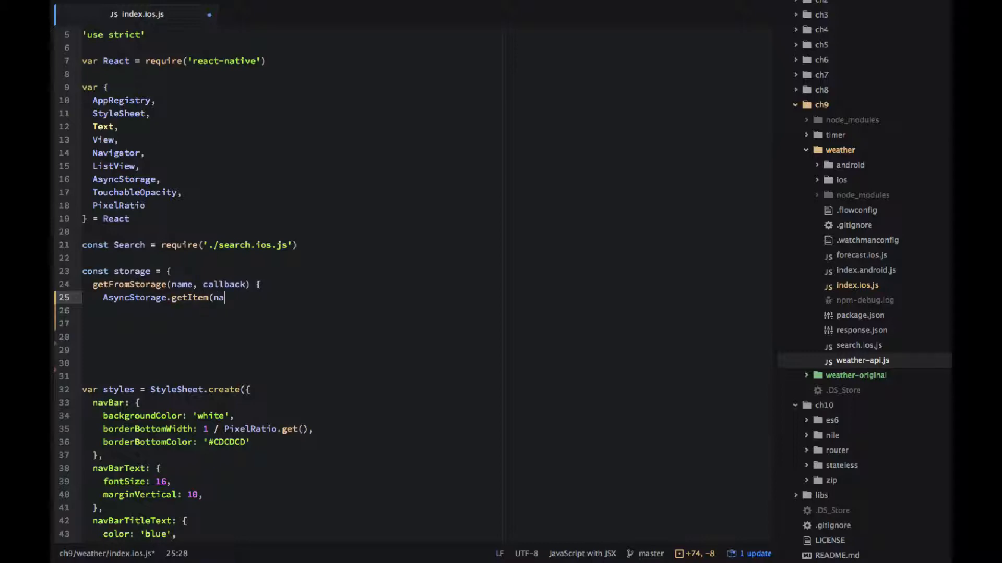
text(me).then((value)
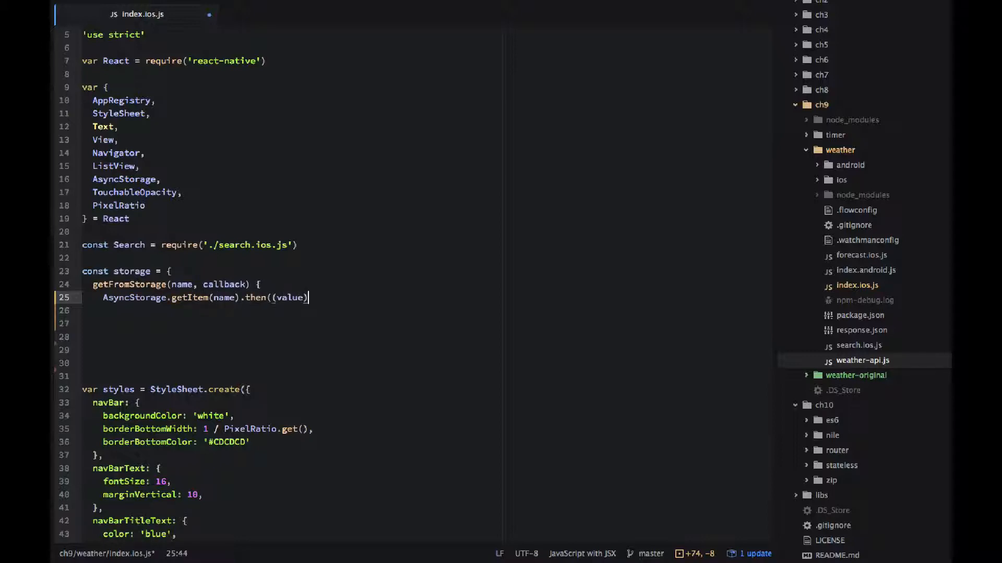
text(=> {)
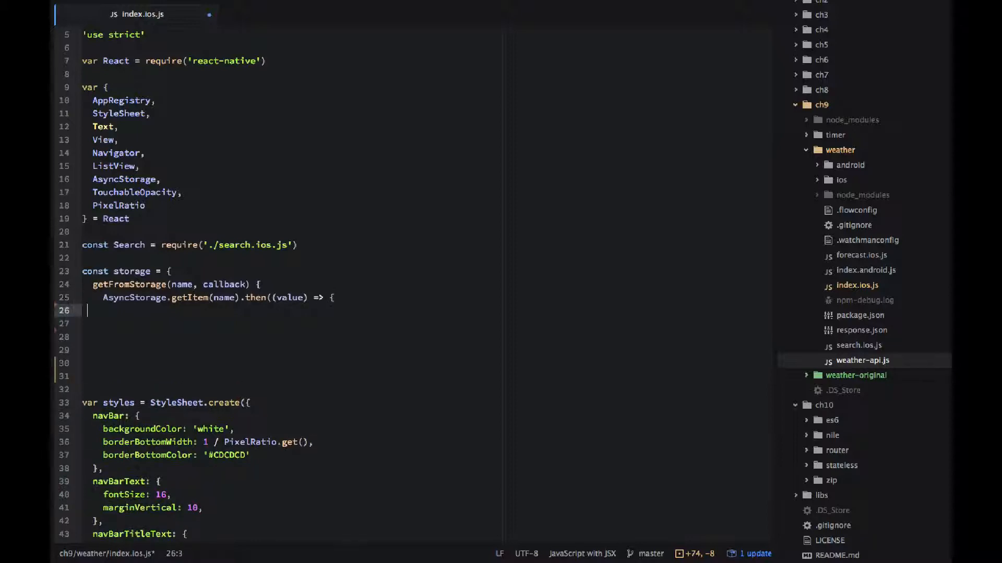
text(console.log(`)
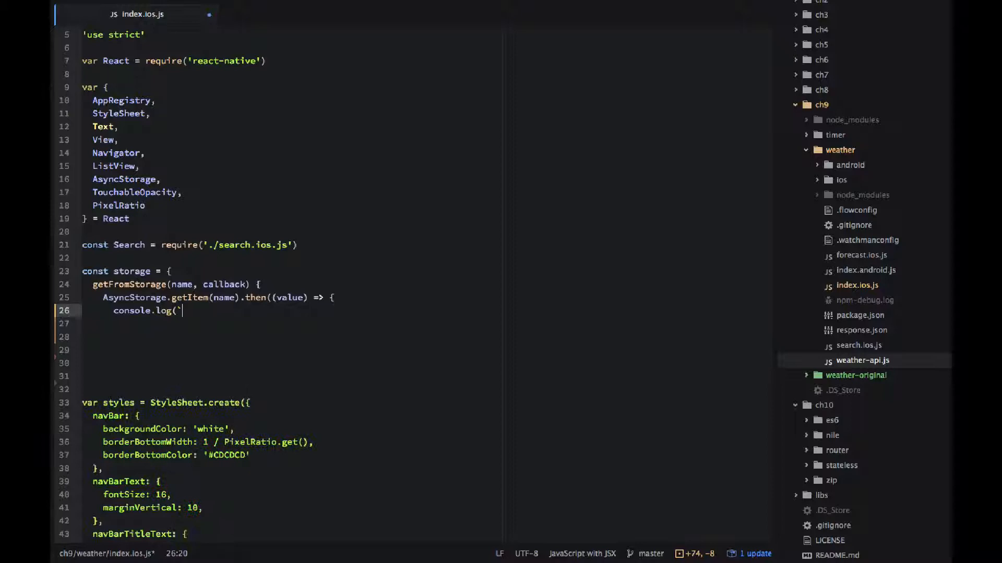
text(AsyncStorage GET)
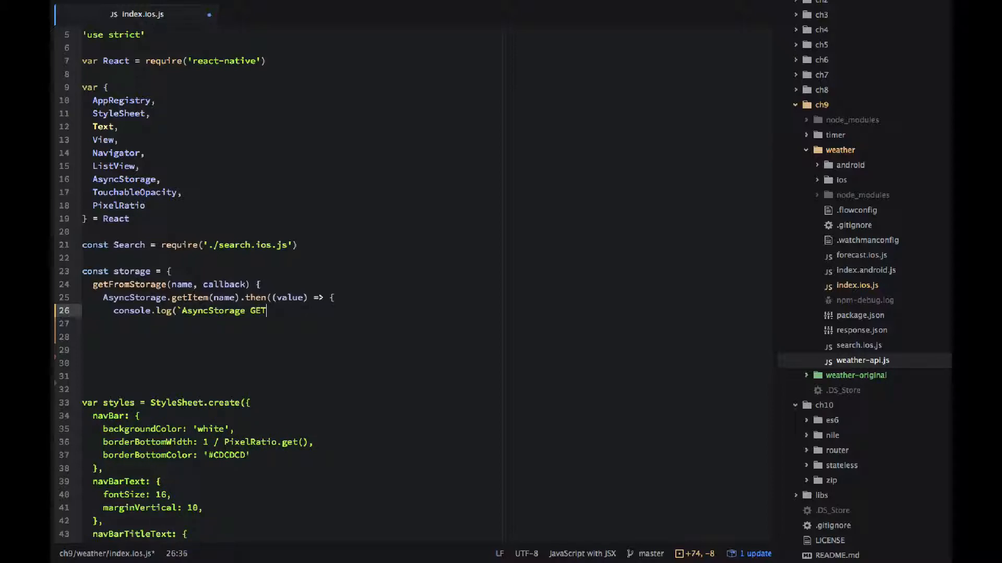
text(for ${)
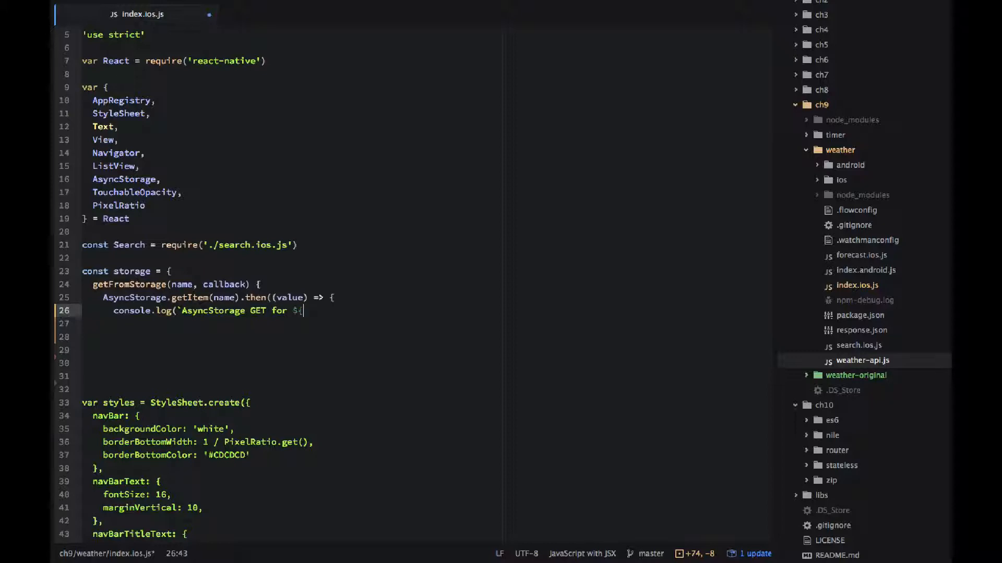
text({name}:)
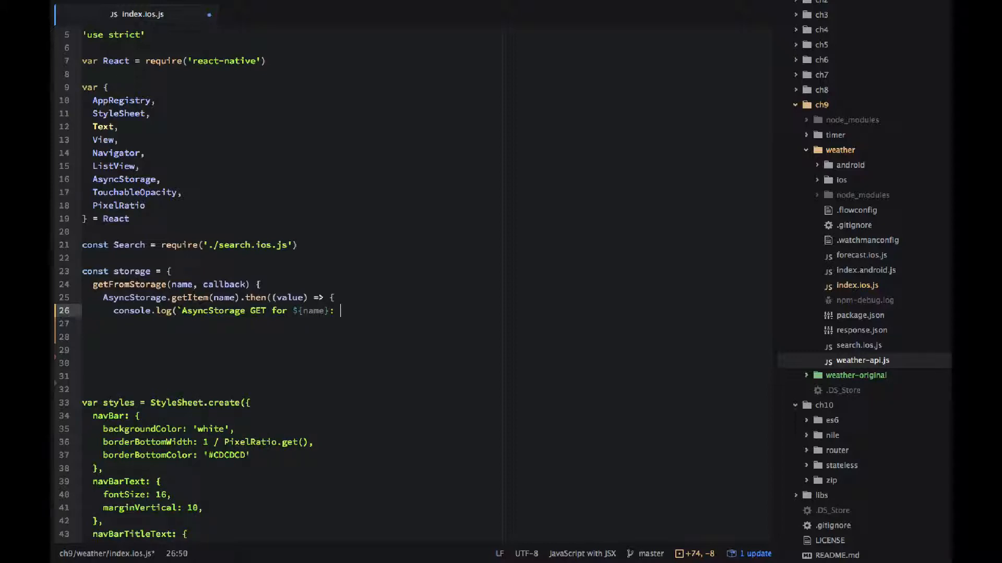
text("${value}")
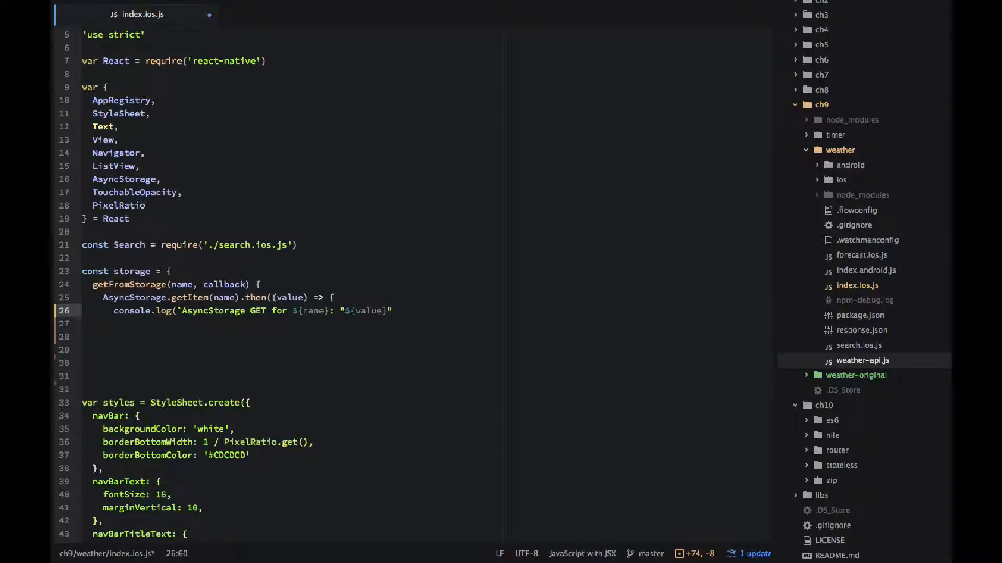
Step: Call back with the value if present, otherwise null, and finish the chain with .done()
key(Enter)
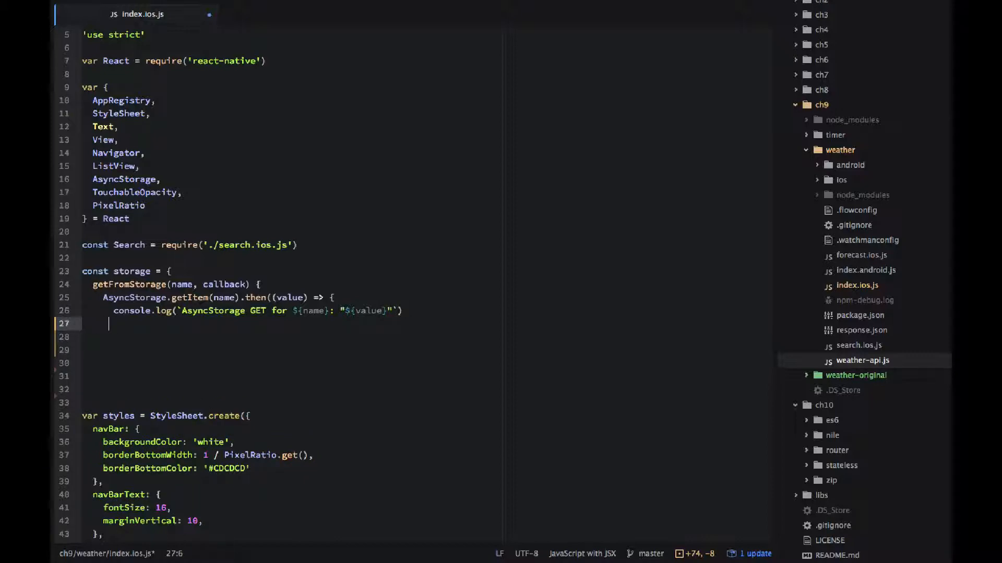
text(if (valu)
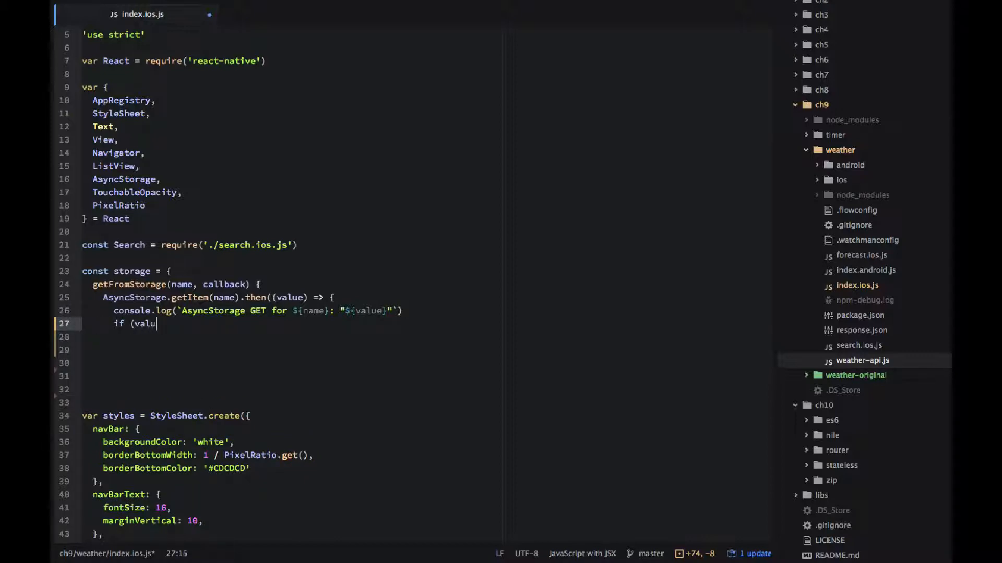
text(e) callback(valu)
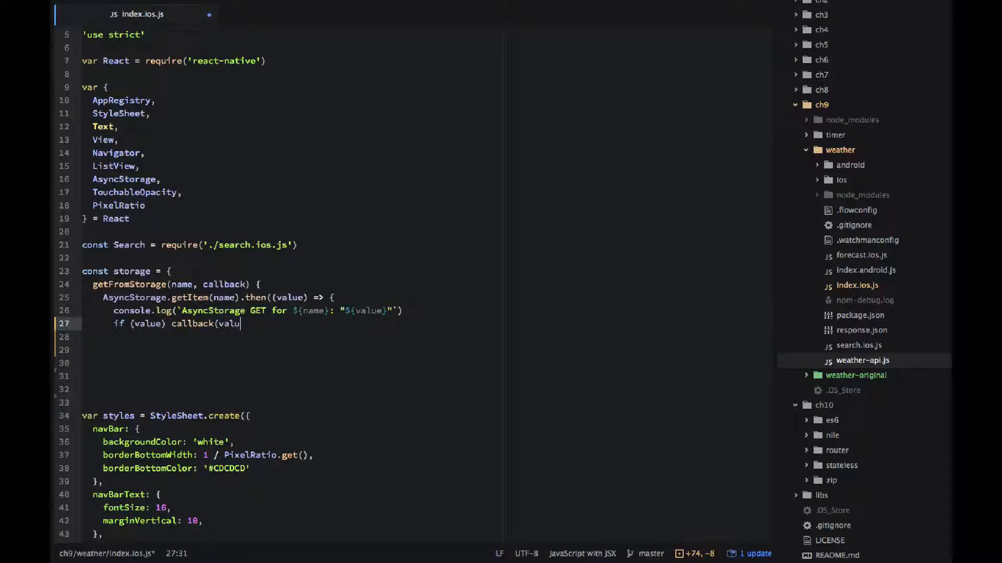
key(enter)
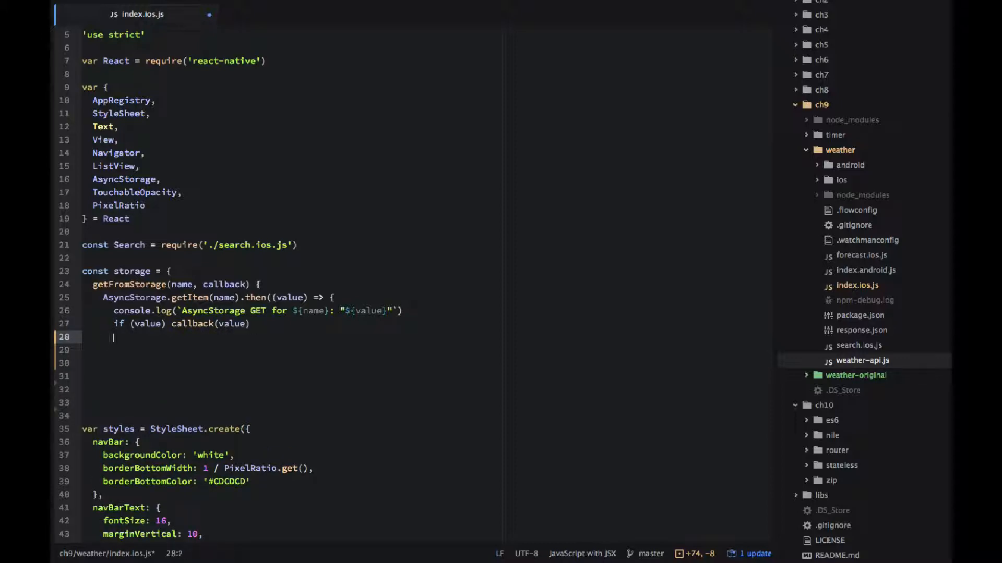
text(else c)
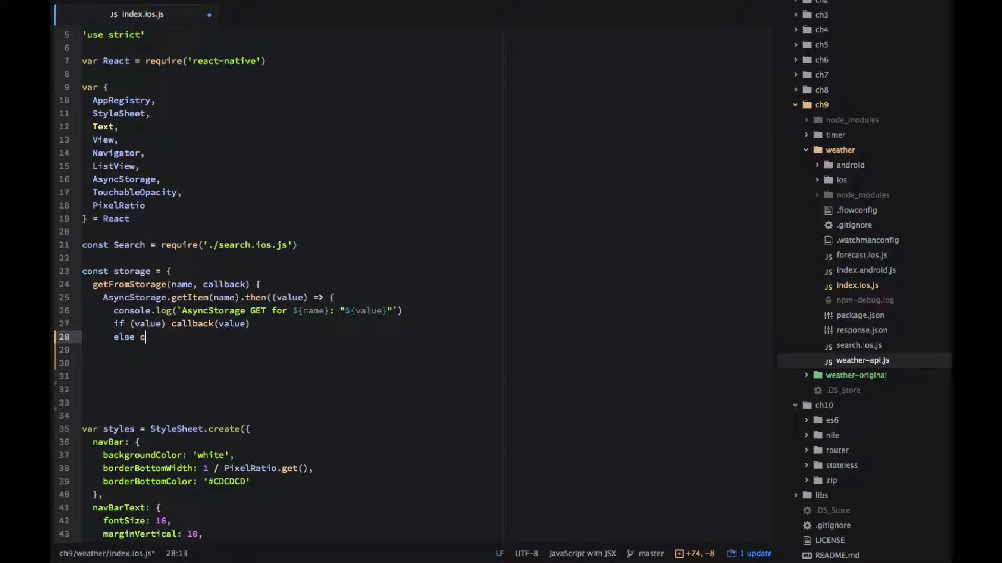
text(allback(null)
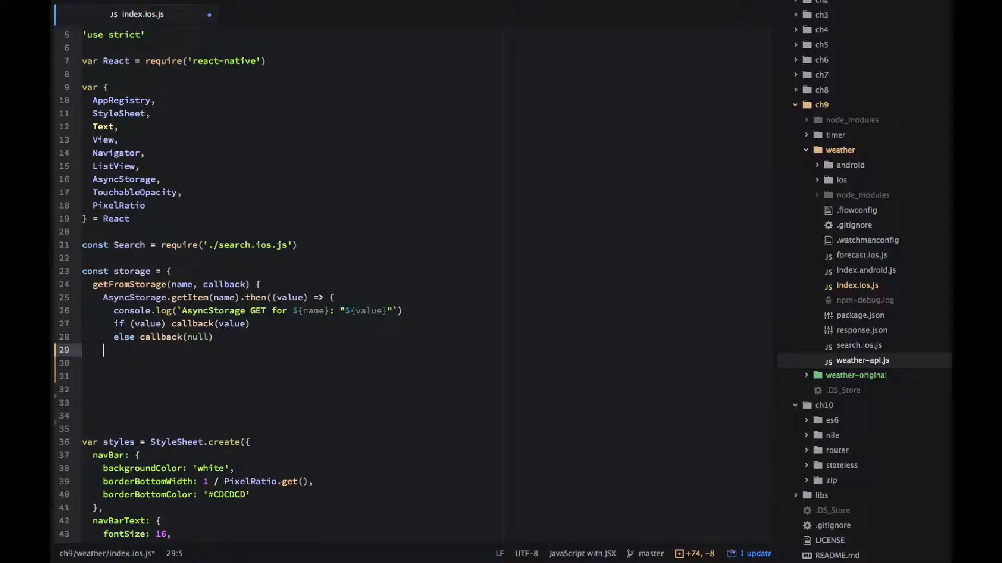
text(}).done())
click(290, 362)
text(},)
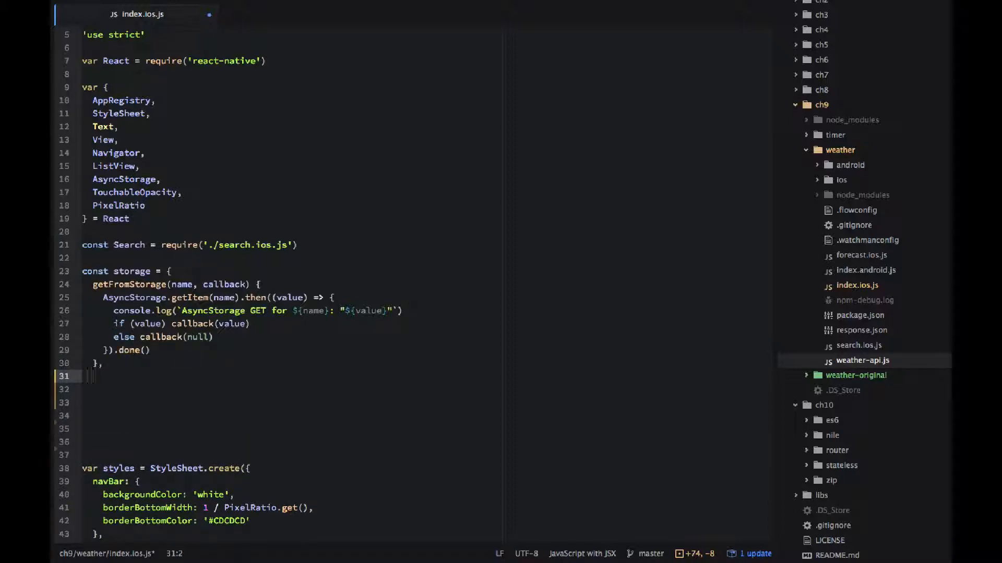
Step: Add setInStorage(name, value) logging `AsyncStorage SET for ${name}: ${value}`
text(setInSt)
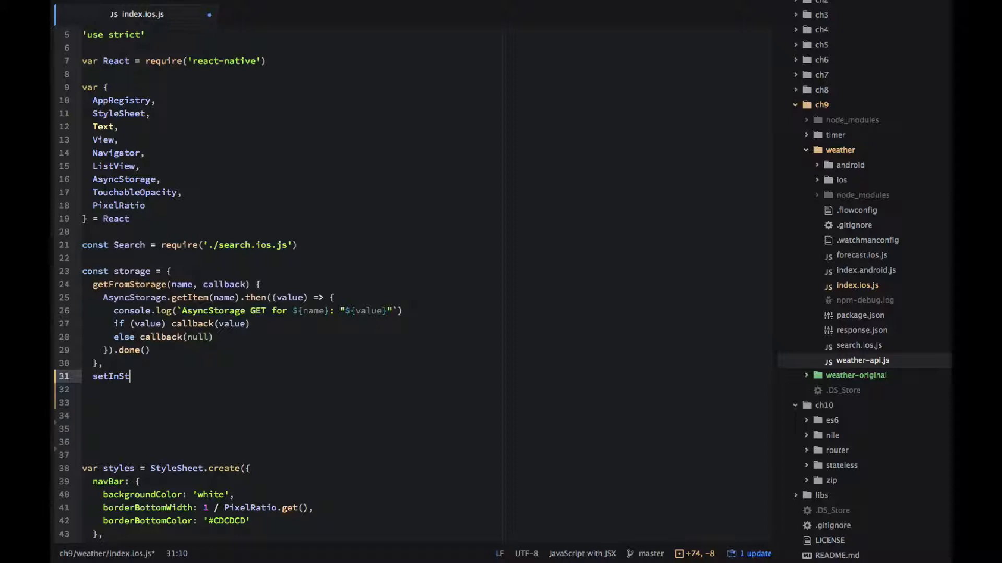
text(orage(name, value) {)
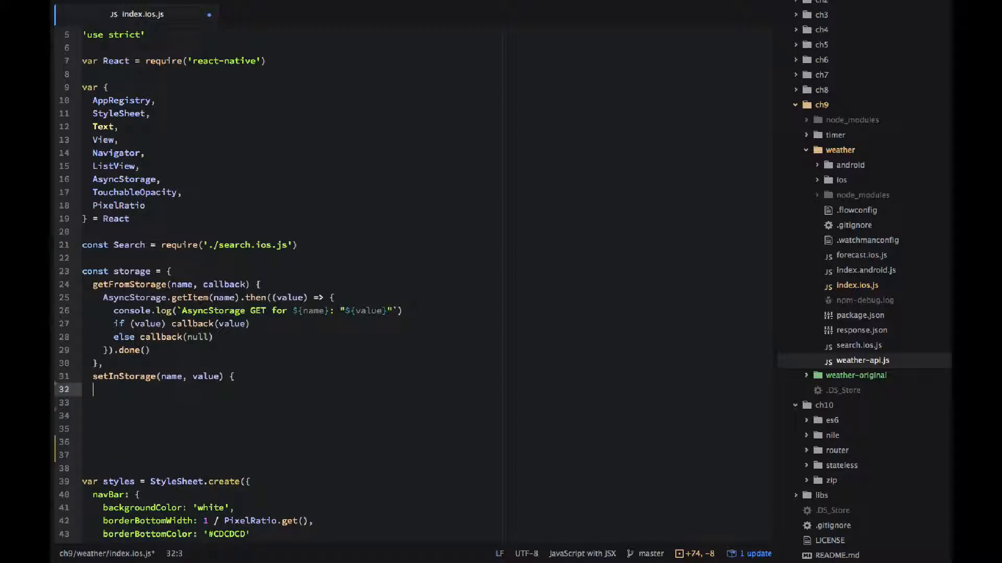
text(console)
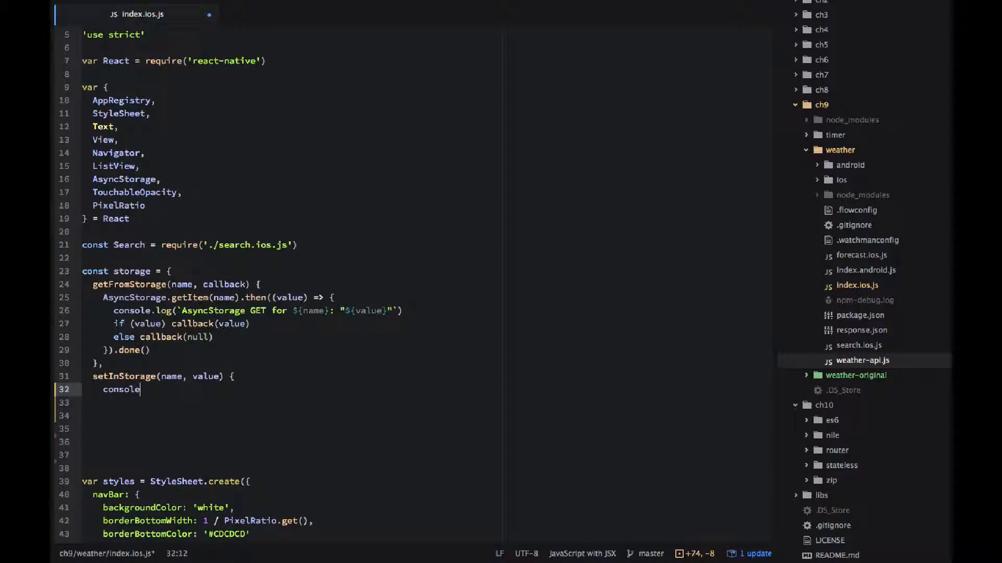
text(.log(`Asy)
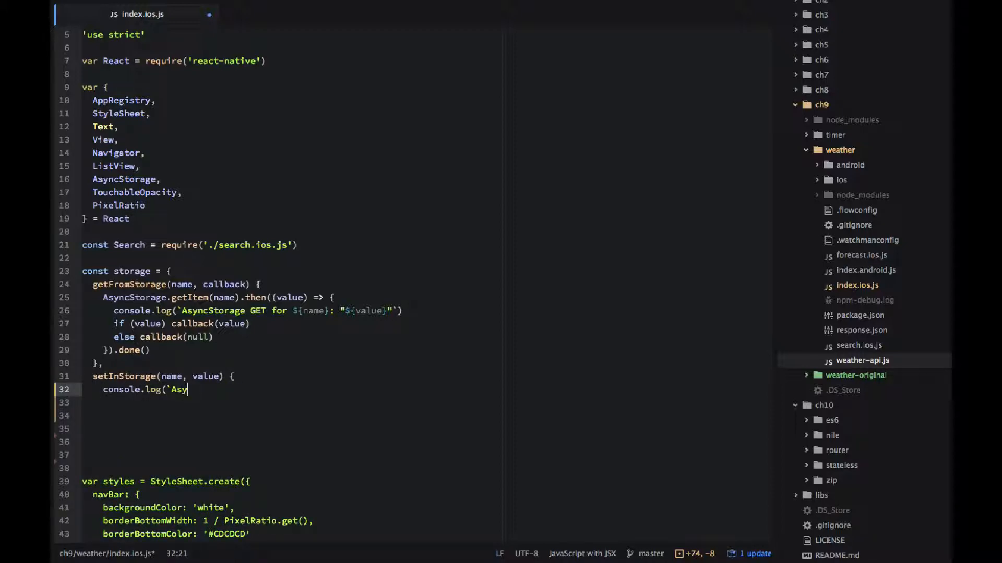
text(ncStorag)
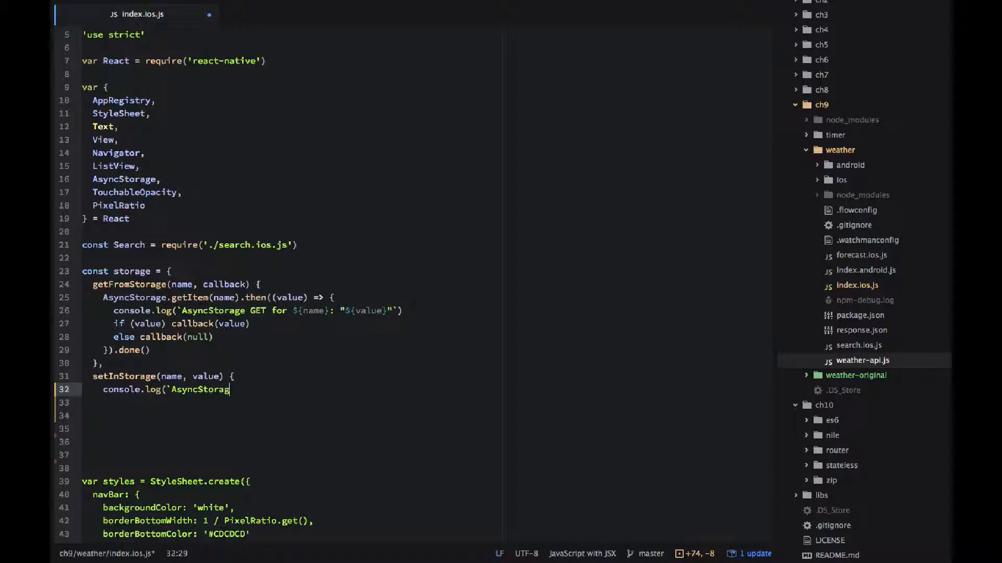
text(SET for ${name}: "$)
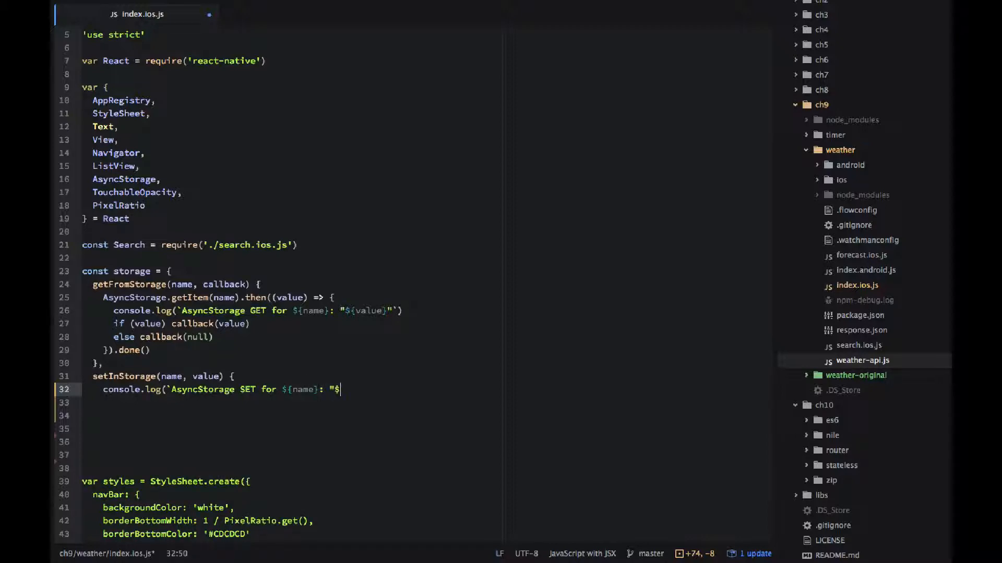
text({value}")
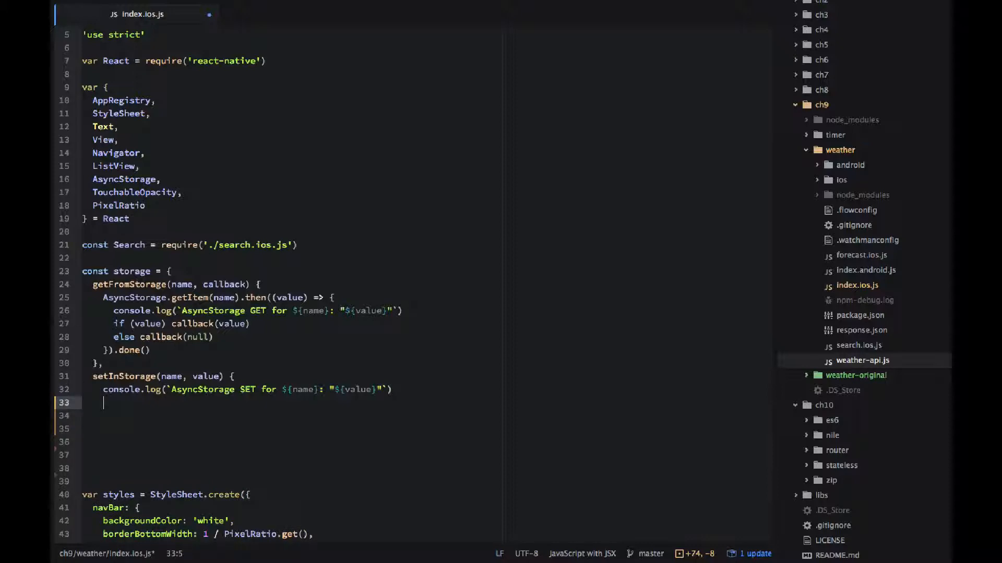
Step: Save with AsyncStorage.setItem(name, value) and map removeItem to AsyncStorage.removeItem, closing the object
text(AsyncStorage.setI)
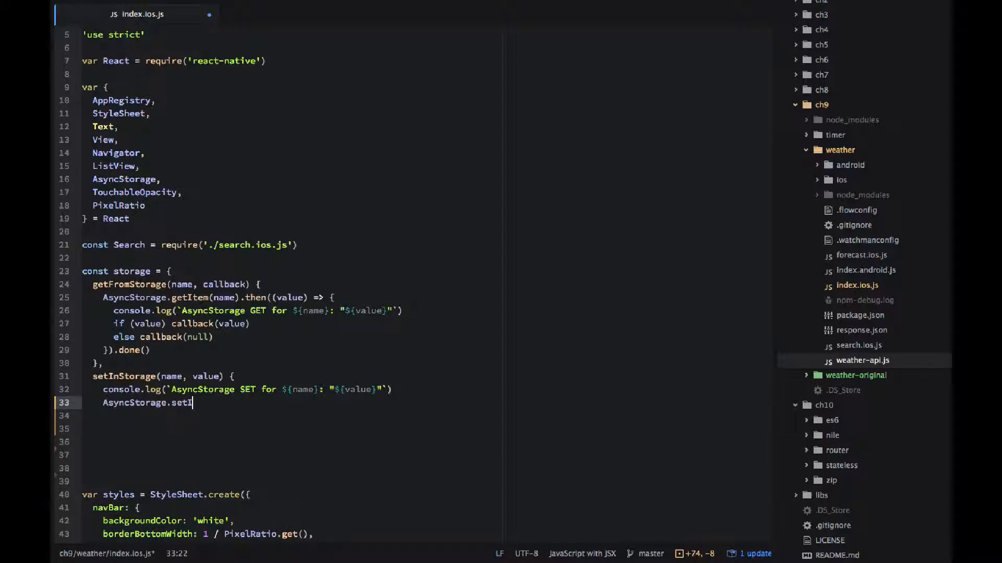
text(tem(name, value)
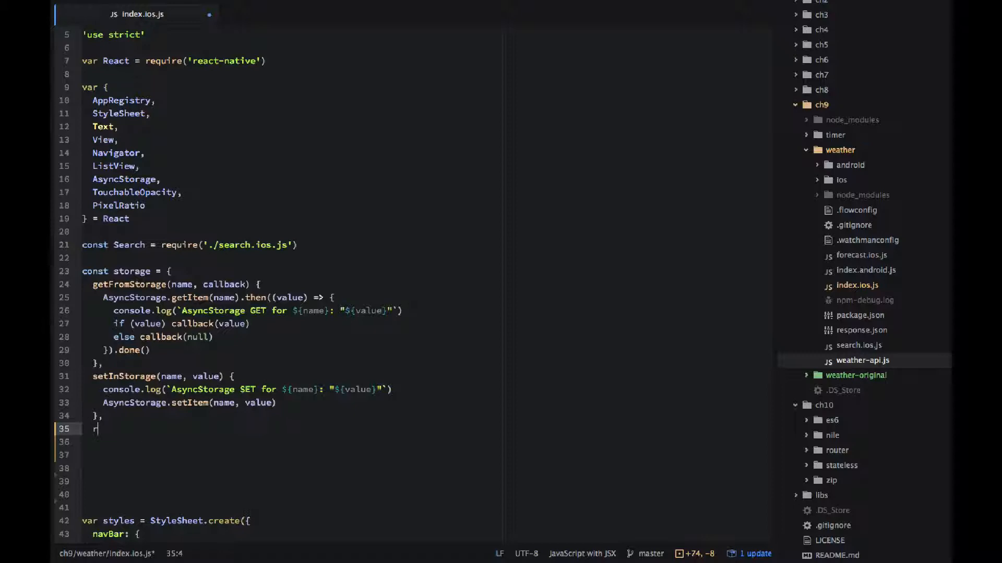
text(removeItem: AsyncStorage)
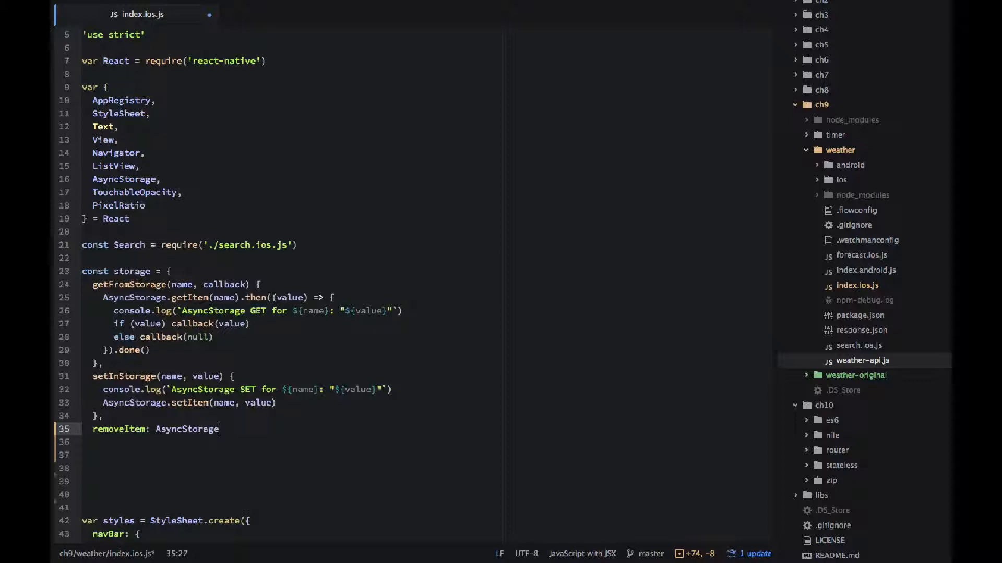
text(.removeItem)
click(195, 441)
text(})
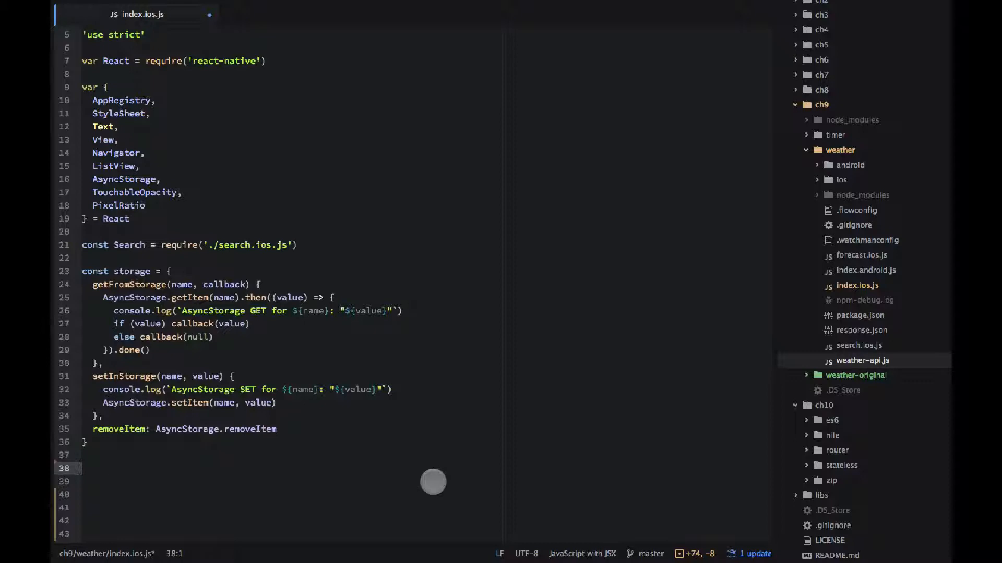
Step: Create the App class with React.createClass whose render returns a <Navigator>
text(const A)
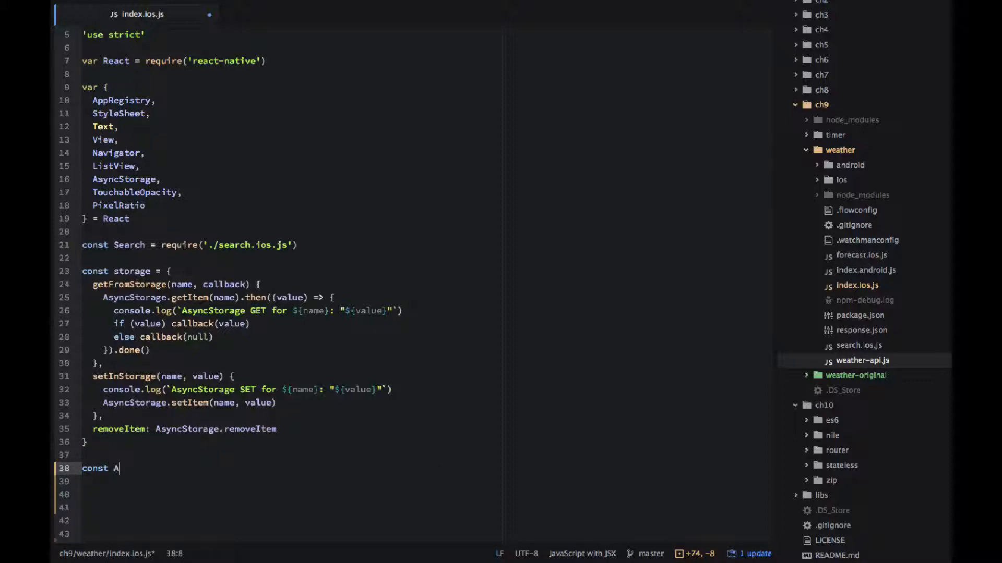
text(pp = Rea)
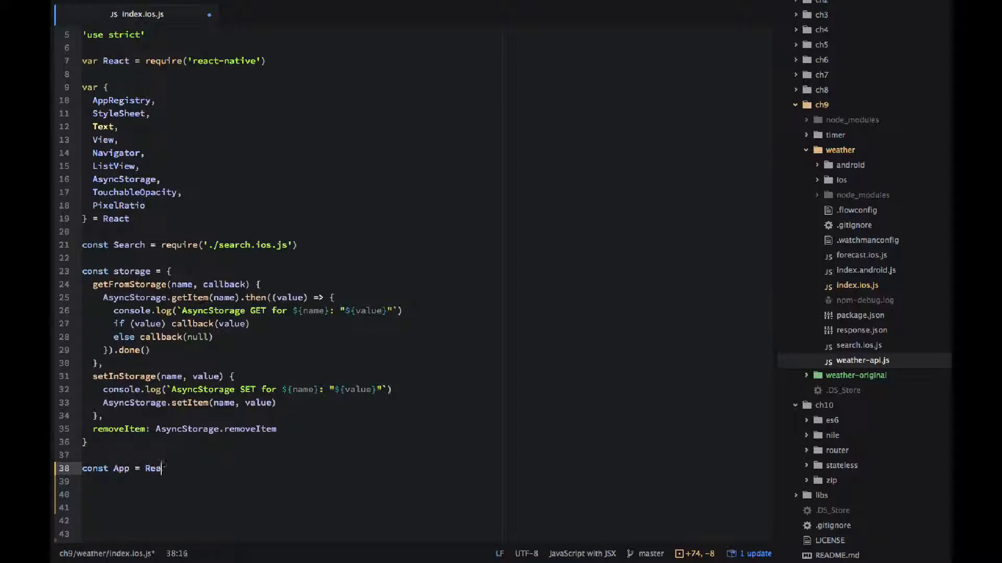
text(ct.create)
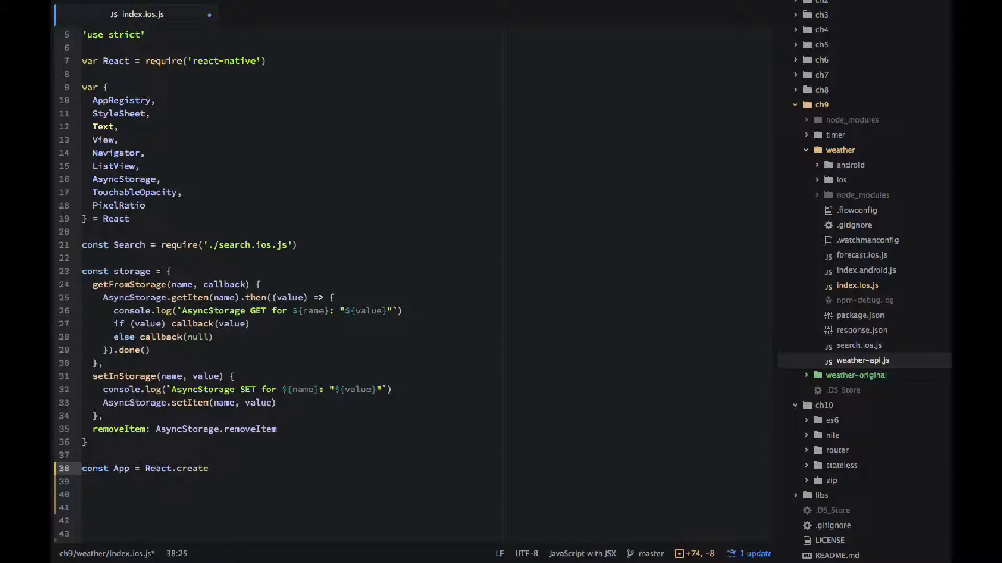
text(Class({)
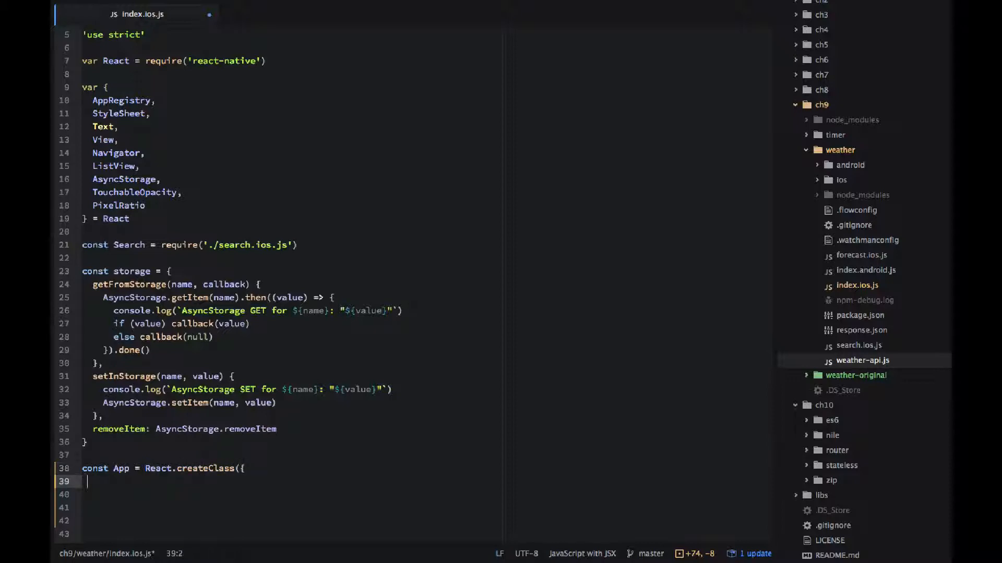
text(render)
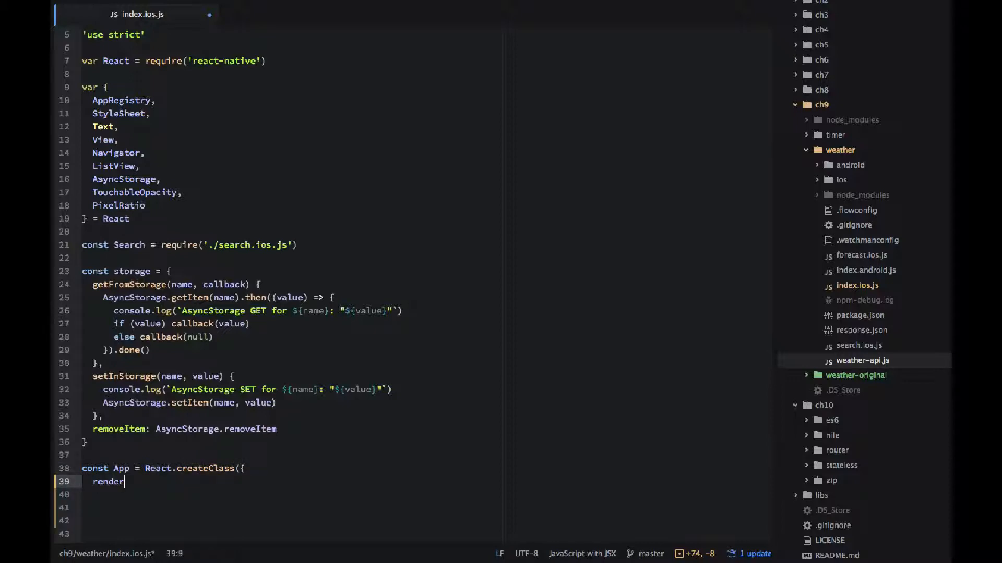
text(() {)
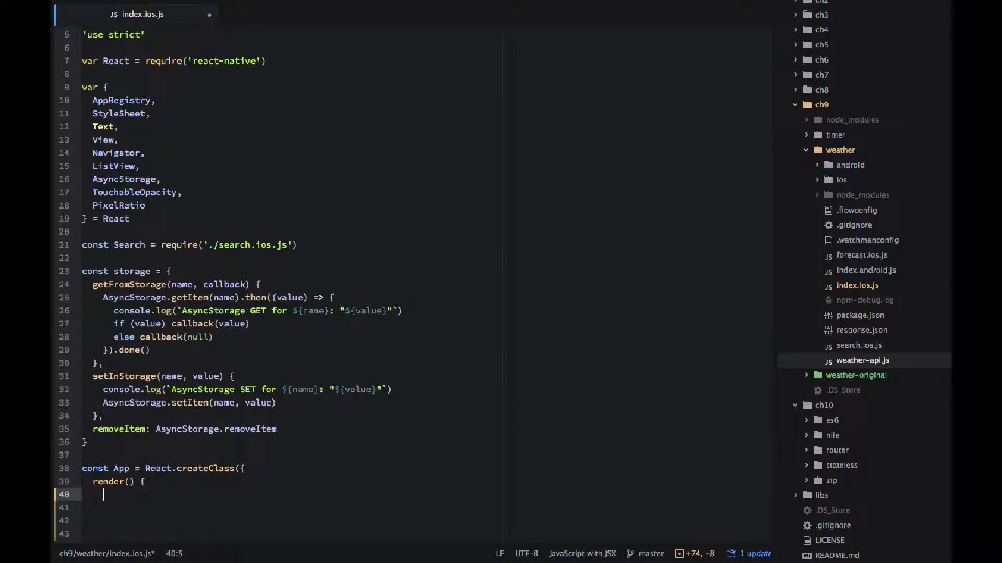
text(return ()
click(286, 508)
text(<N)
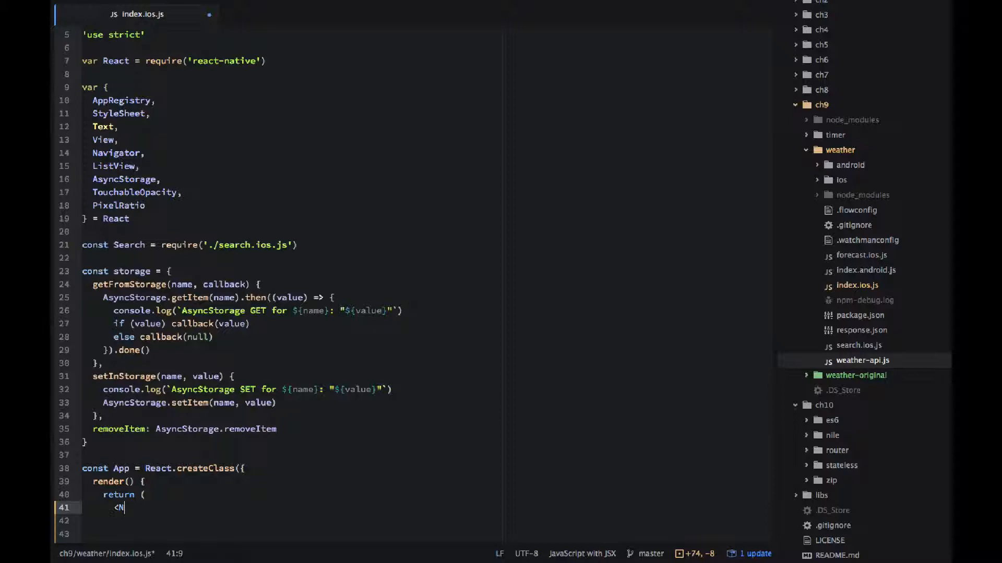
text(avigato)
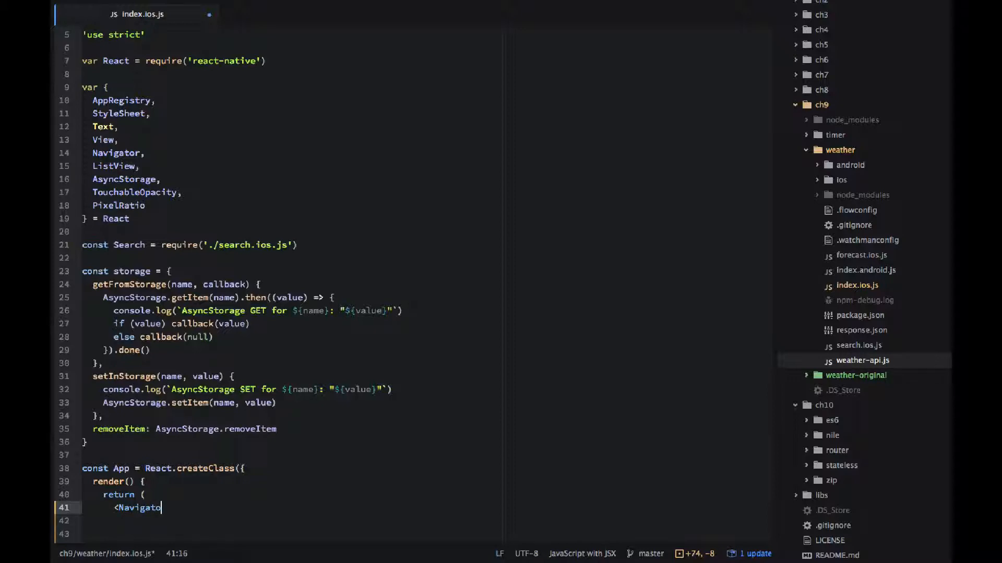
text(r)
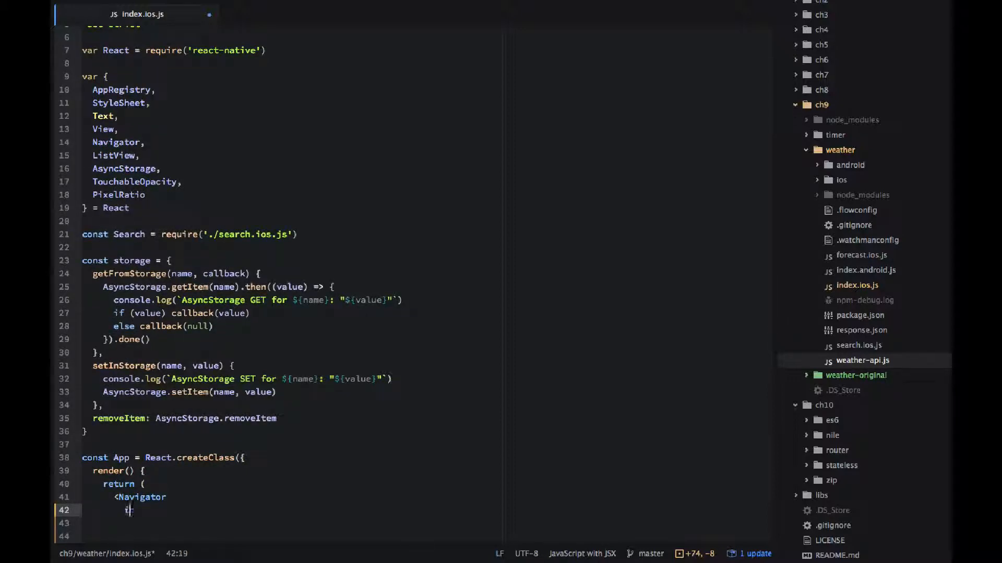
Step: Give the Navigator an initialRoute with name 'Search', index 0 and component Search
text(initialRoute={{)
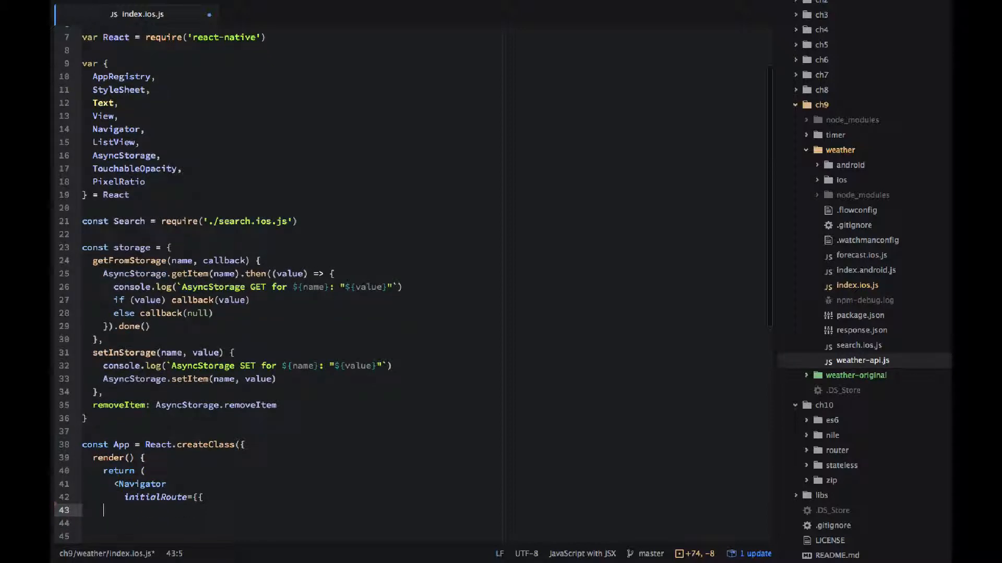
text(name)
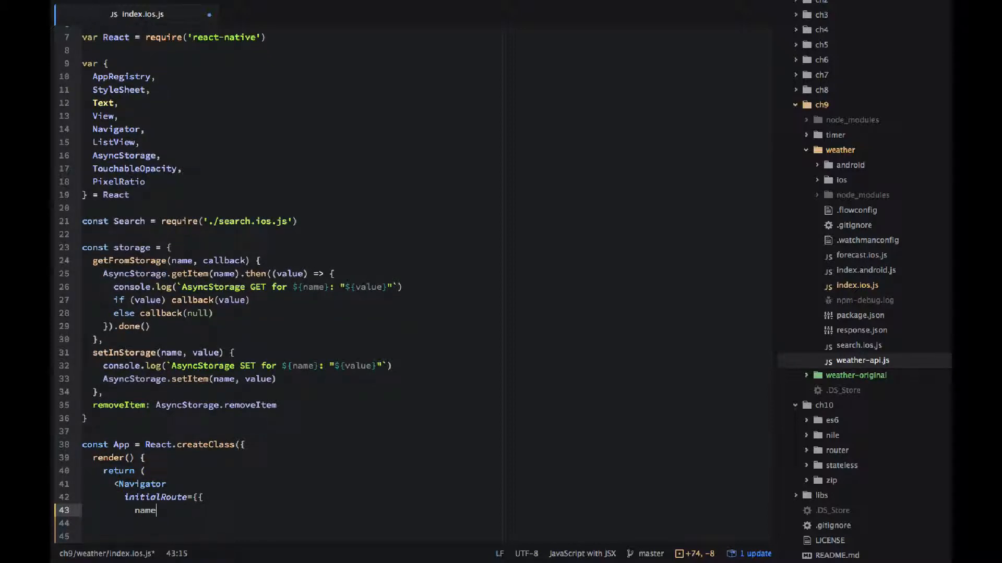
text(: 'Search',)
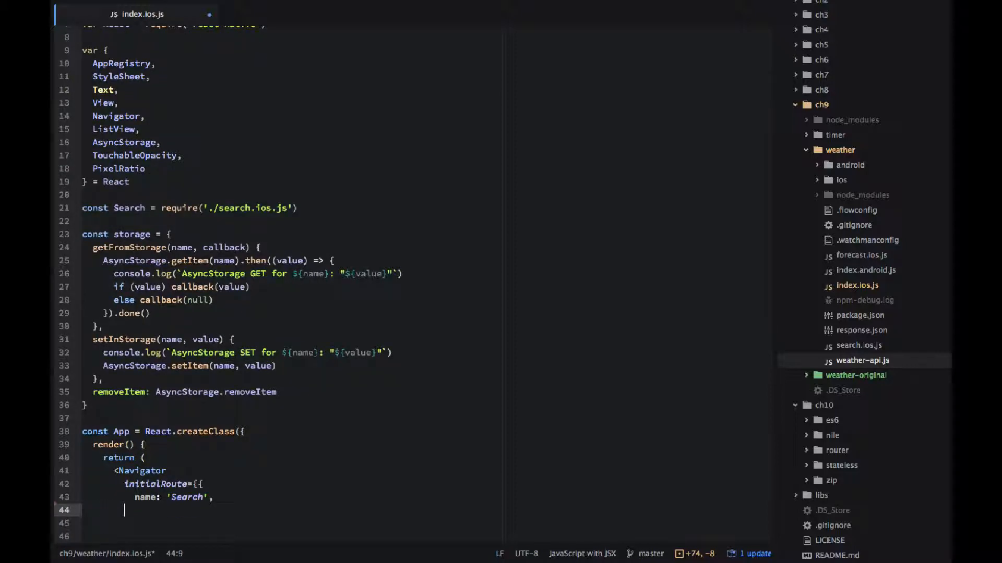
text(index: 0,)
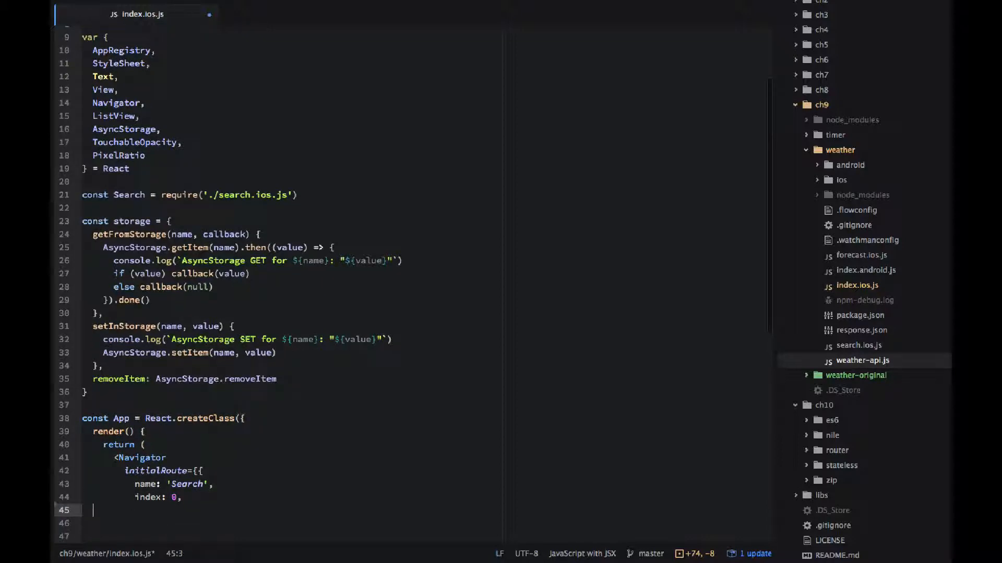
text(com)
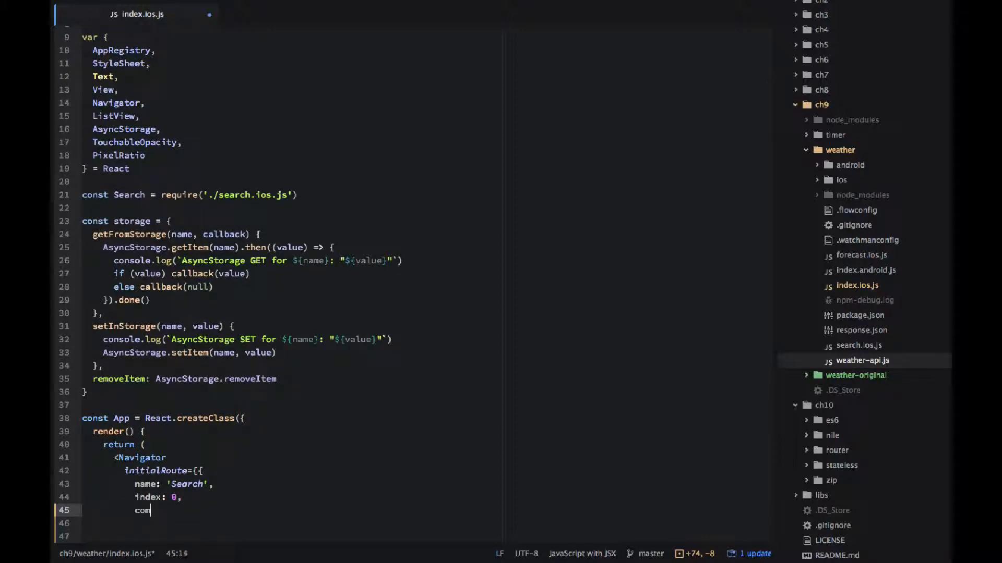
text(ponent:)
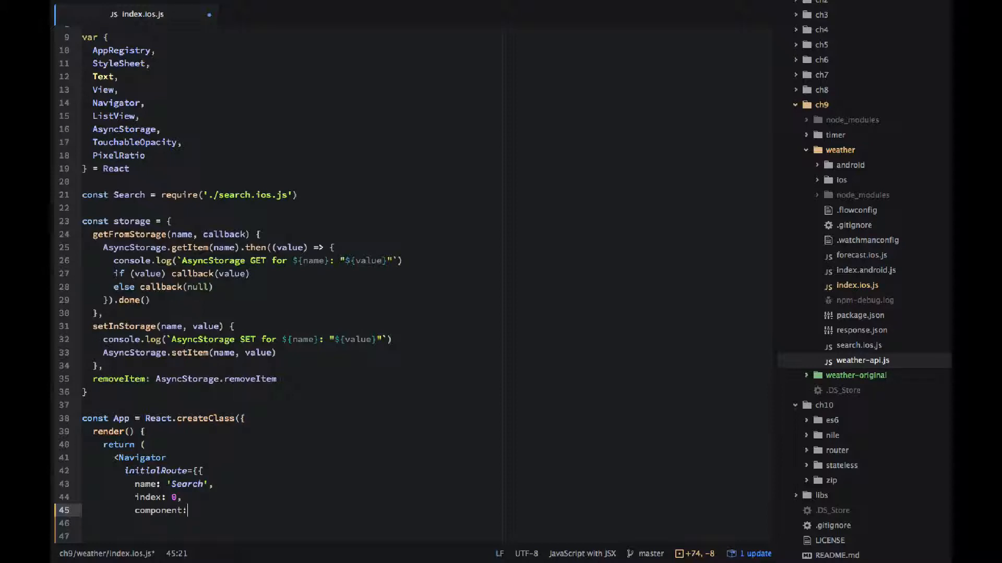
text(Search,)
click(423, 522)
text(p)
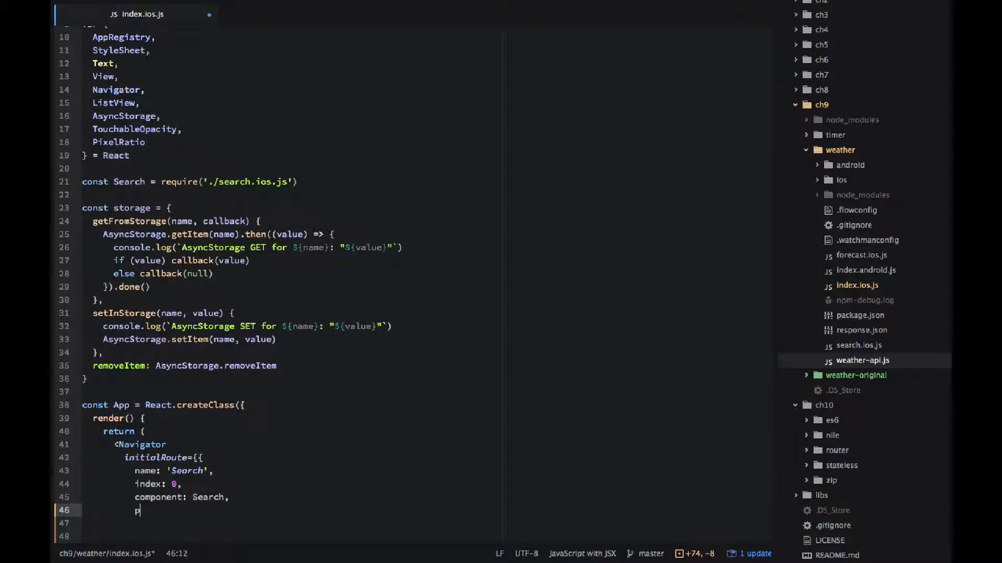
Step: Pass the storage object through passProps: { storage: storage } in the initial route
text(assProps)
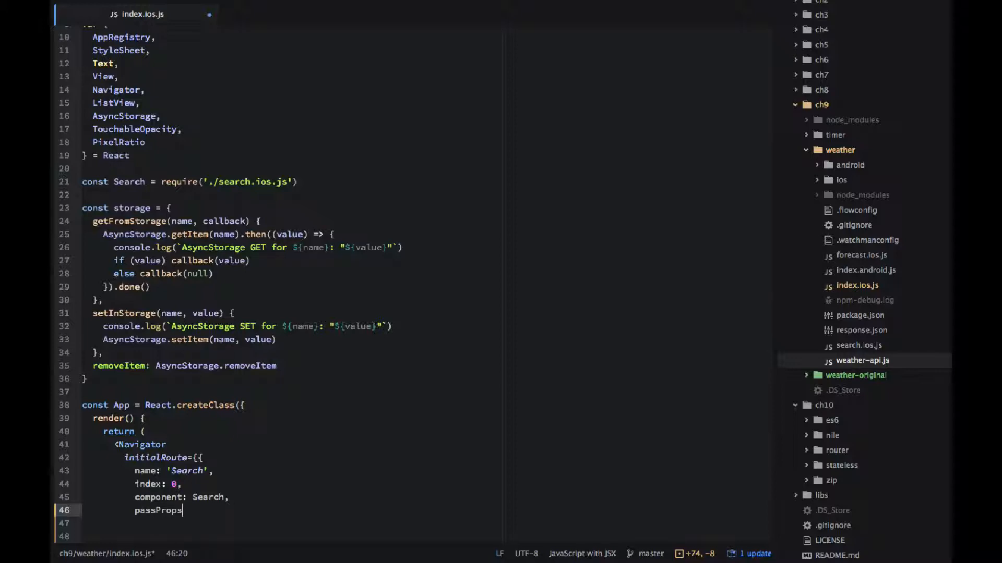
text(: {)
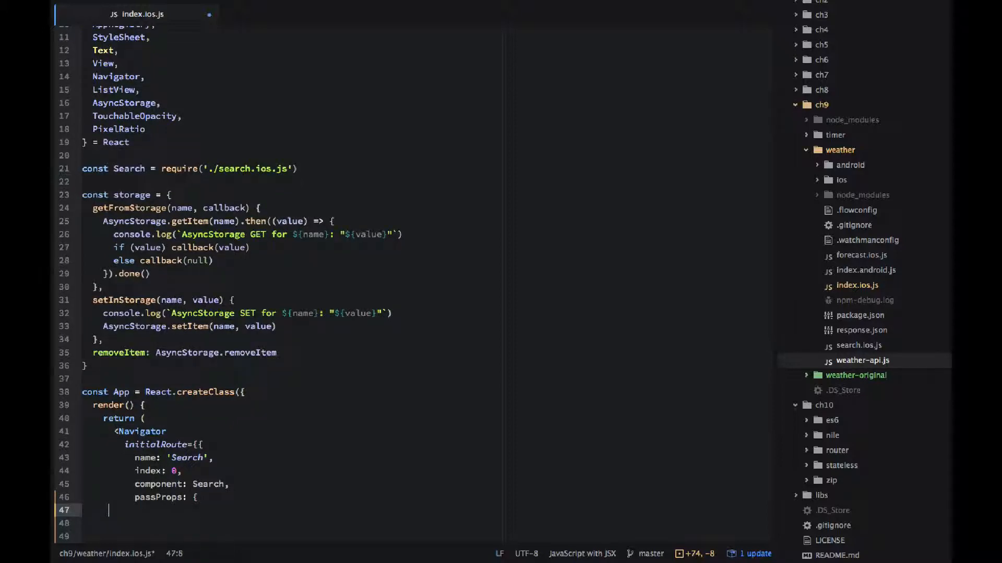
text(storage:)
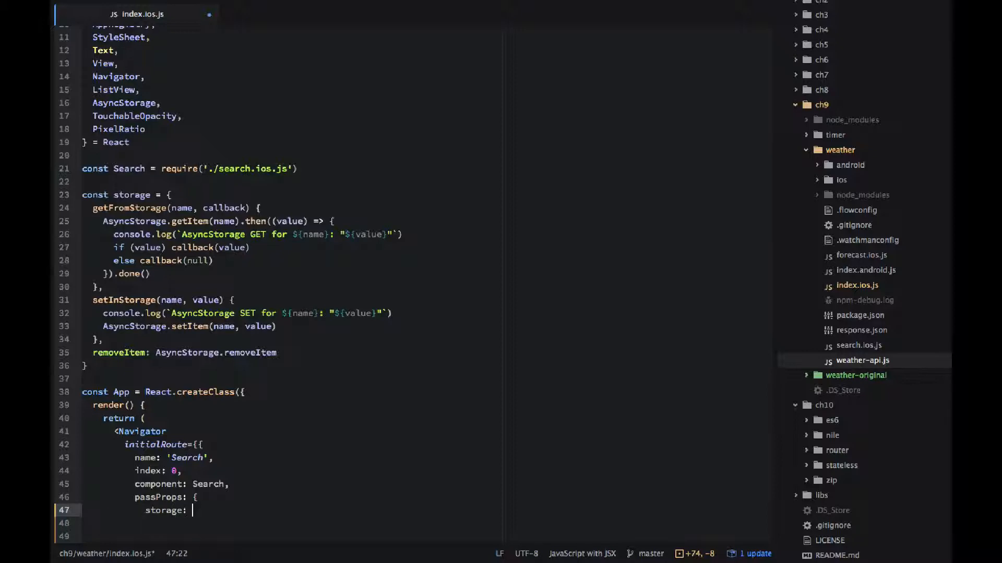
text(storage)
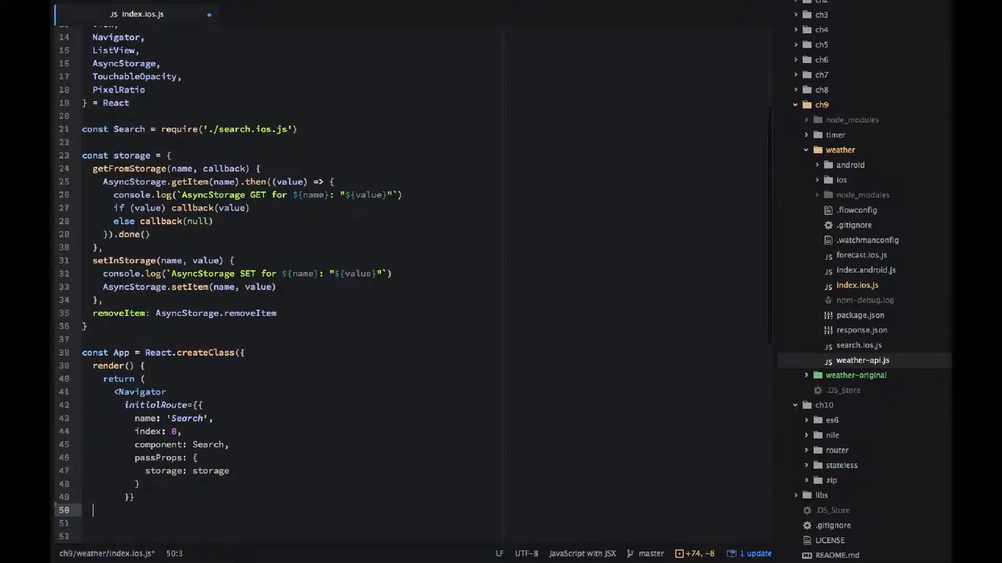
text(ref=)
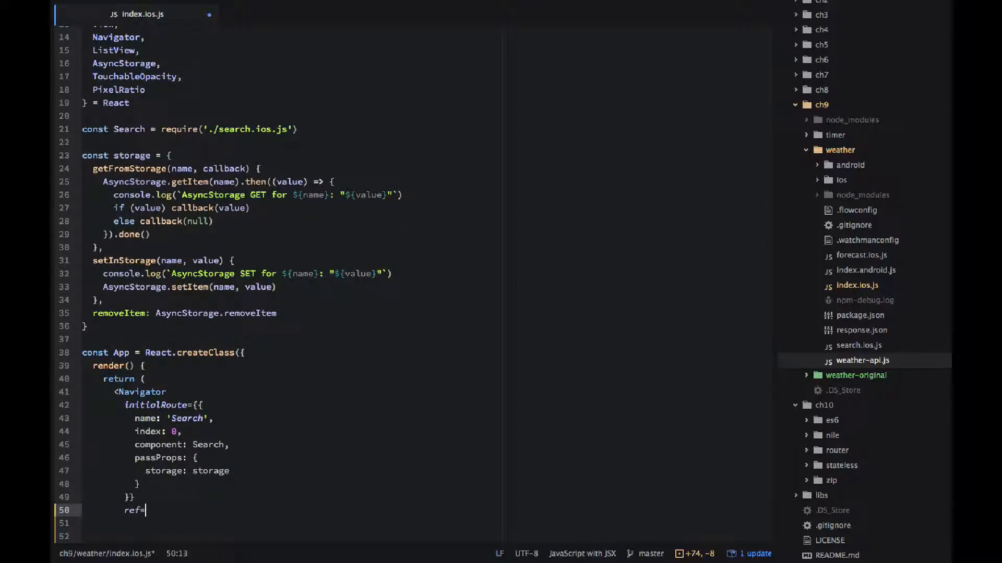
Step: Set ref='navigator' and a navigationBar of <Navigator.NavigationBar routeMapper={NavigationBarRouteMapper}
text('navigator')
click(422, 523)
text(navigationBar={)
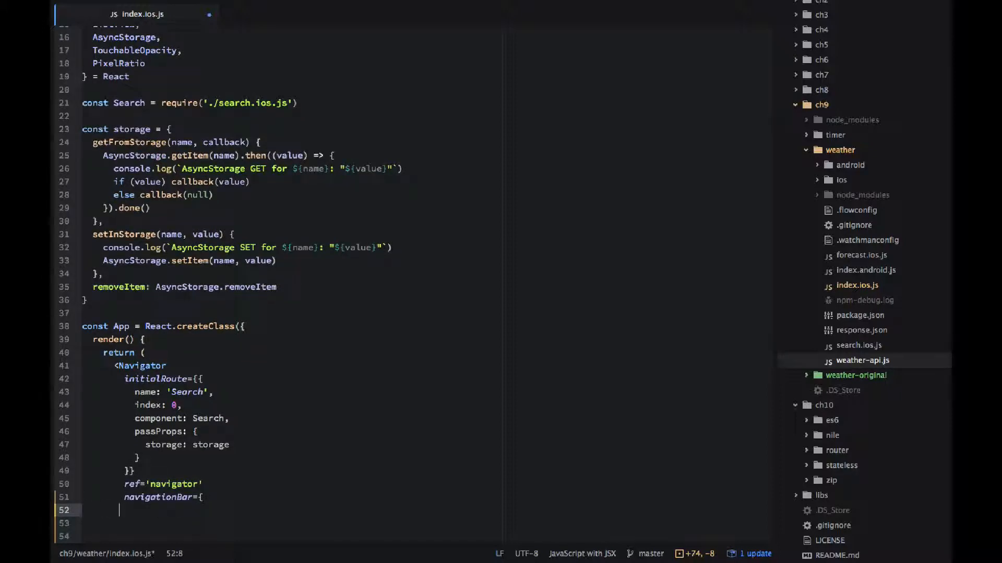
text(<Navigator.Navi)
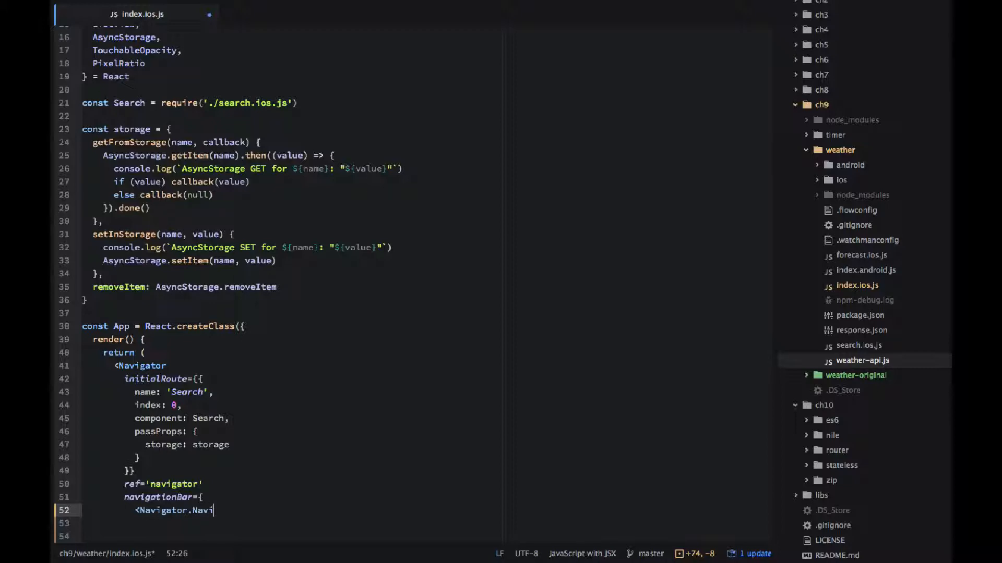
text(gationBar)
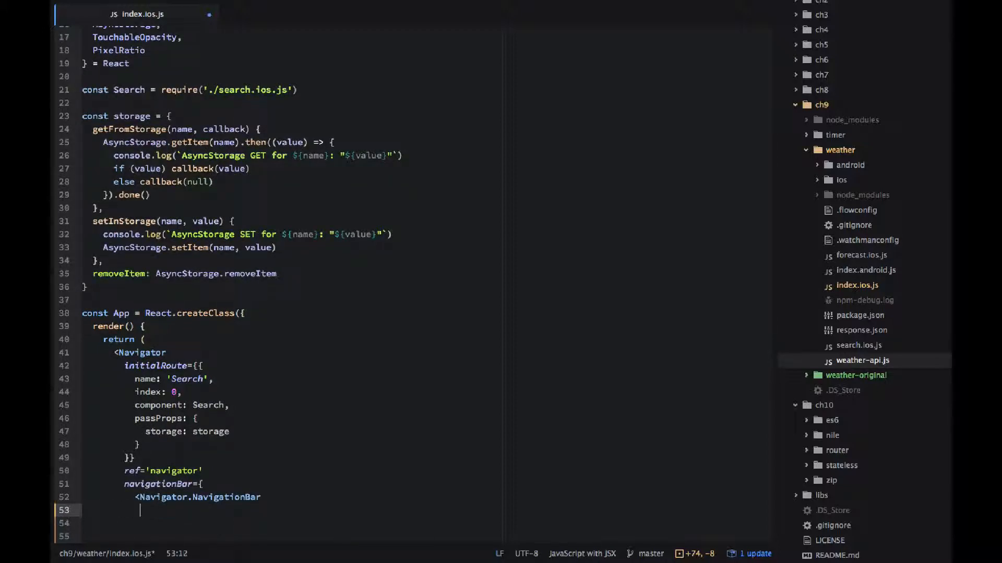
text(routeMap)
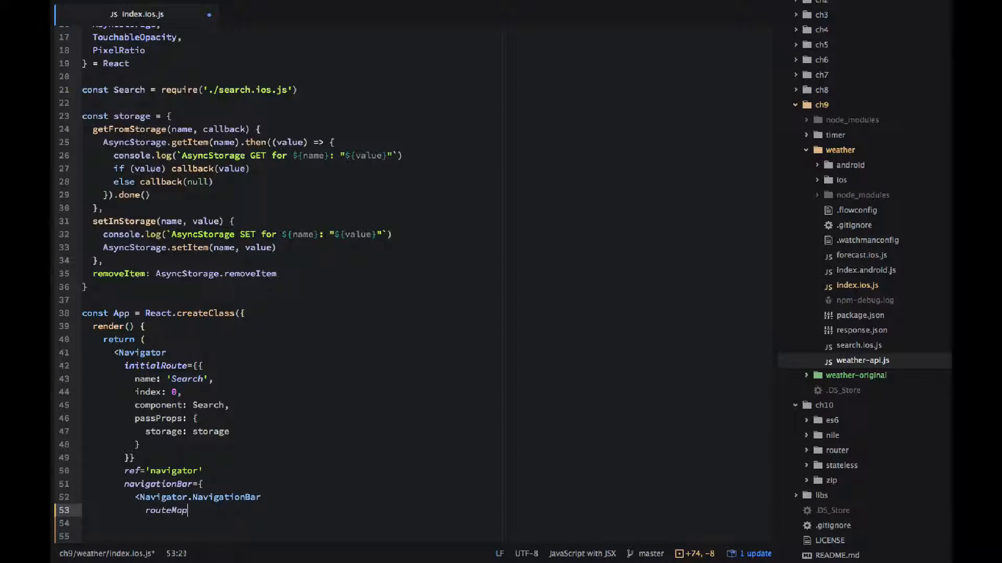
text(per={NavigationBarRo)
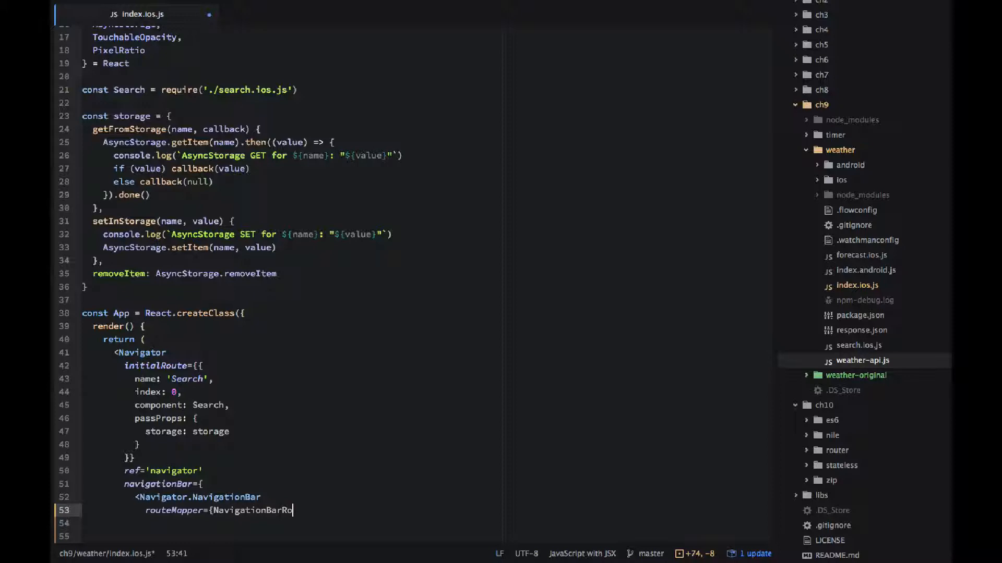
text(uteMapper})
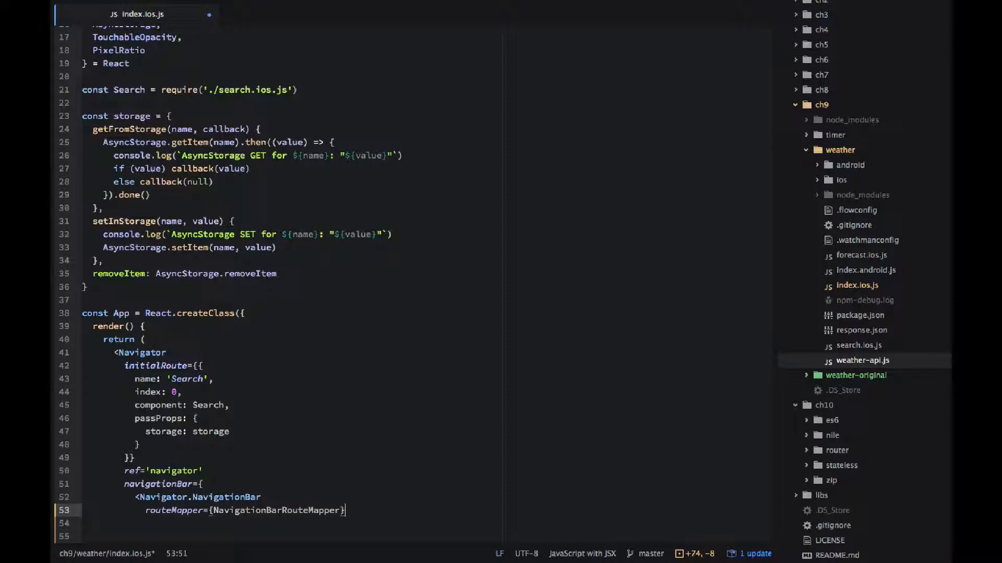
Step: Style the navigation bar with styles.navBar and close the NavigationBar element
key(enter)
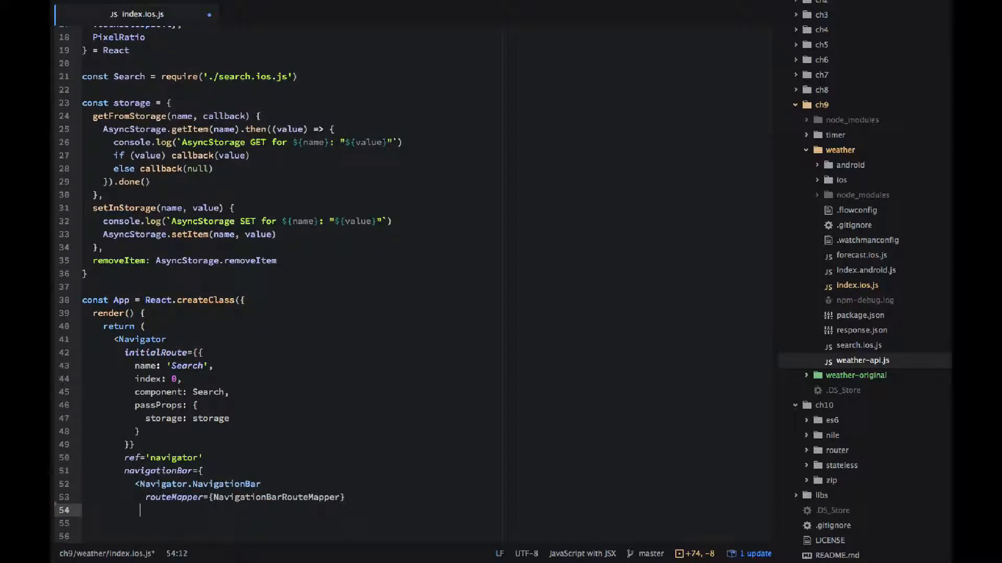
text(style={)
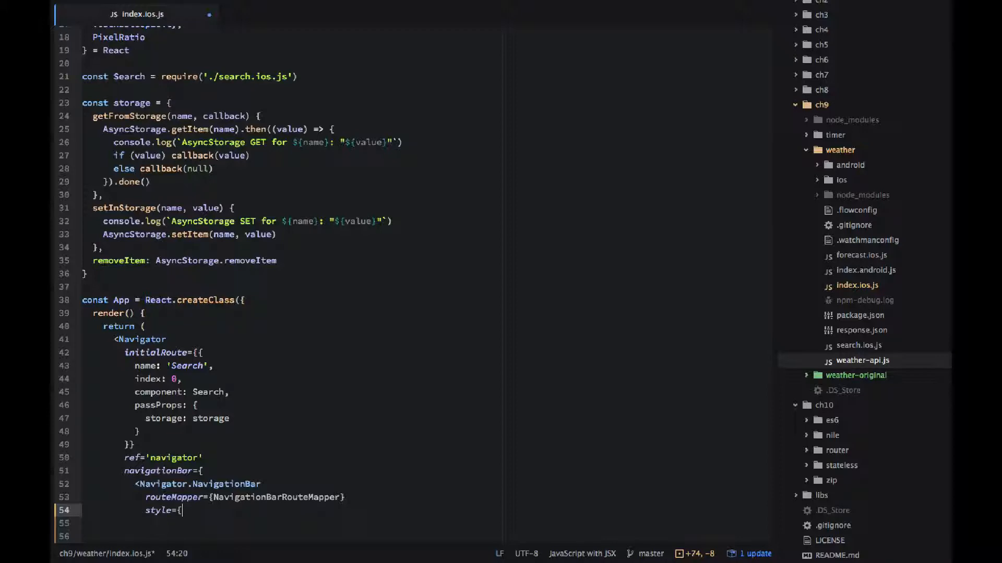
text(styles.navBar)
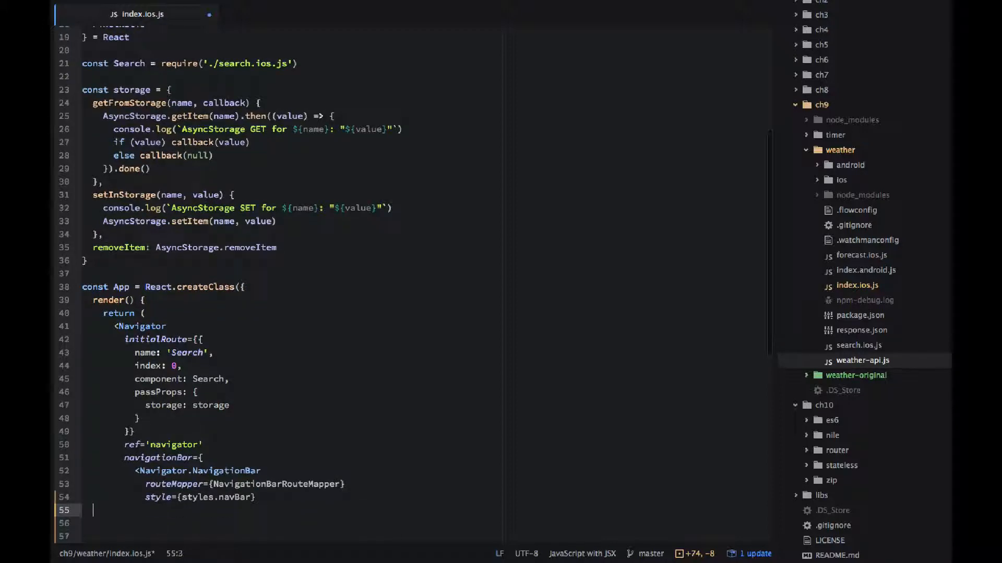
text(/>)
click(423, 523)
text(})
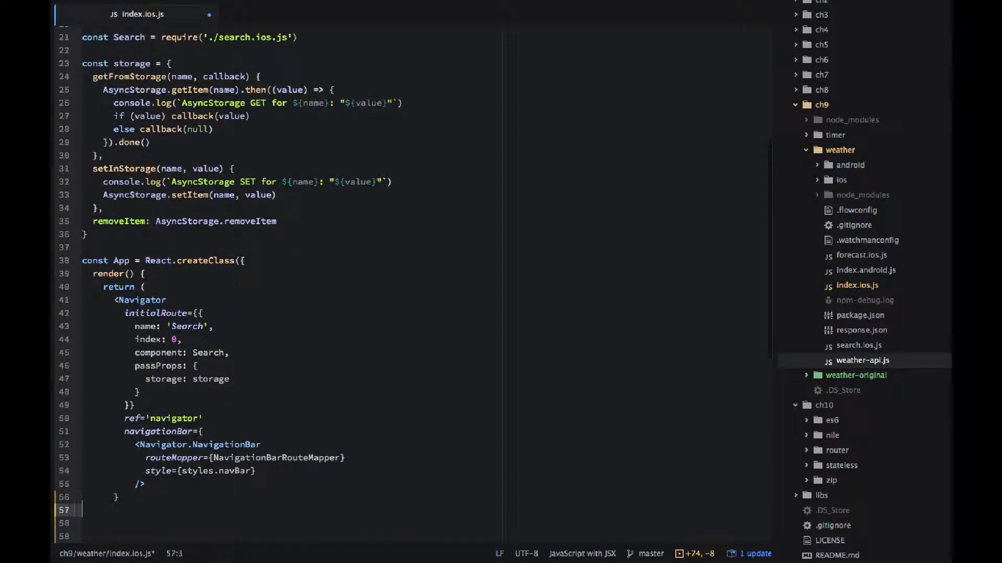
text(renderScene)
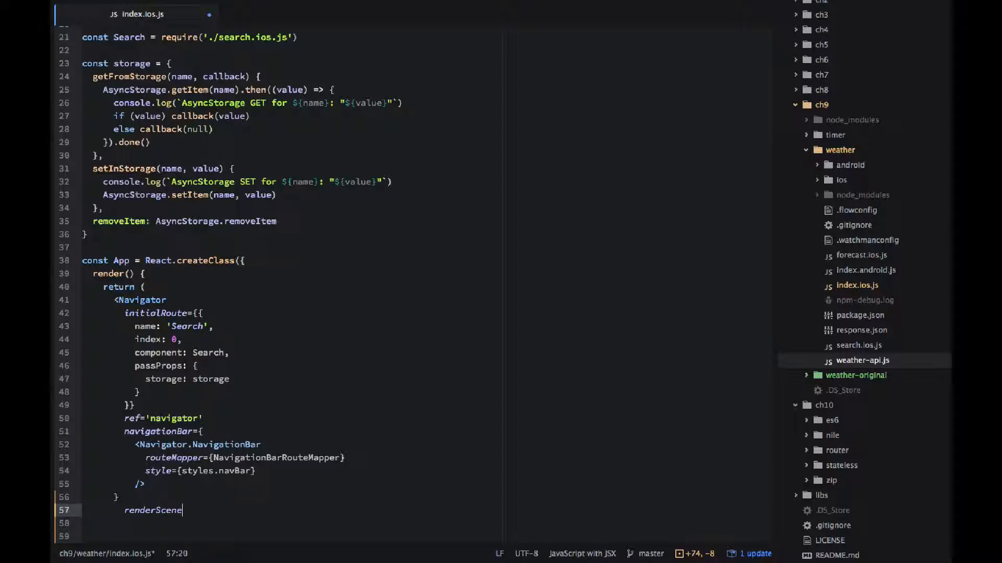
Step: Define renderScene(route, navigator) starting with let props = route.passProps
text(={(rout)
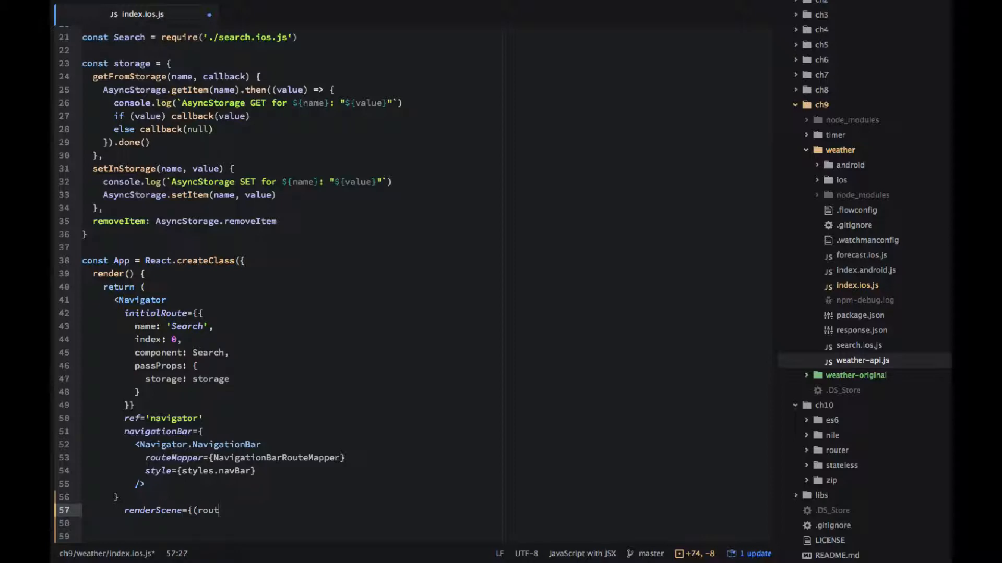
text(e, navi)
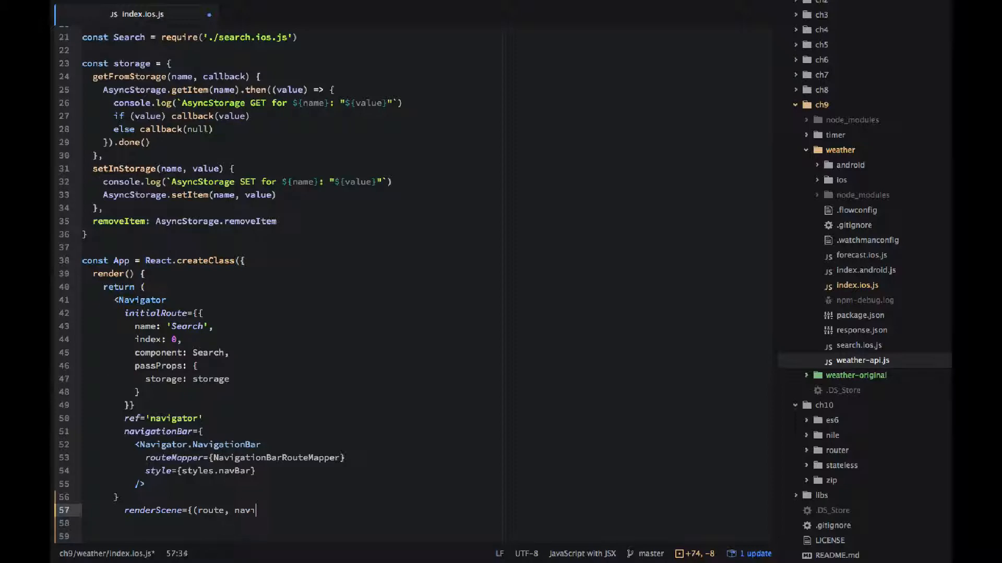
text(gator) => {)
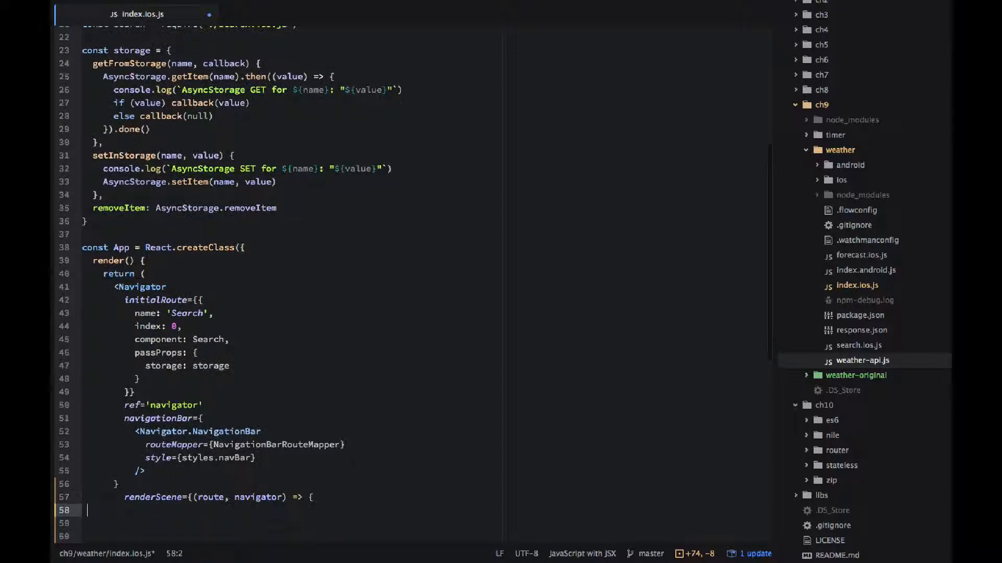
text(let)
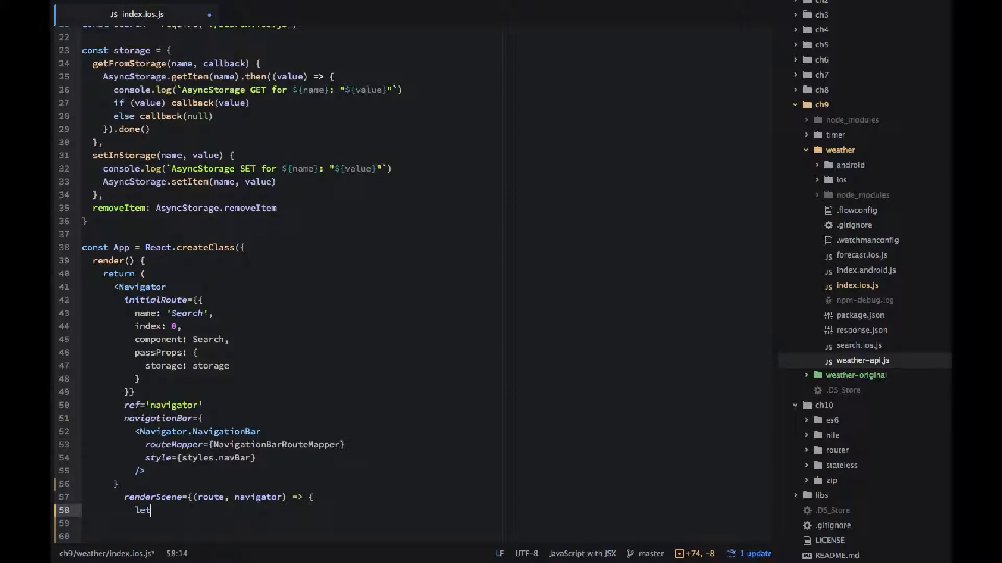
text(props)
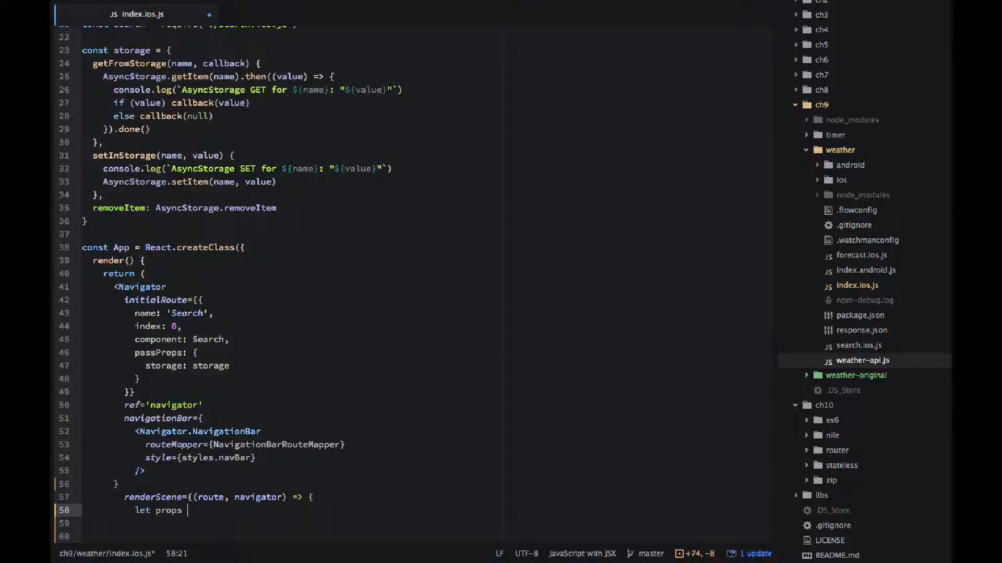
text(= route.)
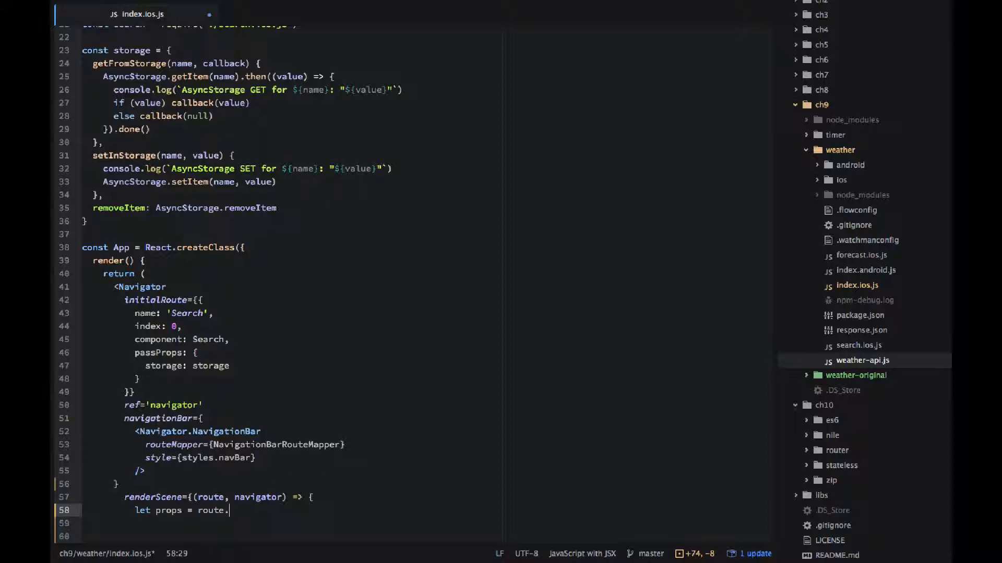
text(passProps)
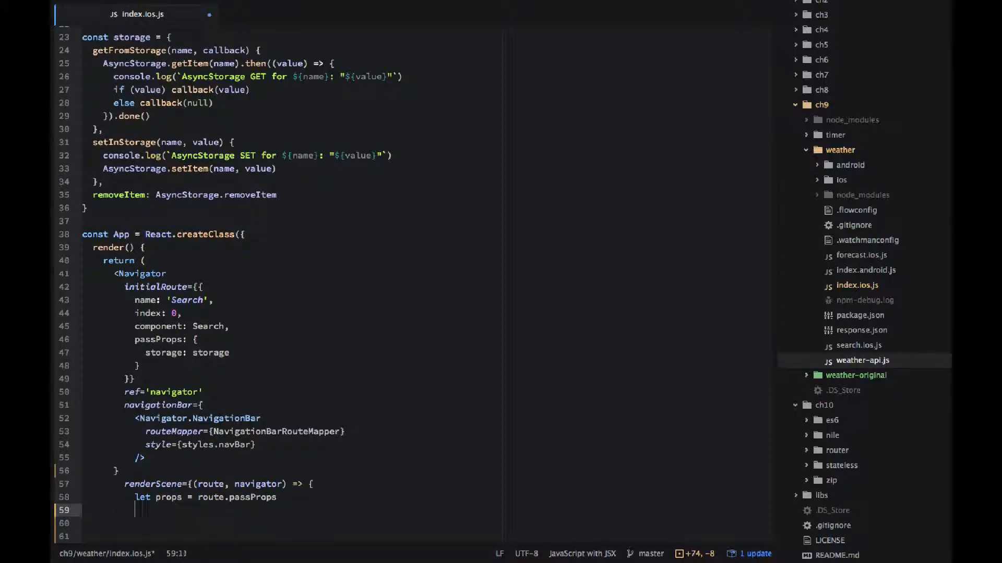
Step: Assign props.navigator = navigator, props.name = route.name and props.app = this
text(props.n)
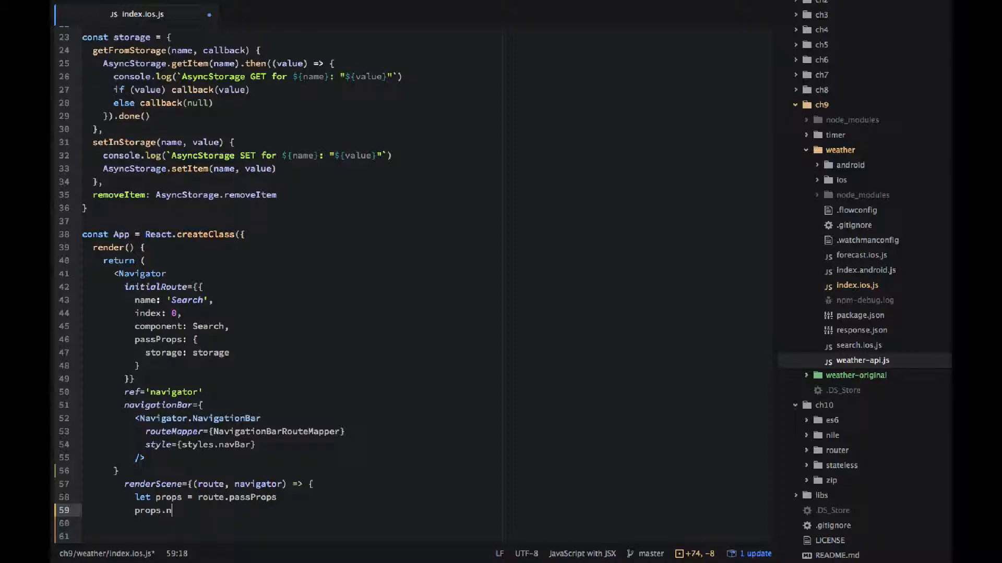
text(avigator)
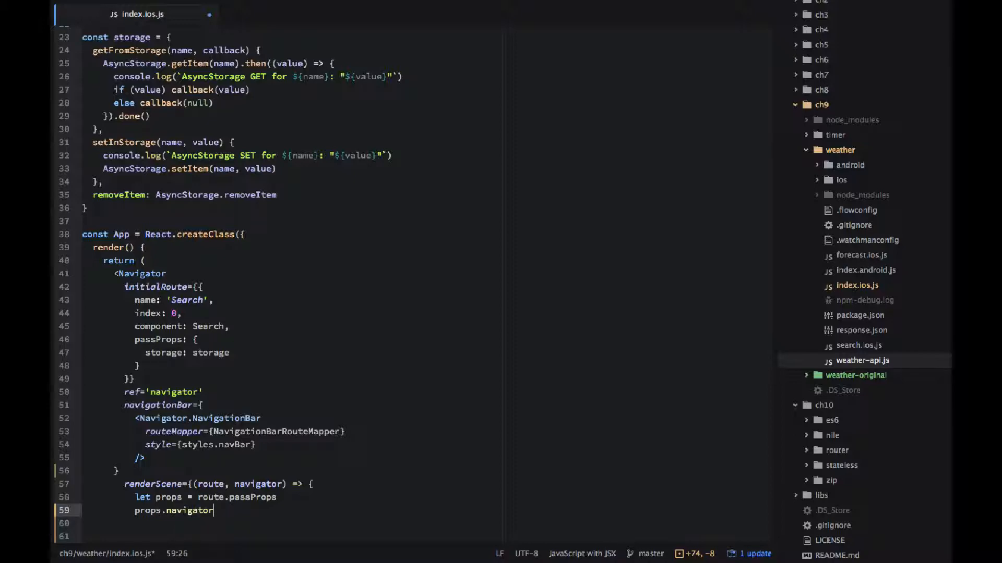
text(= navigator)
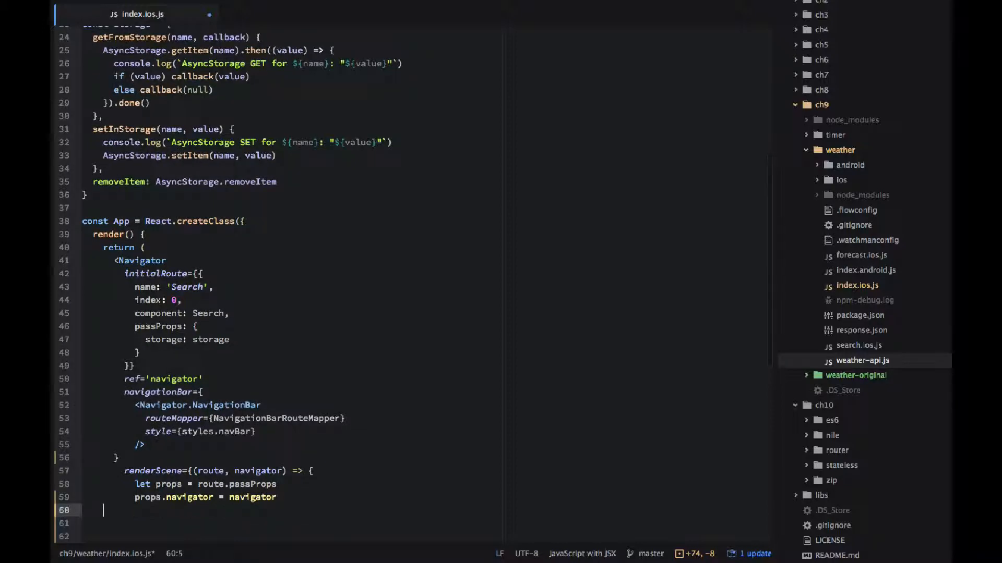
text(props.name)
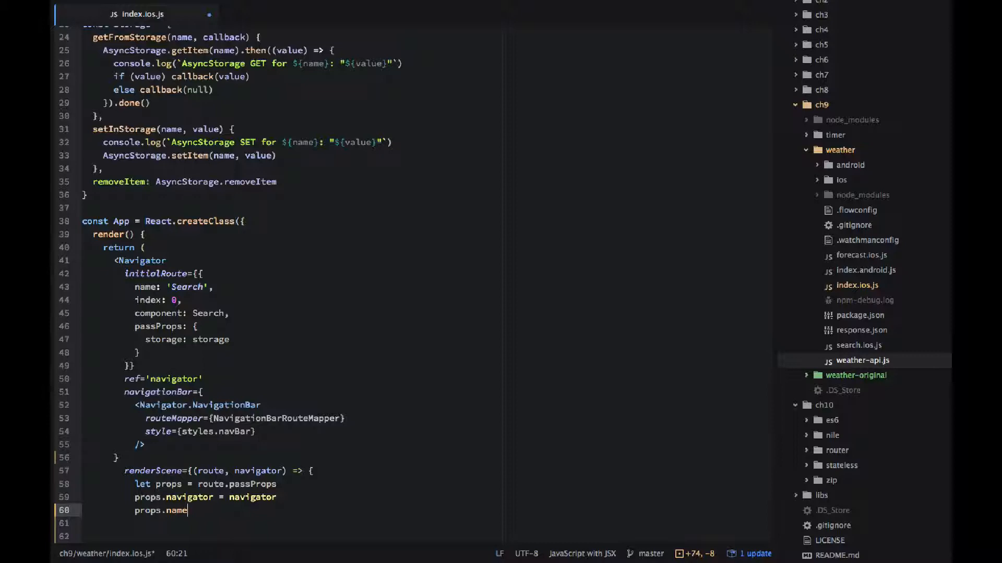
text(= route.name)
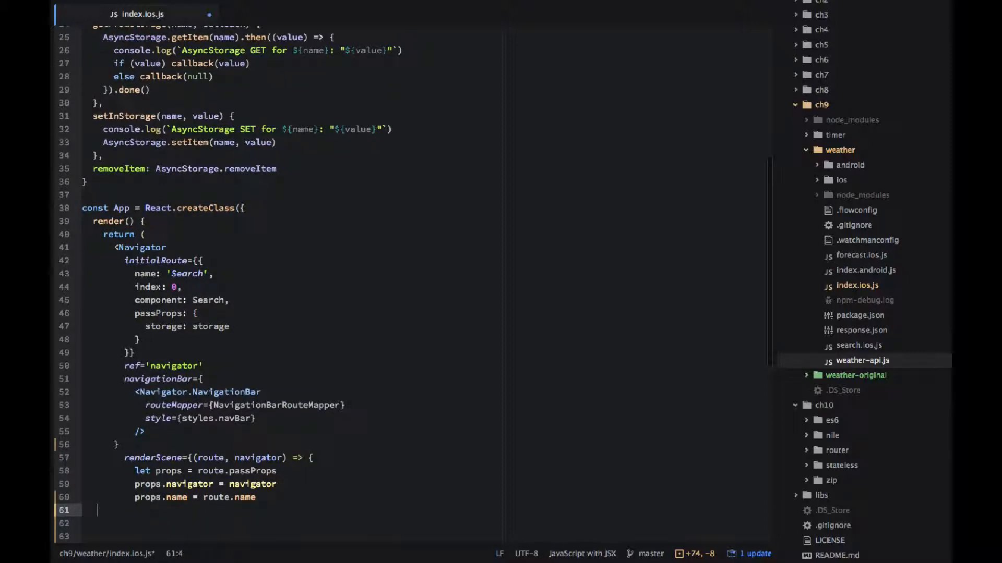
text(props.app)
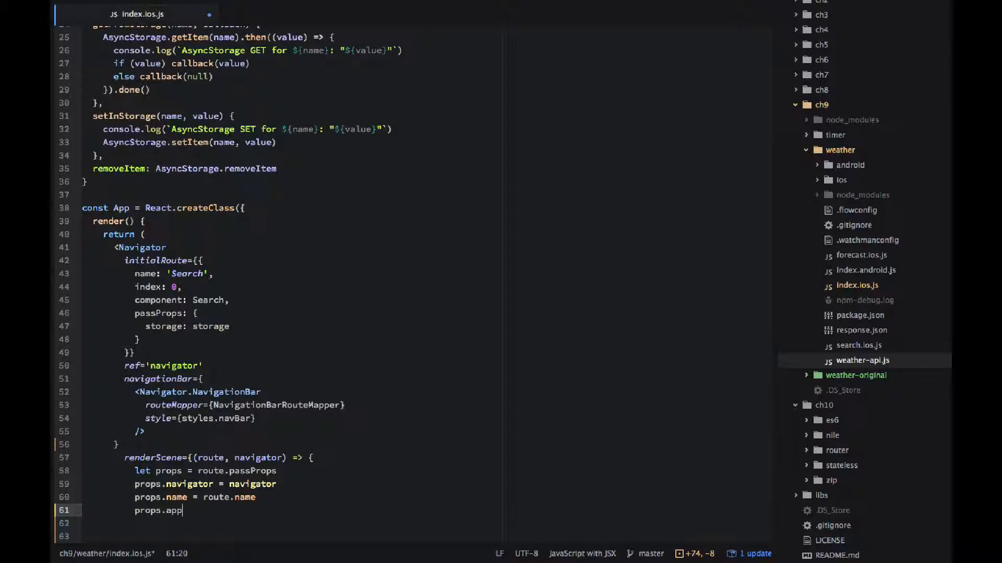
text(= this)
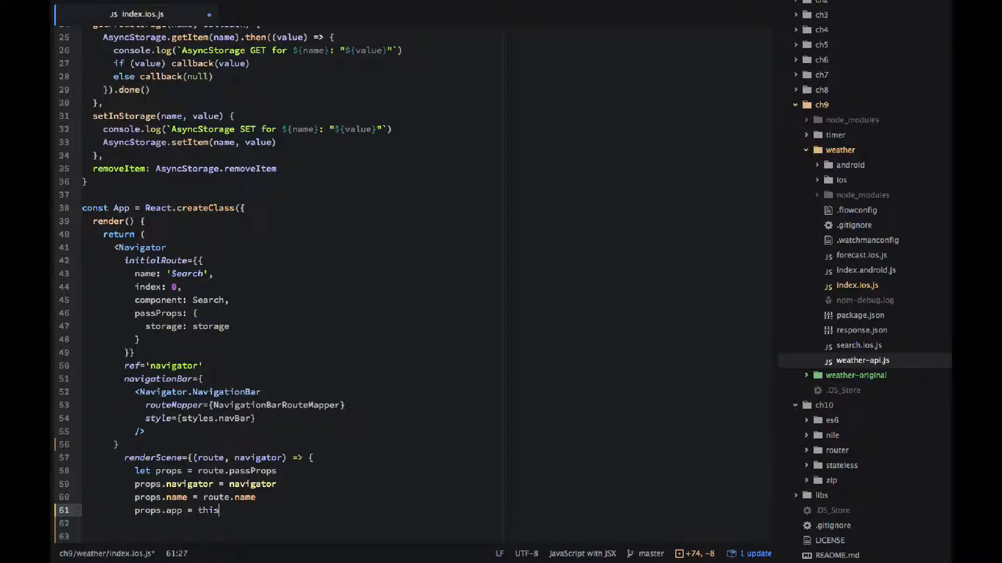
key(enter)
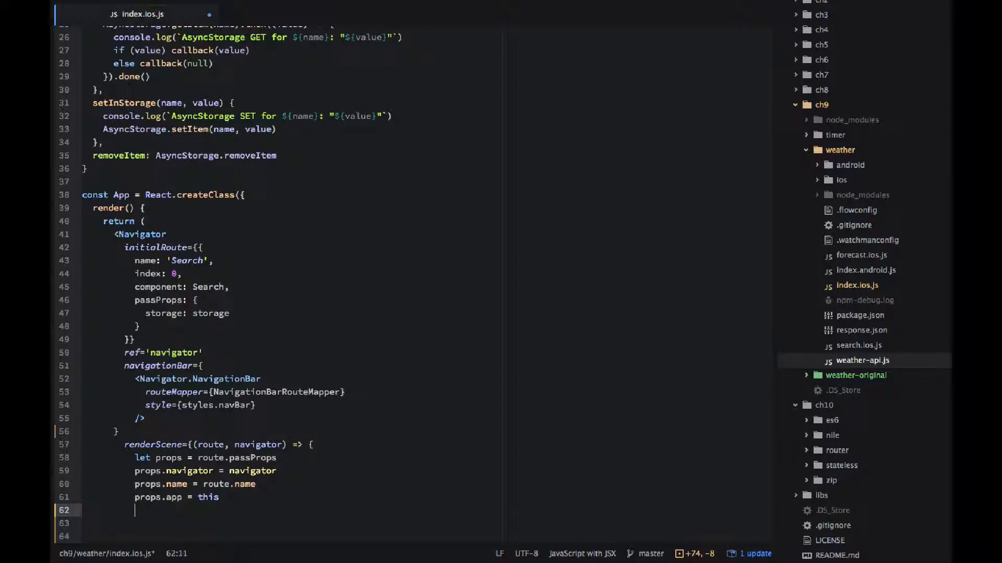
Step: Return React.createElement(route.component, props) and close the App class
text(return)
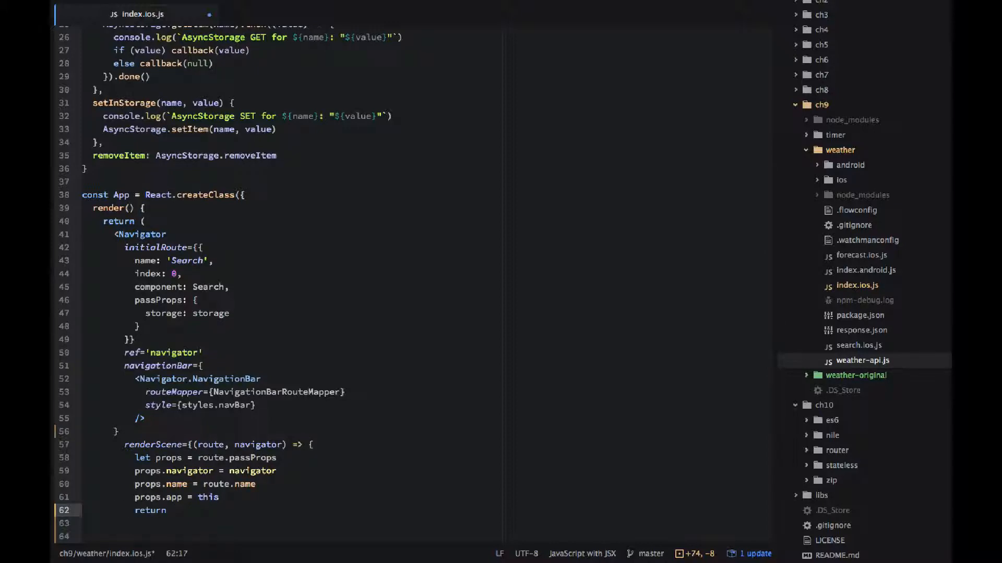
text(React.cre)
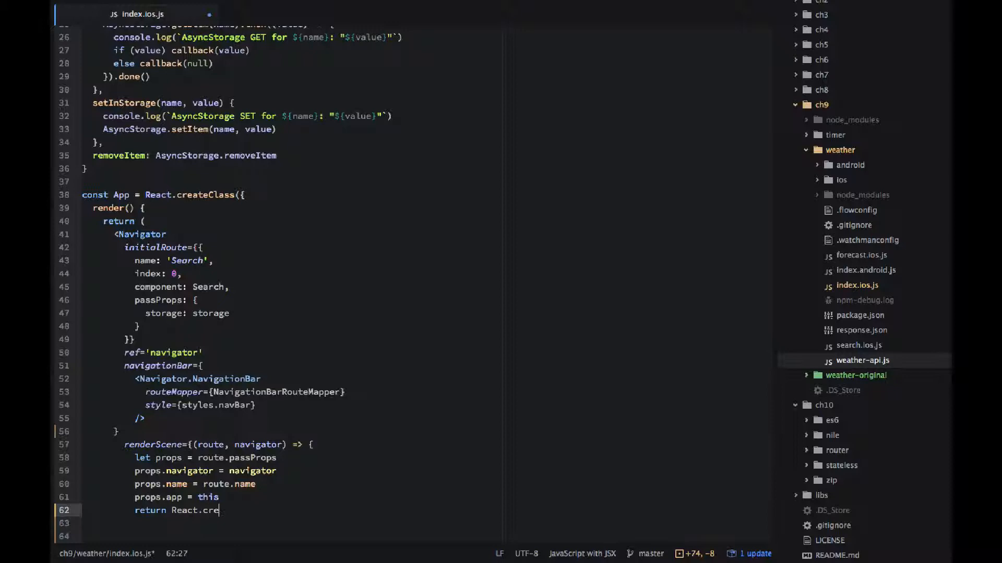
text(ateElemen)
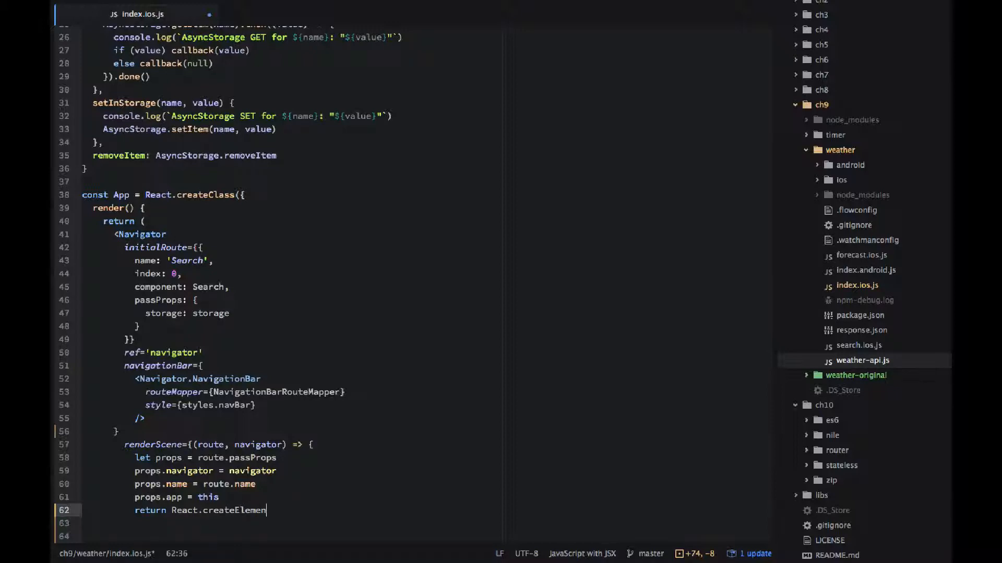
text(t(route.)
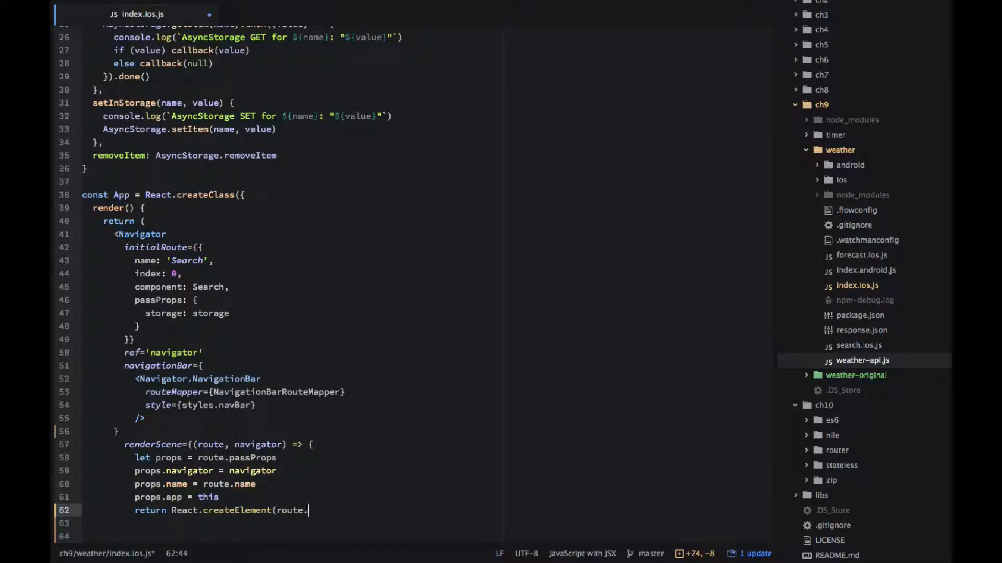
text(component)
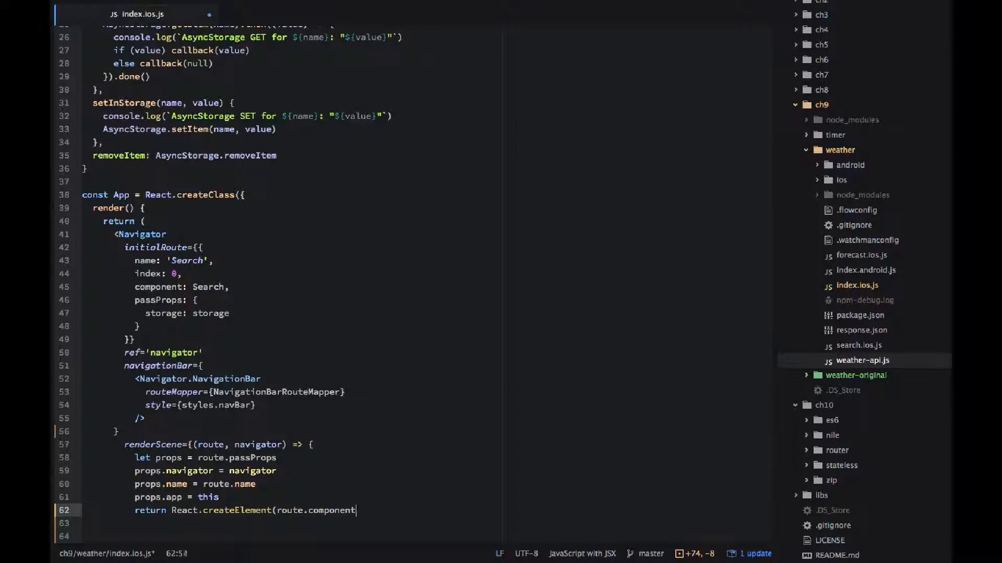
text(, prop)
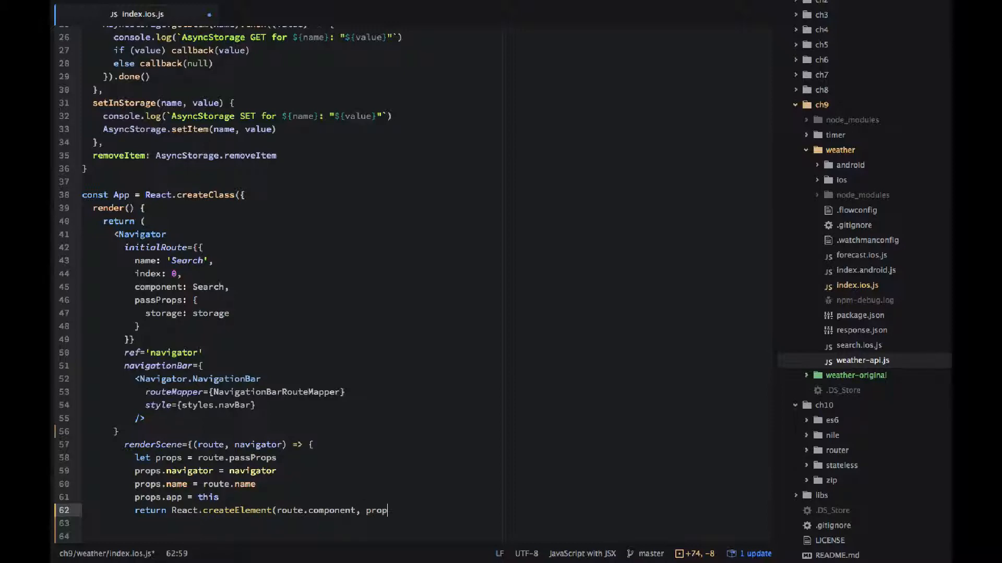
key(Return)
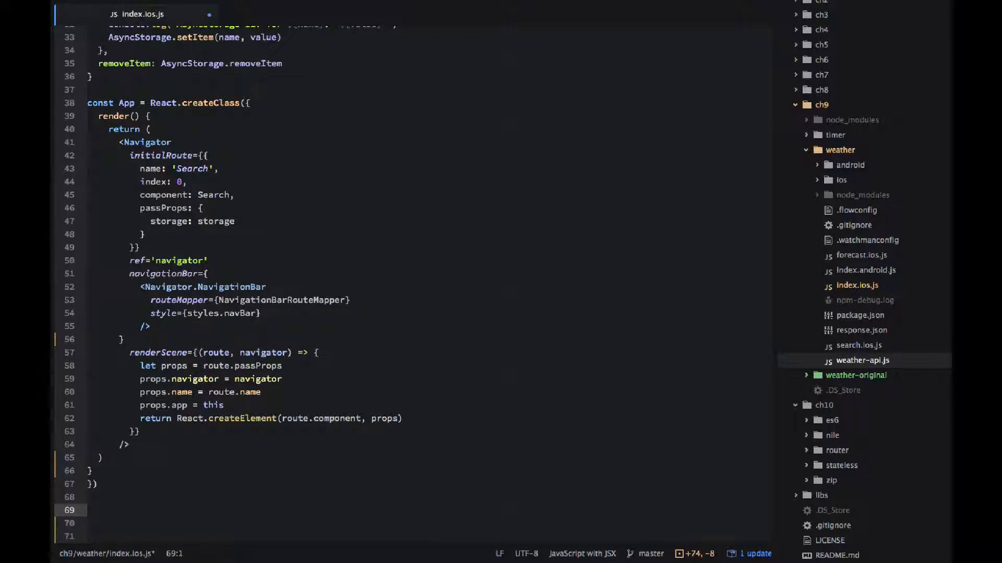
click(87, 510)
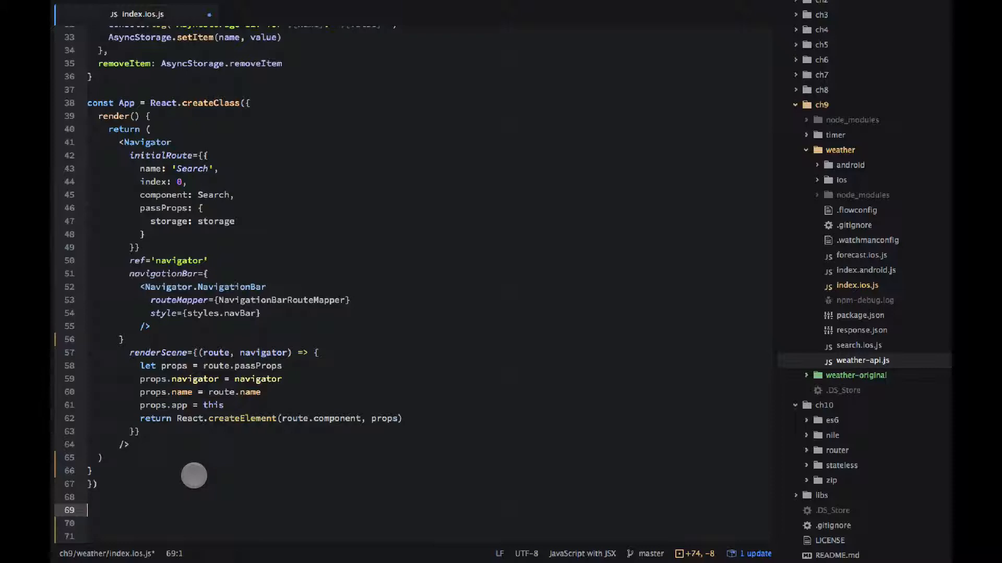
Step: Declare var NavigationBarRouteMapper = { with LeftButton(route, navigator, index, navState)
text(var Nav)
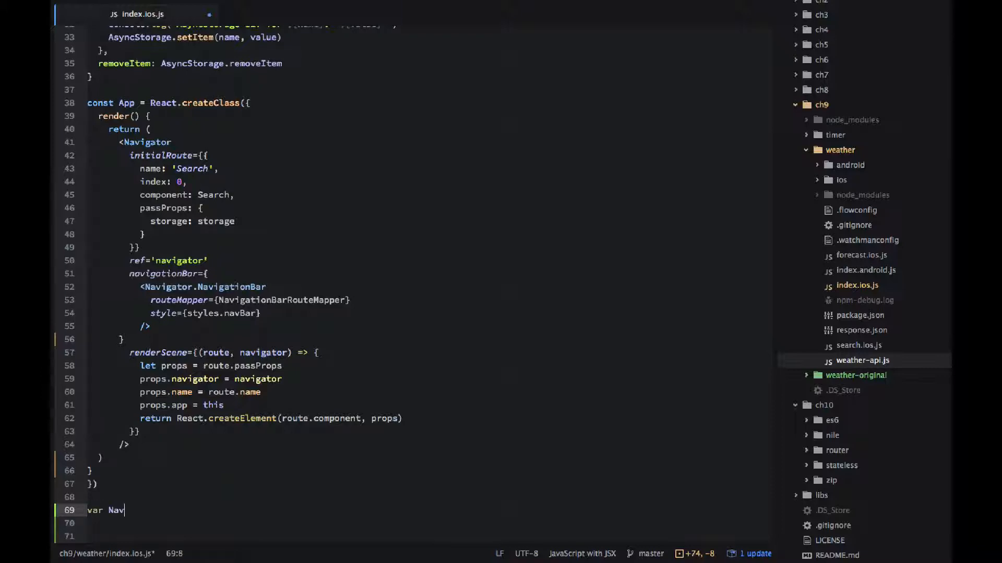
text(igationBa)
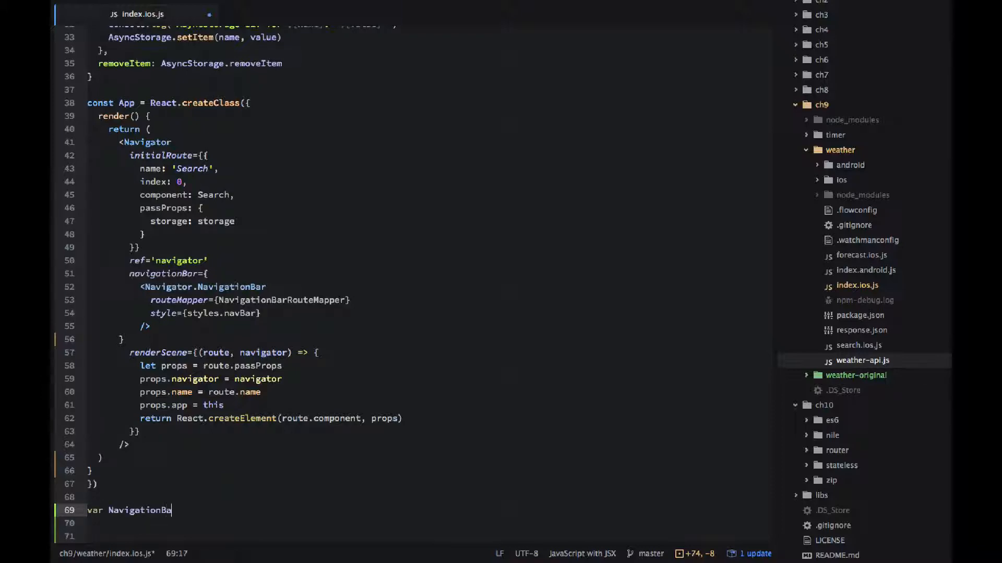
text(RouteMapper = {)
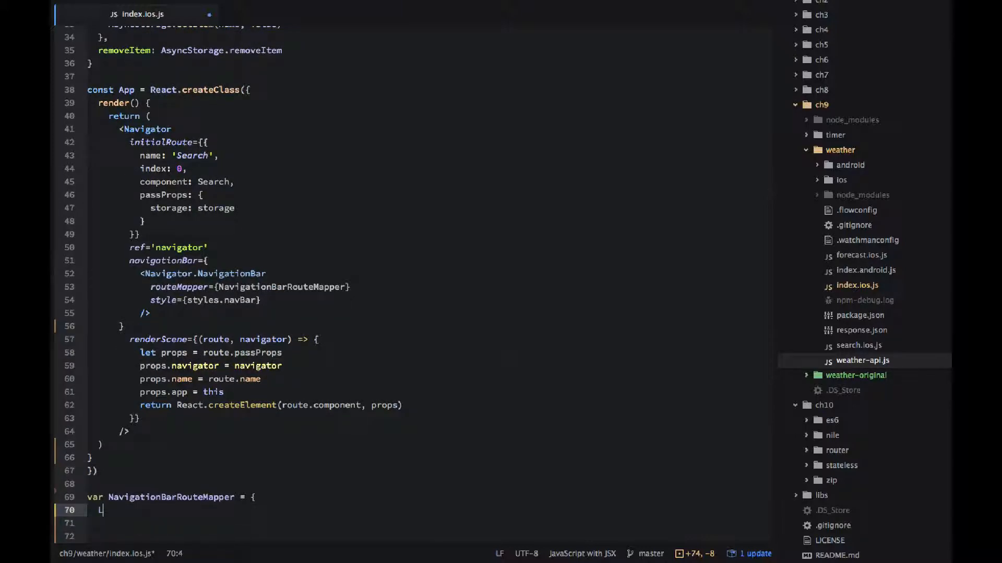
text(LeftButto)
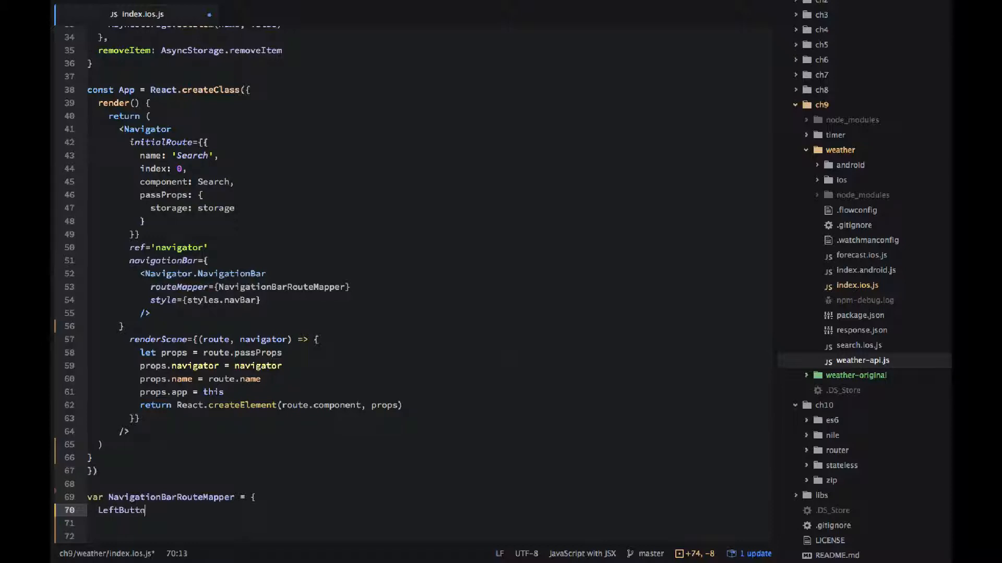
text((route,)
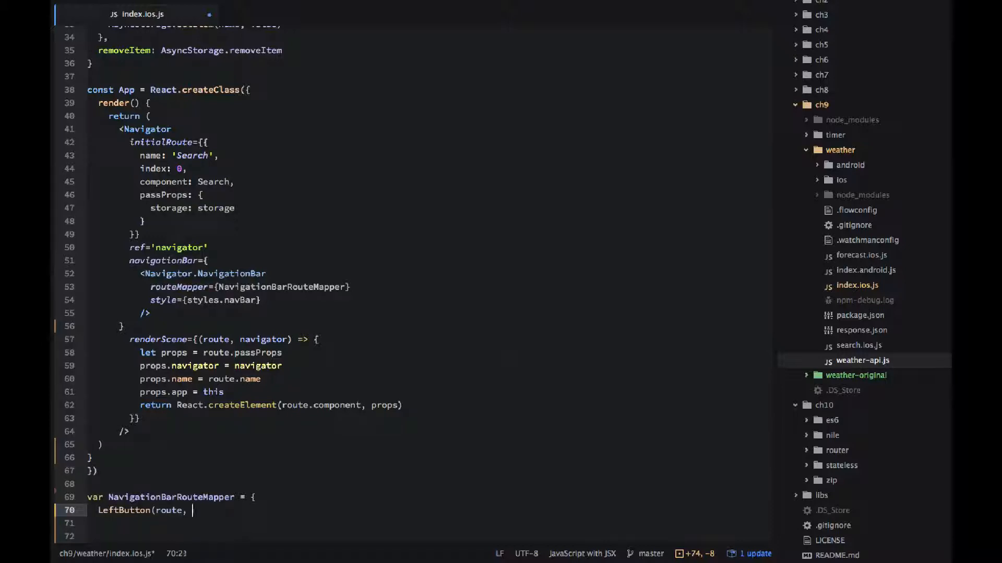
text(navigator)
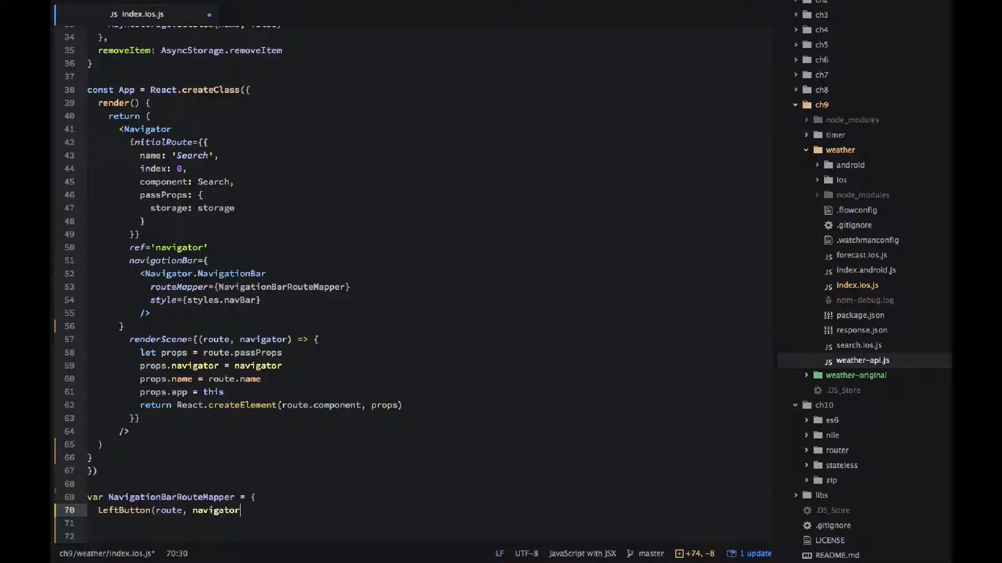
text(, index)
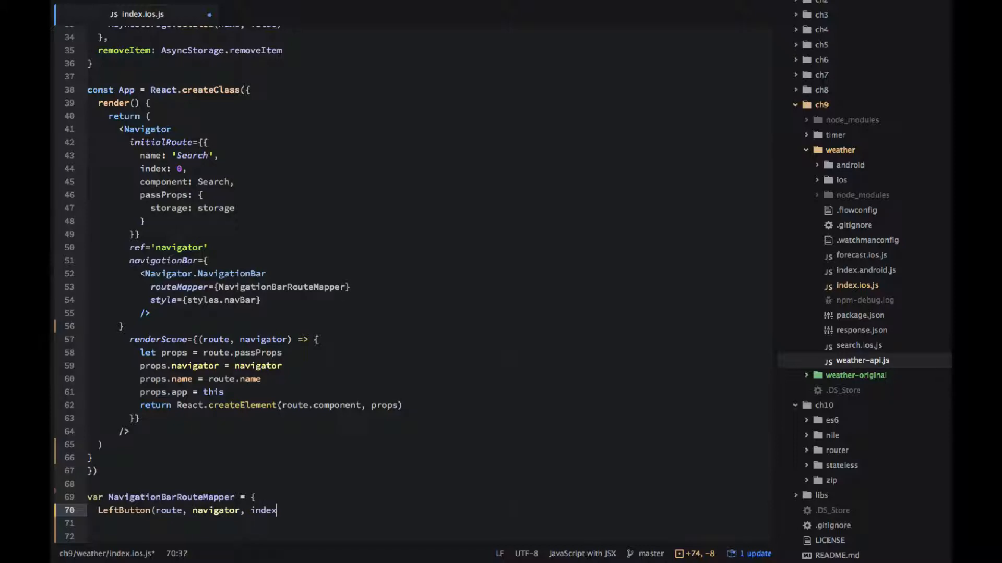
text(, navState) {)
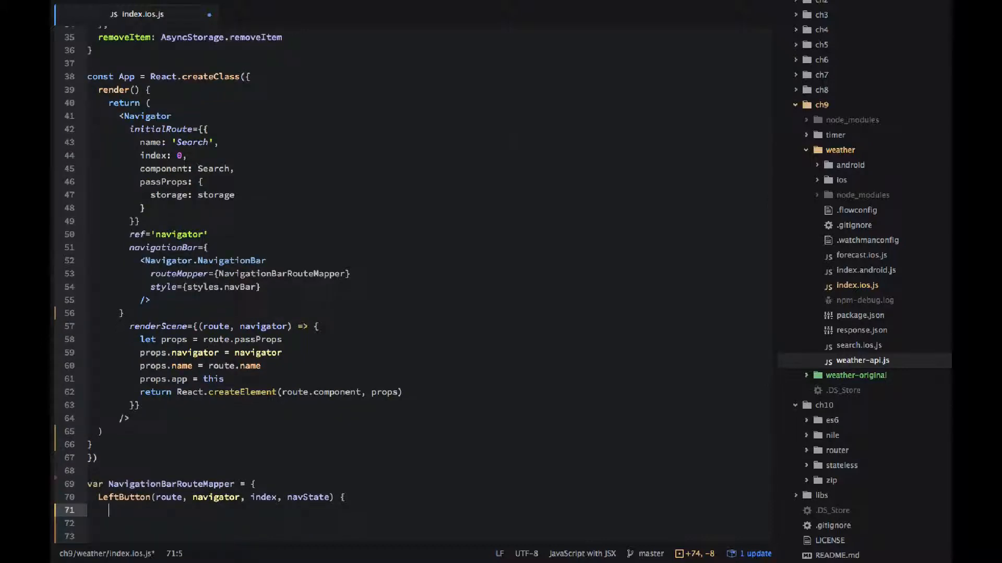
Step: Return null when index == 0, otherwise take previousRoute from navState.routeStack[index - 1]
text(if (in)
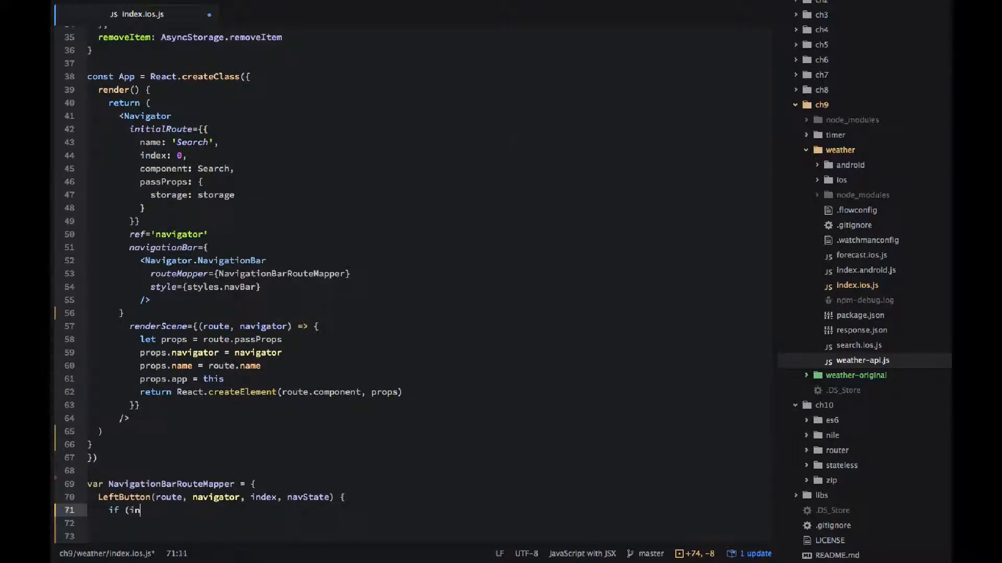
text(dex == 0)
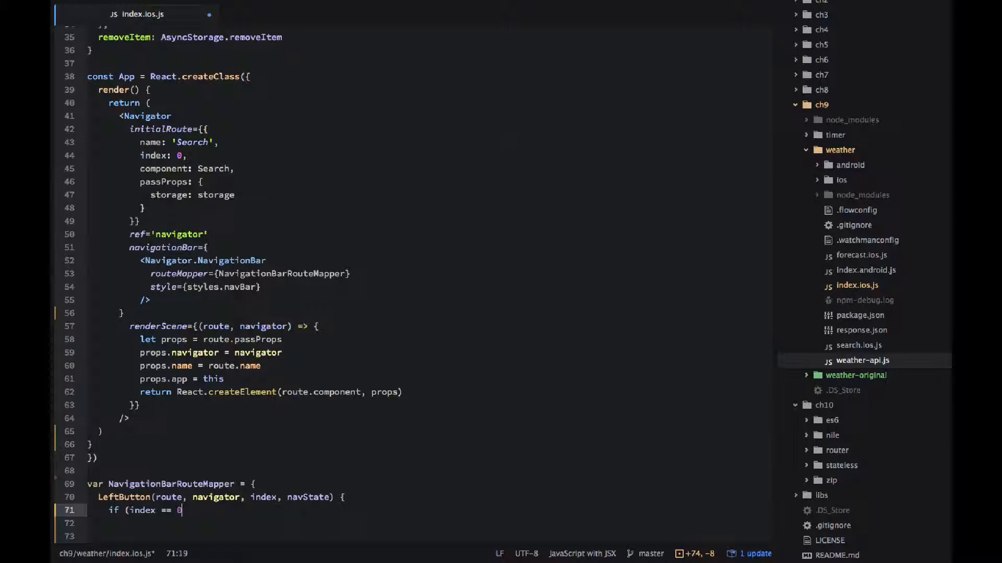
text(return null)
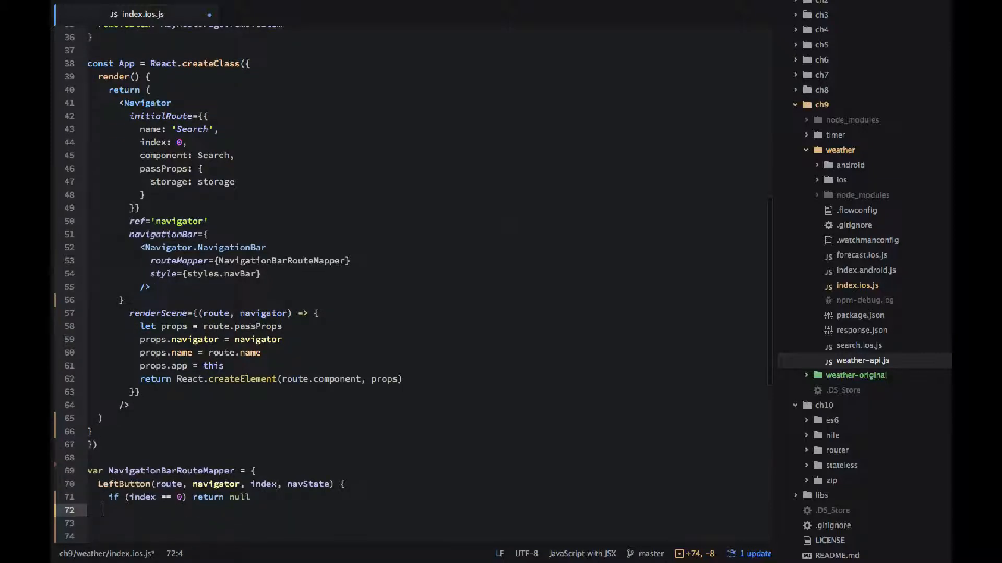
text(var)
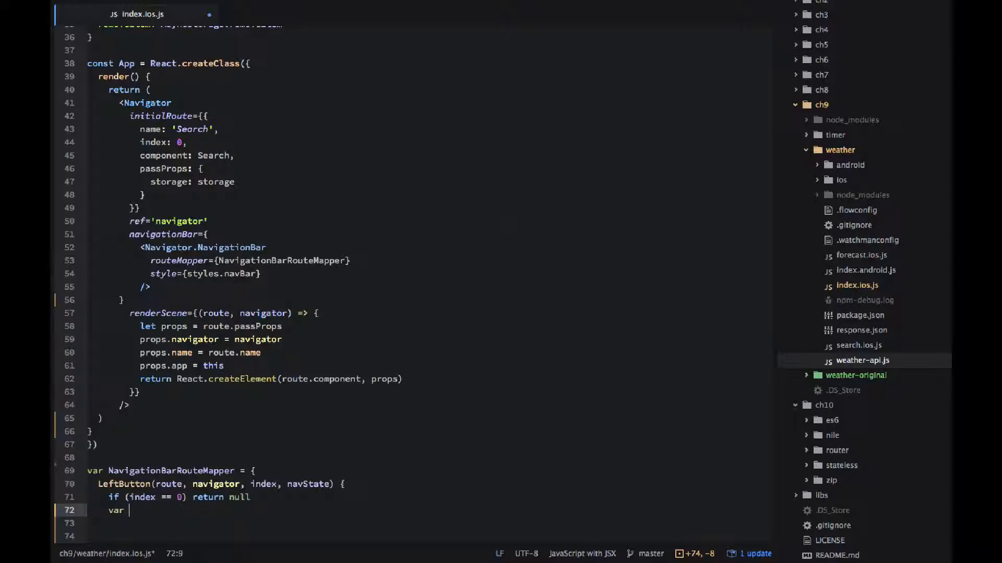
text(previou)
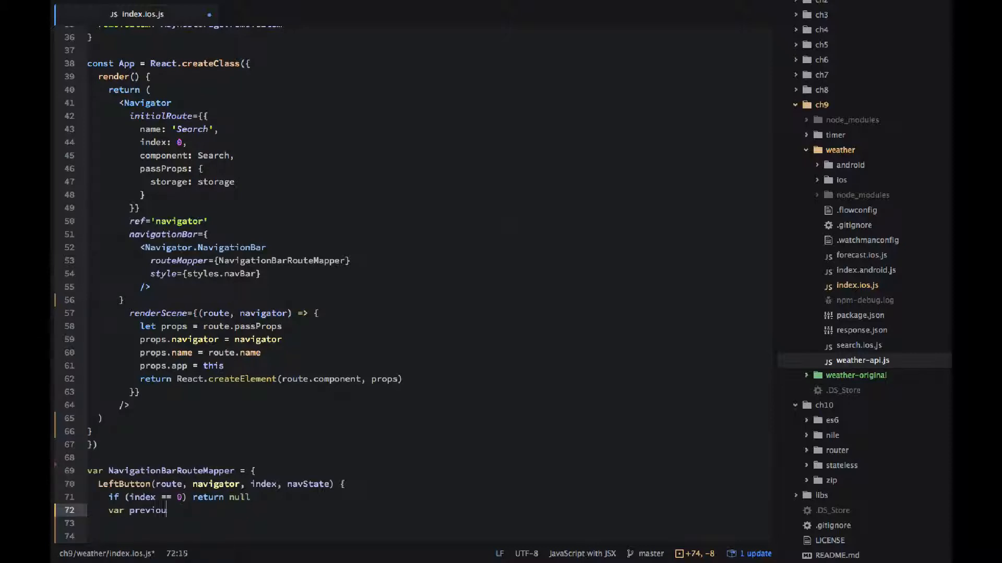
text(Route =)
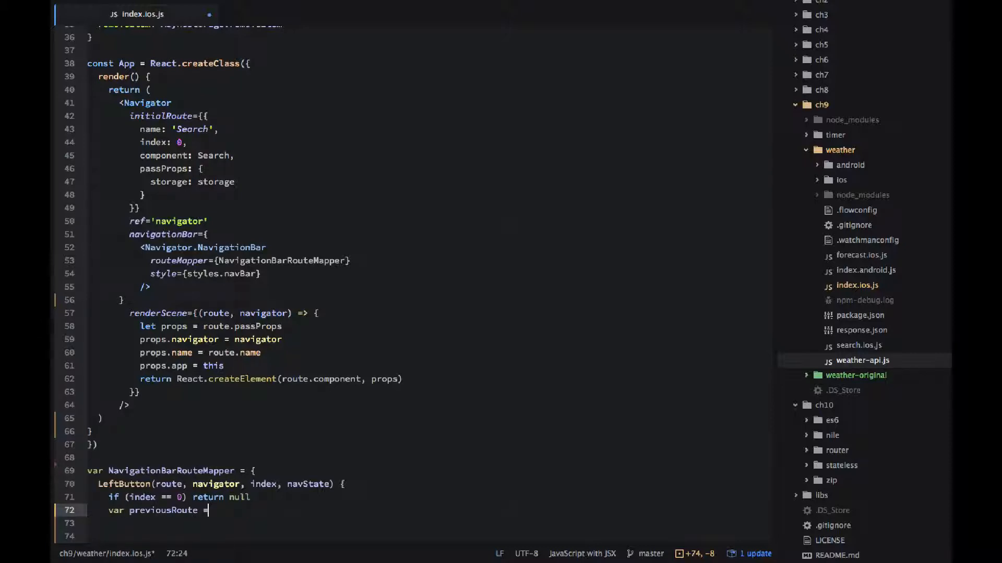
text(navStat)
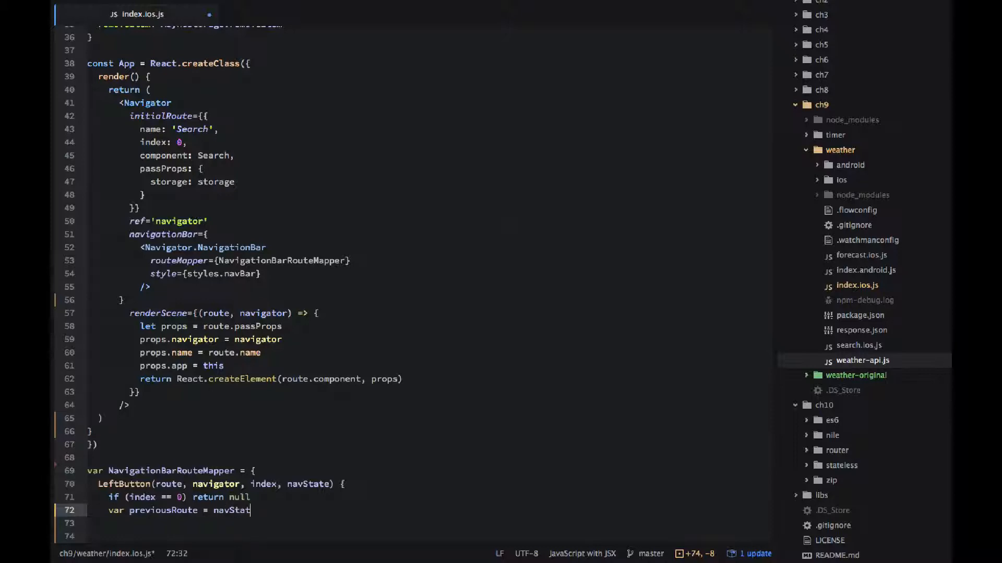
text(.routeS)
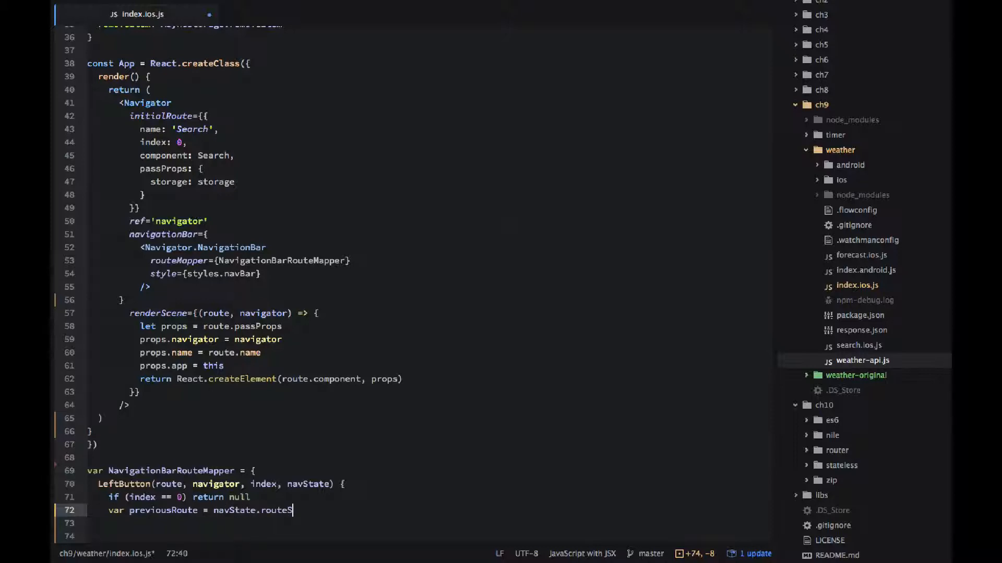
text(tack[index - 1)
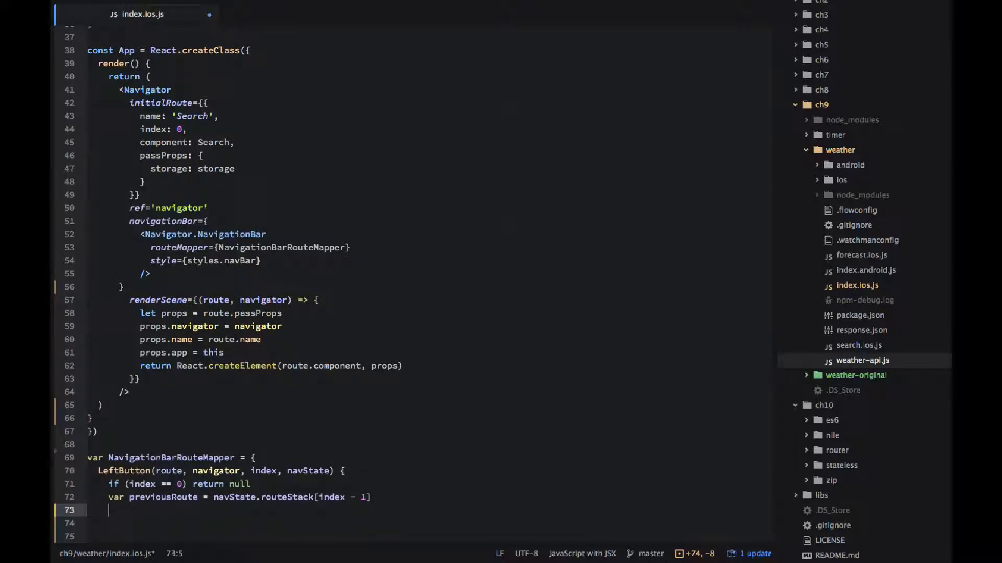
Step: Return a TouchableOpacity whose onPress calls navigator.pop(), styled with styles.navBarLeftButton
text(return ()
click(423, 523)
text(<To)
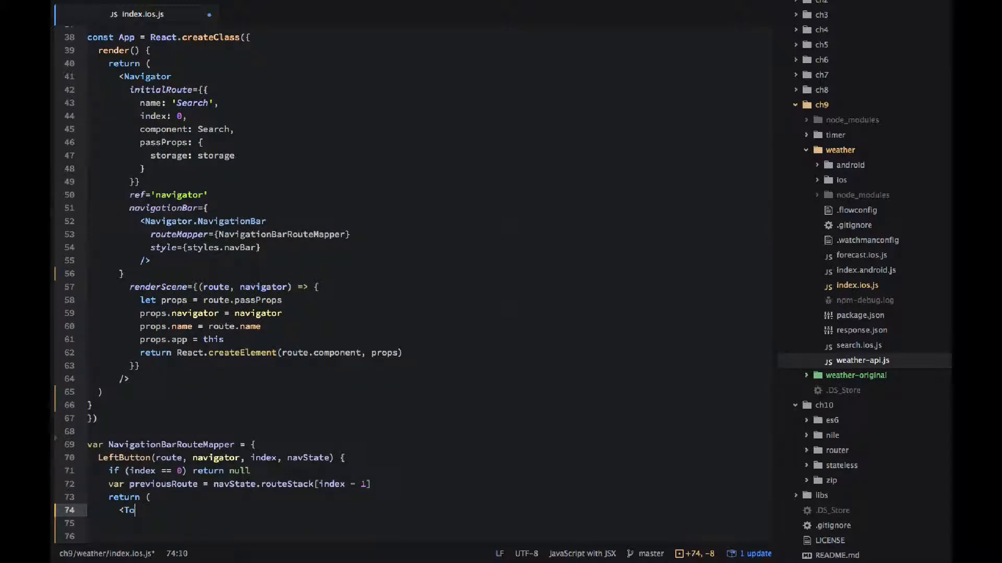
text(uchableOpacity)
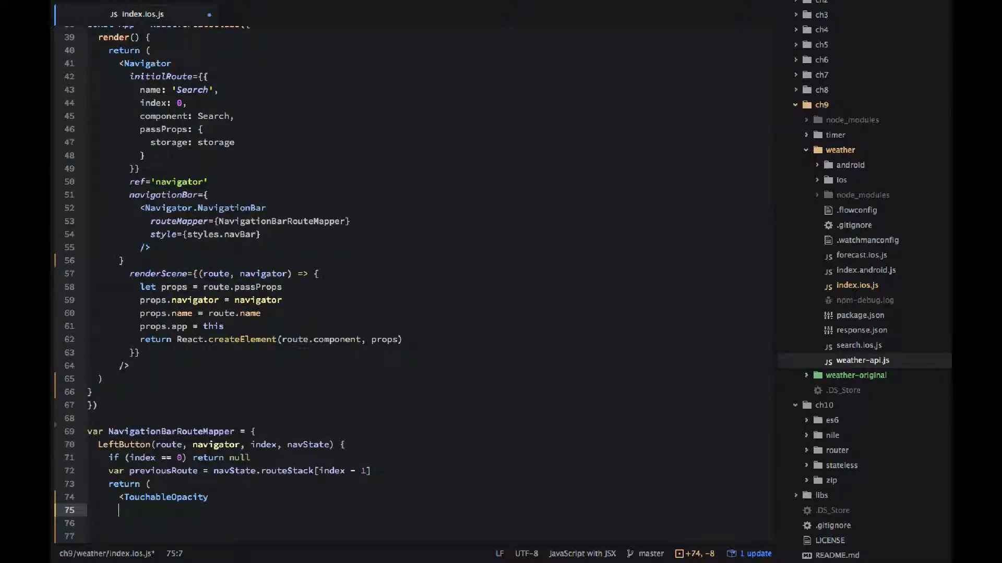
text(onPre)
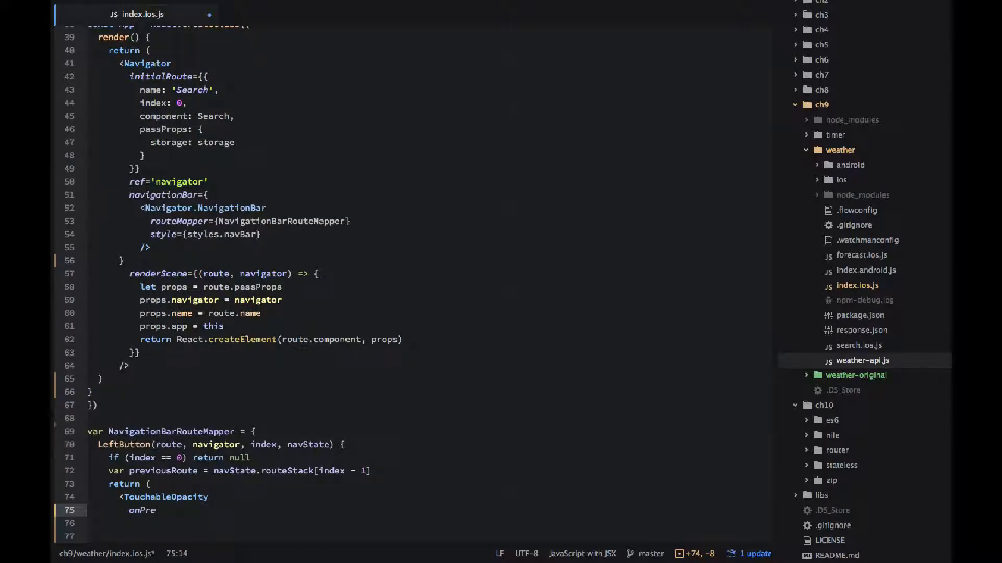
text(ss={())
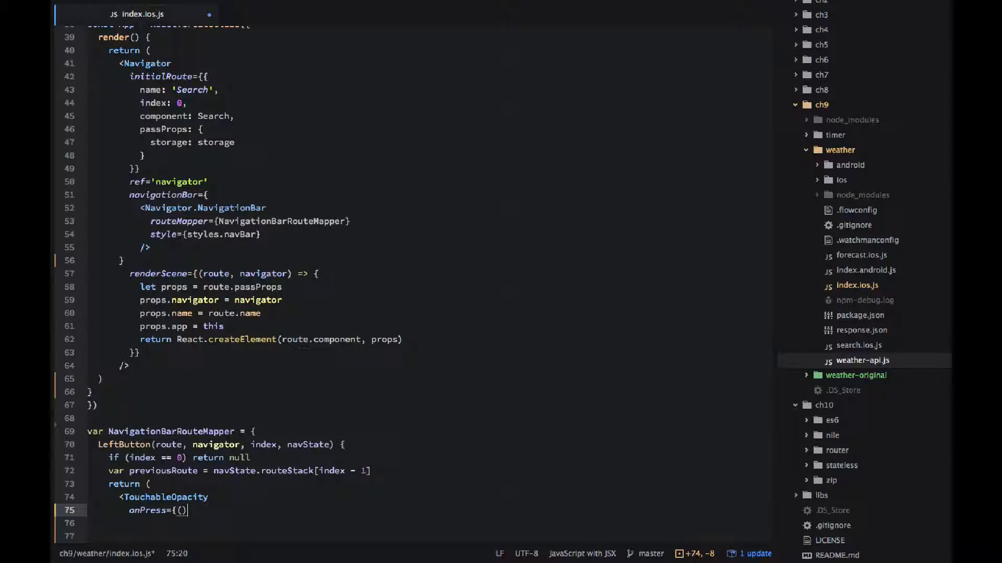
text(=> navigator.pop()
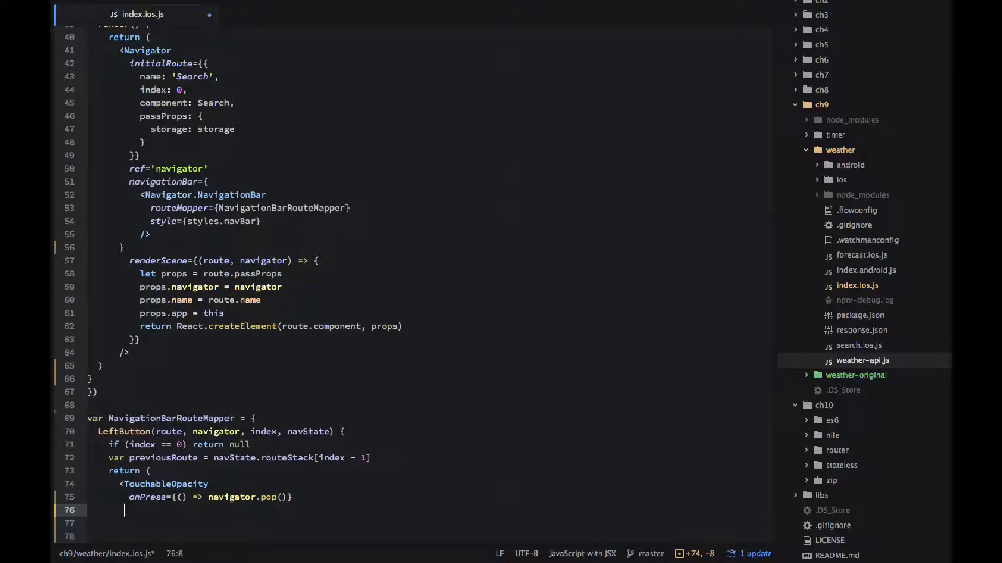
text(style=)
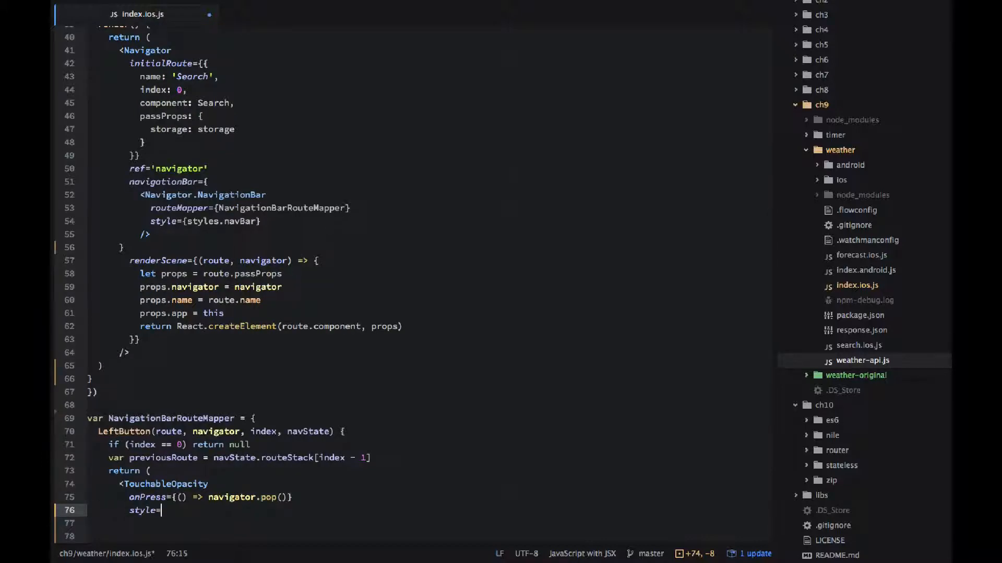
text({styles.n)
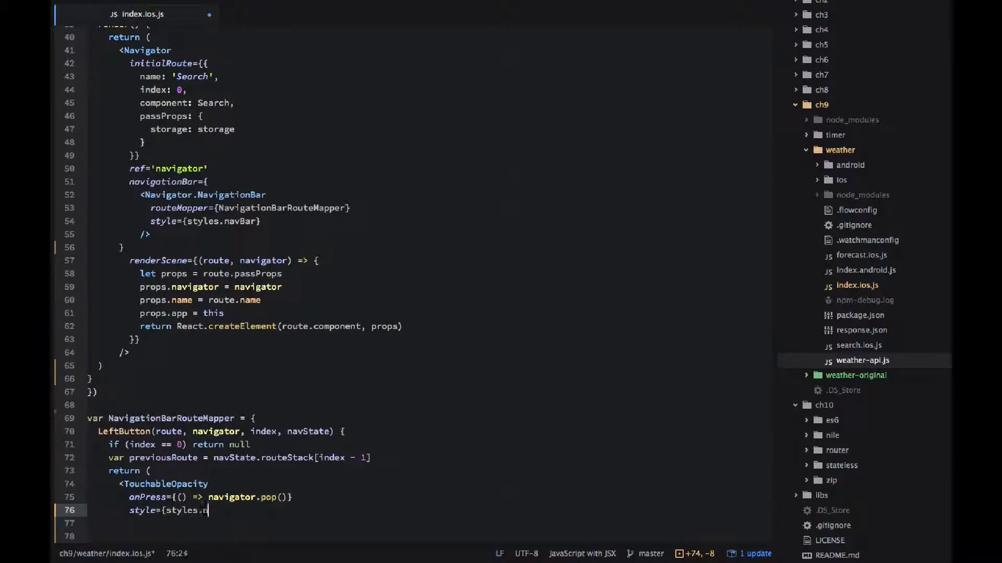
text(avBarLeftButton}>)
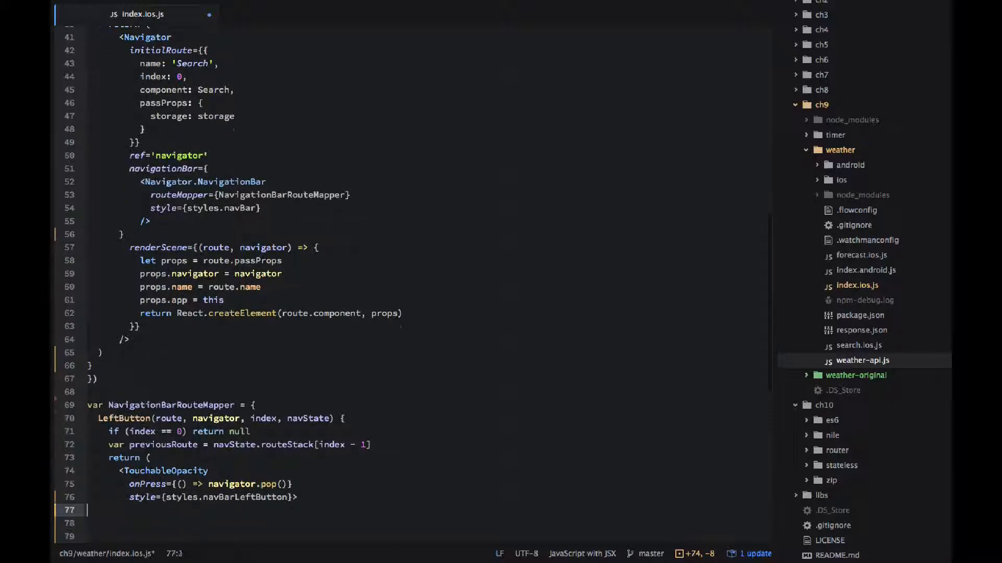
Step: Add a Text child with navBar text styles showing '<' and previousRoute.name, then close the tags
text(<T)
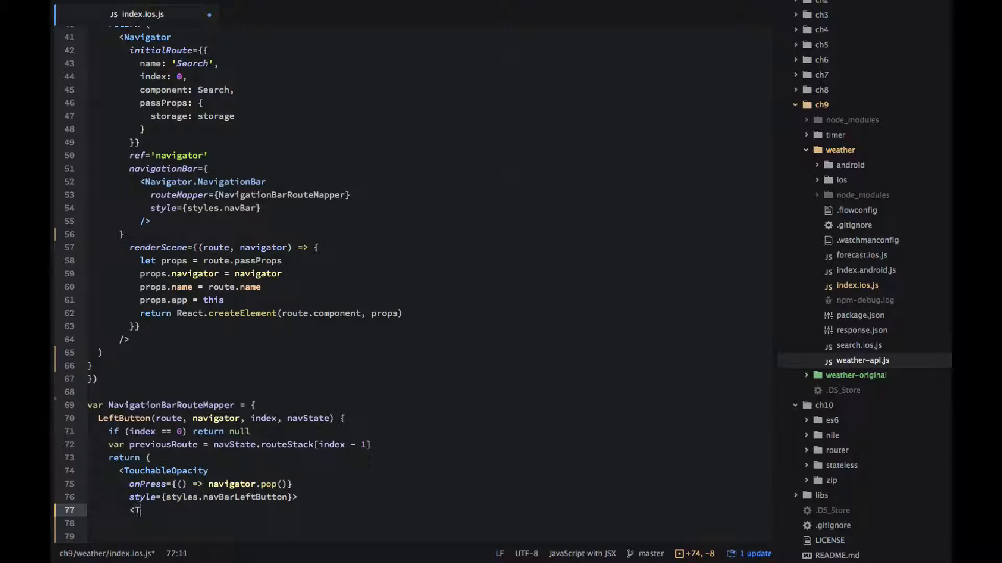
text(Text style={[styles.navBa)
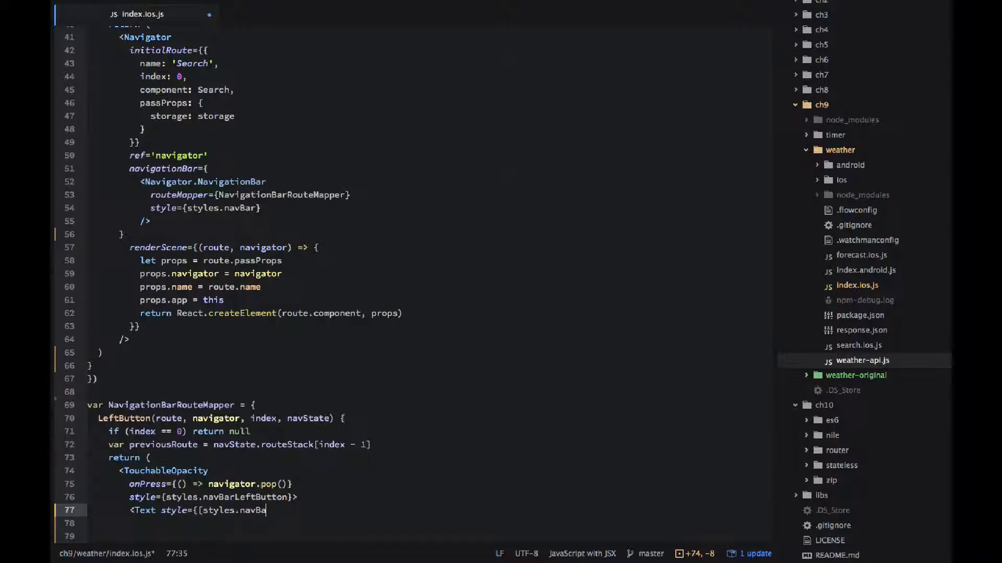
text(rText, s)
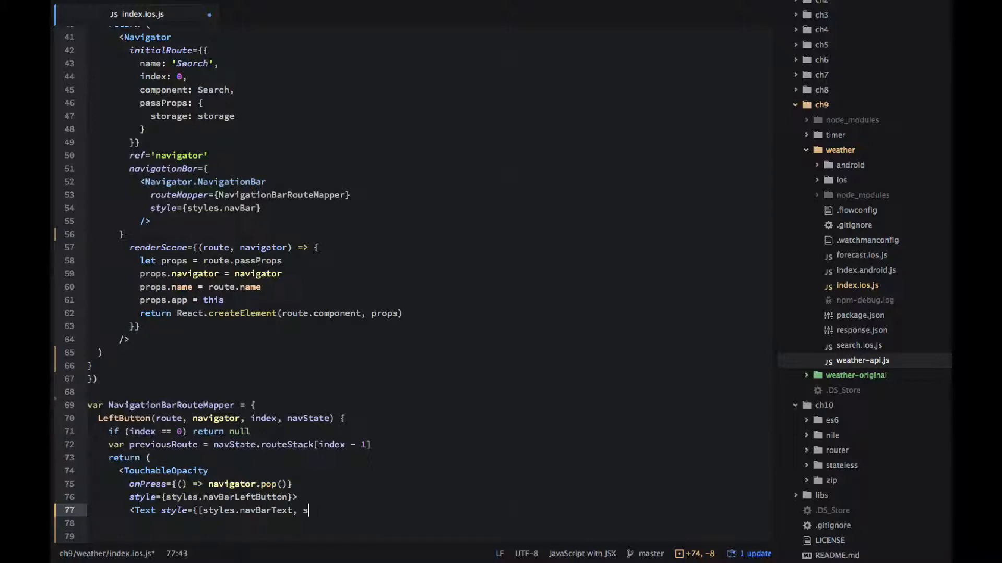
text(tyles.navBarButtonText ]}>)
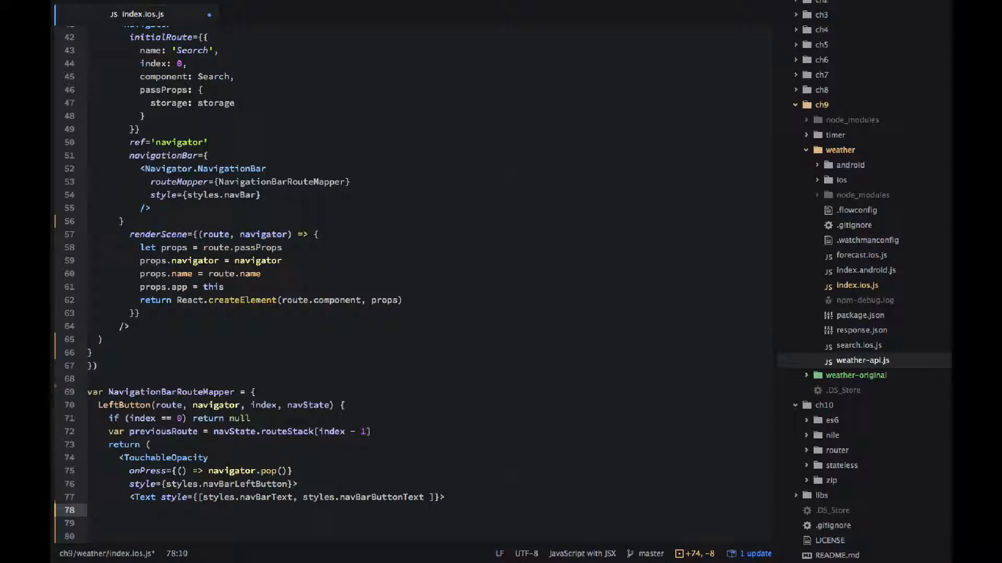
text({'<'})
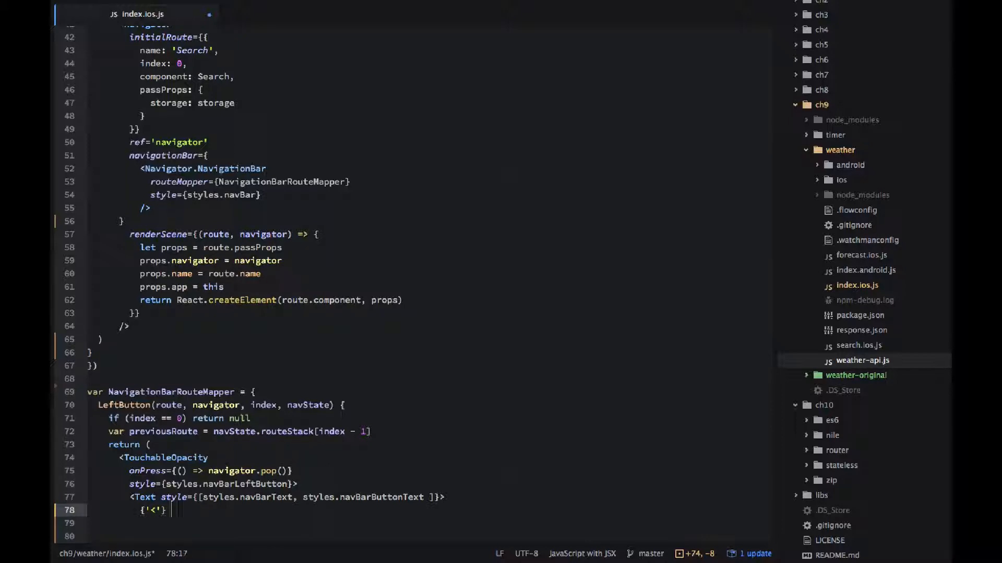
text({previousRoute.name)
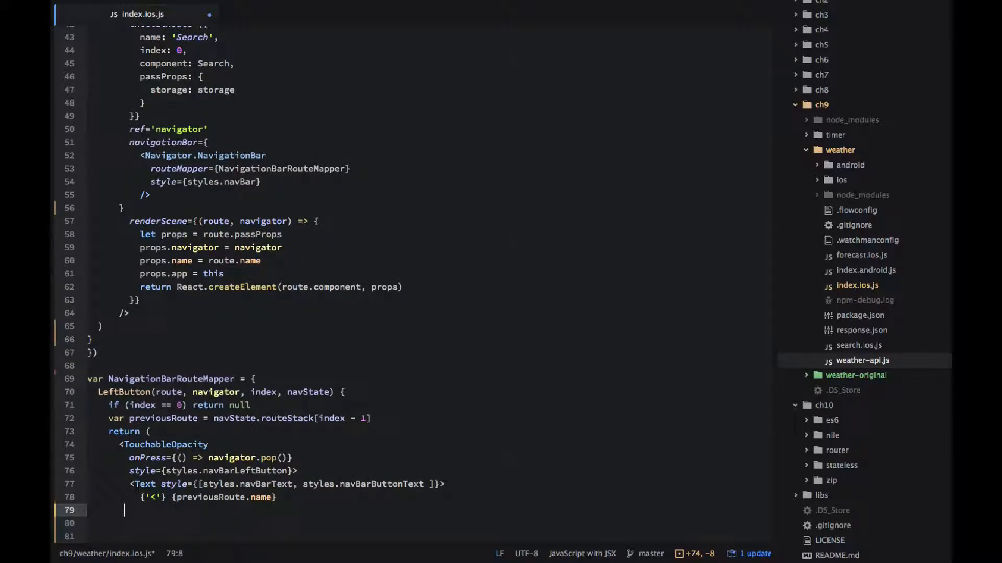
text(</Text>)
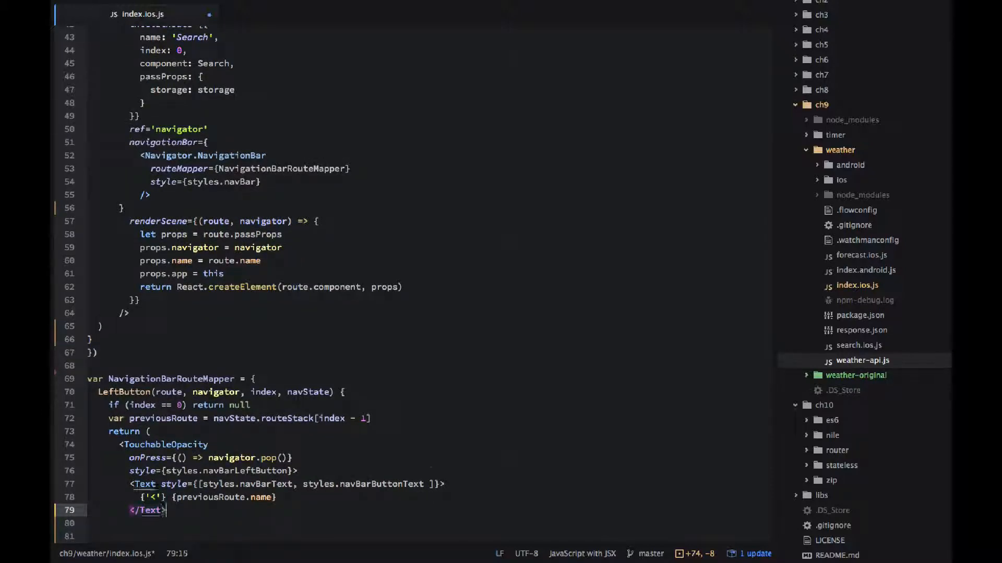
text(</TouchableOpaci)
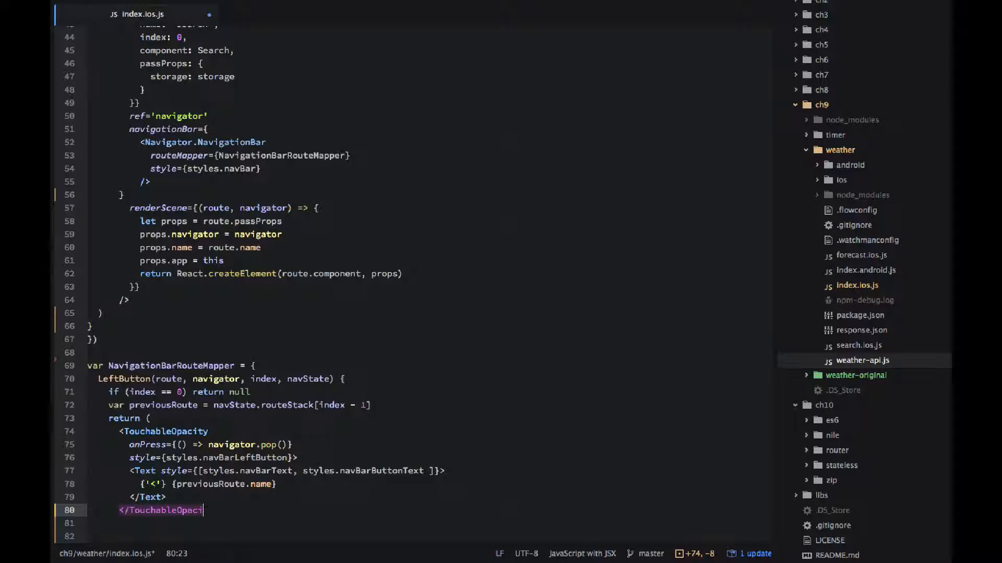
key(Enter)
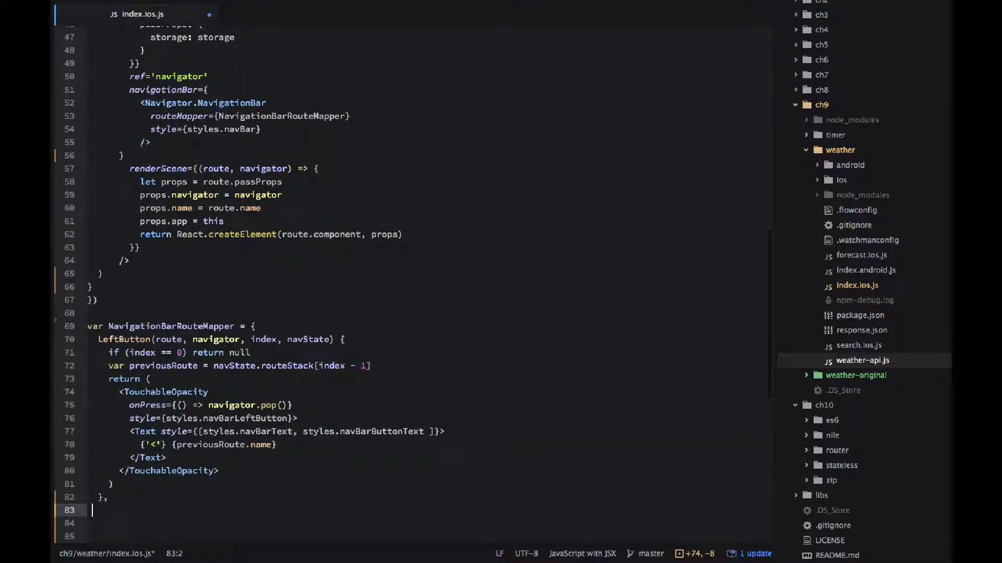
Step: Add RightButton(route, navigator, index, navState) returning an empty <View/>
text(RightButton(route, navig)
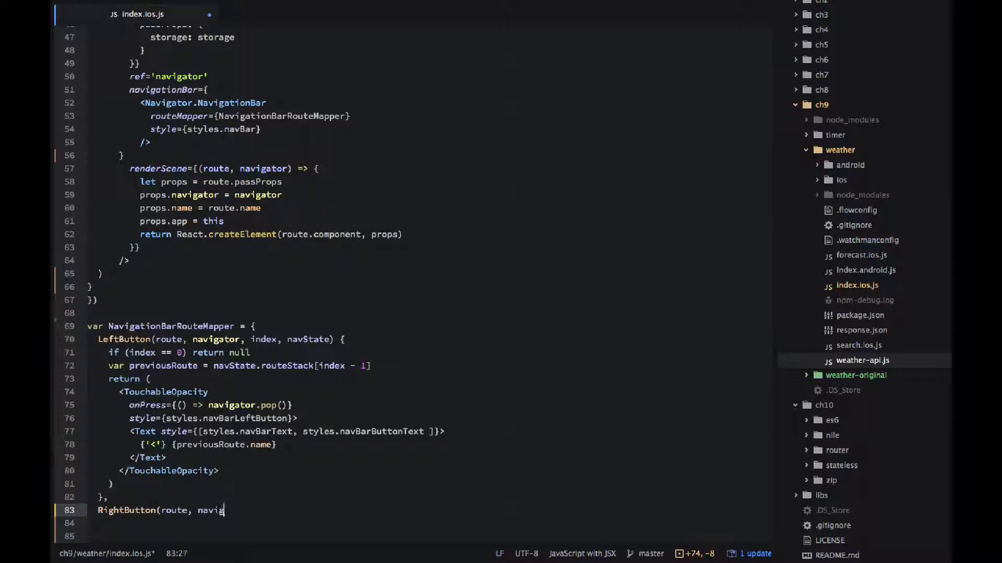
text(ator, i)
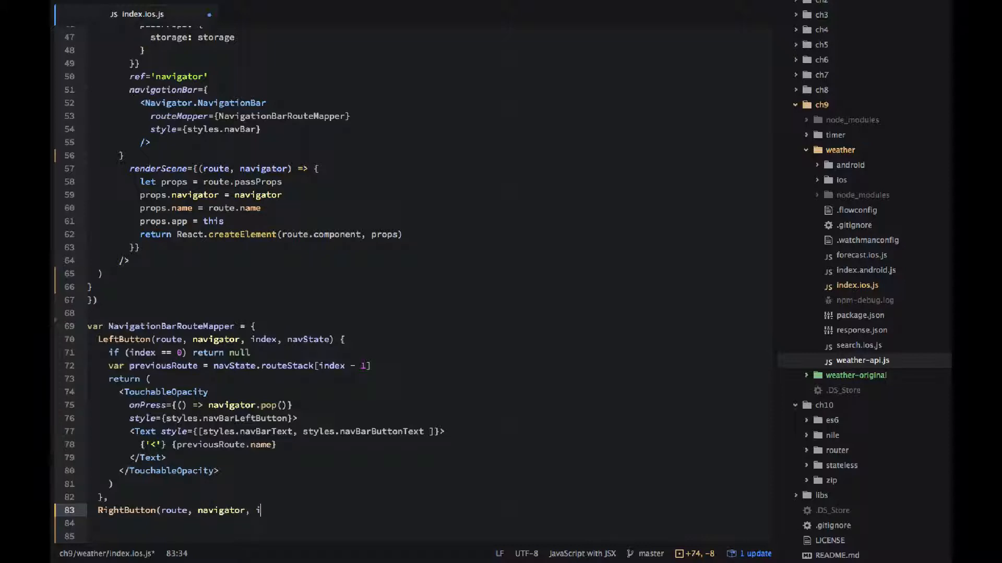
text(ndex, na)
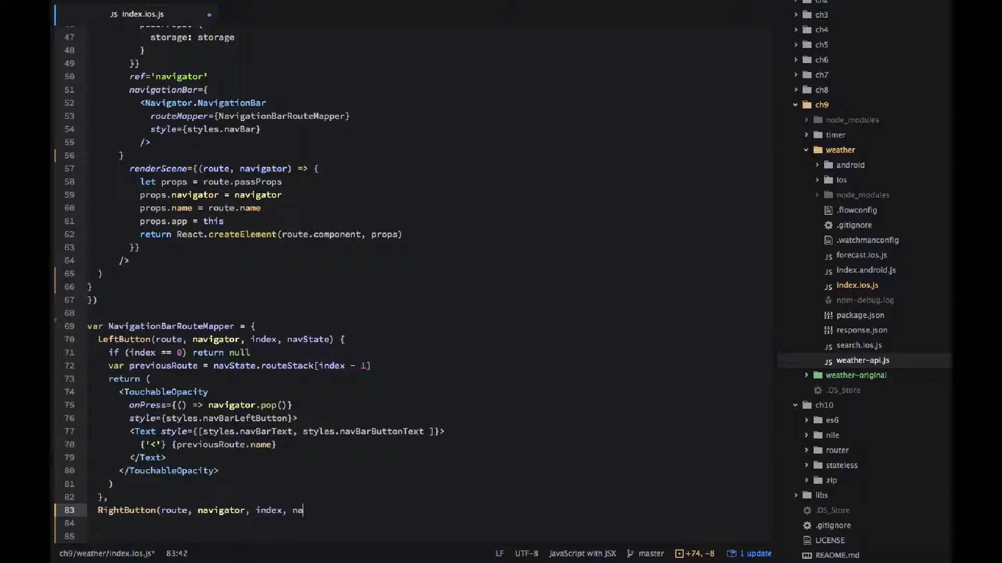
text(vState) {)
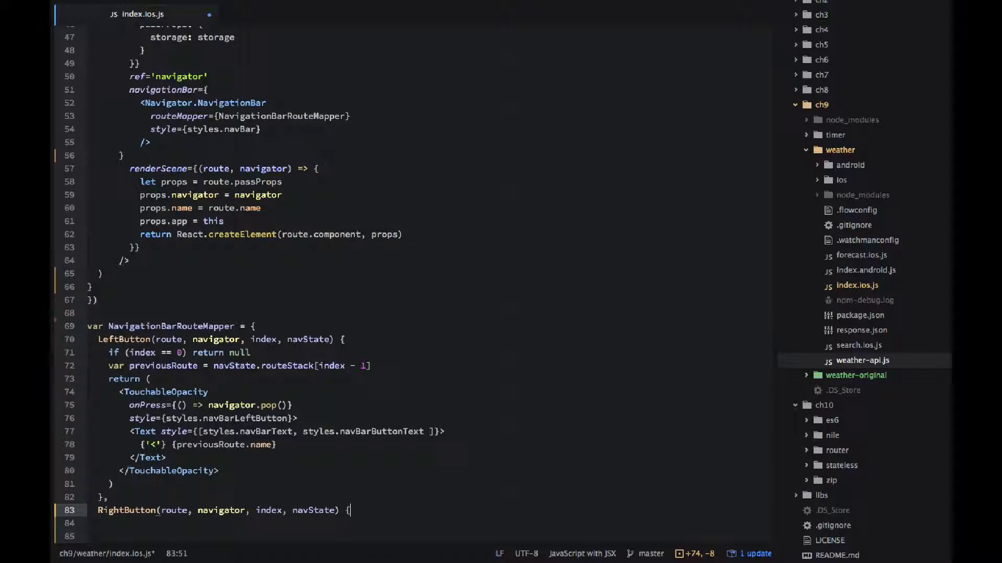
text(return ()
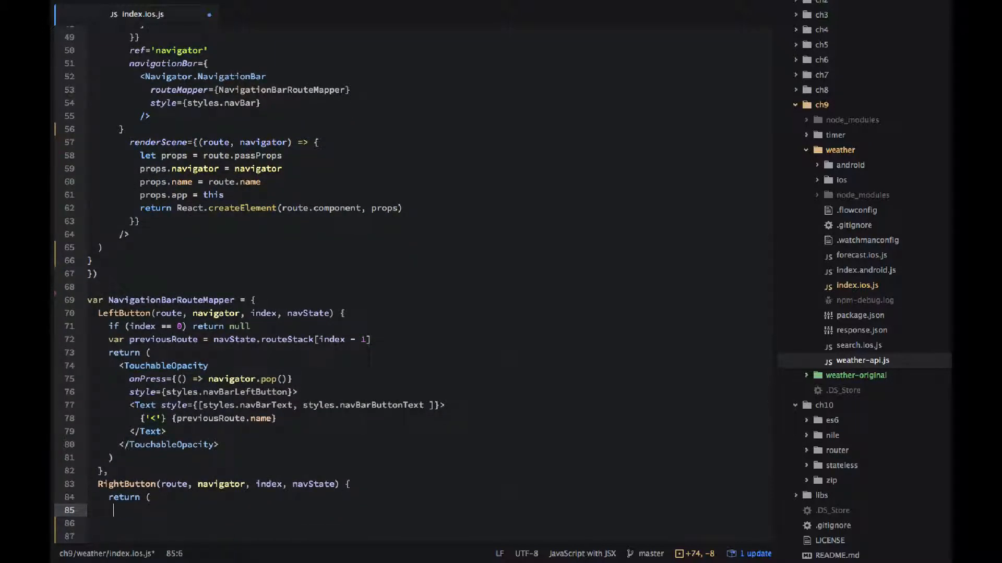
text(<View/>)
text(T)
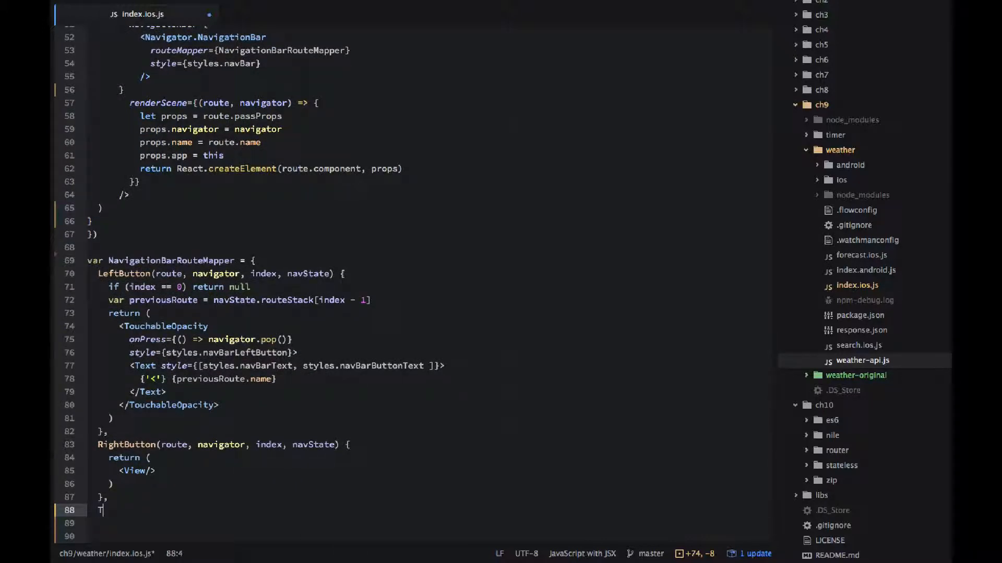
Step: Declare the Title(route, navigator, index, navState) method on the route mapper
text(itle(route,)
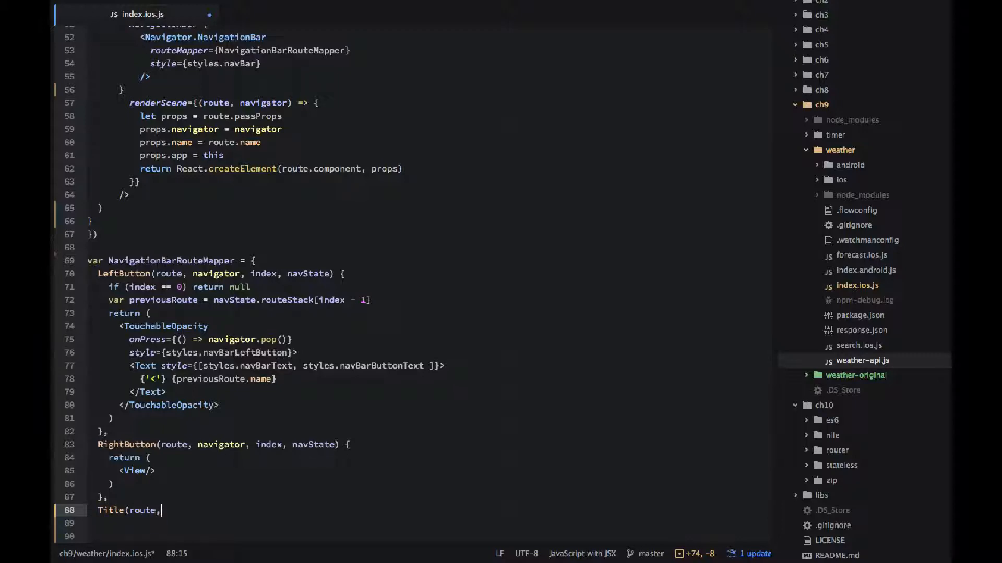
text(navigat)
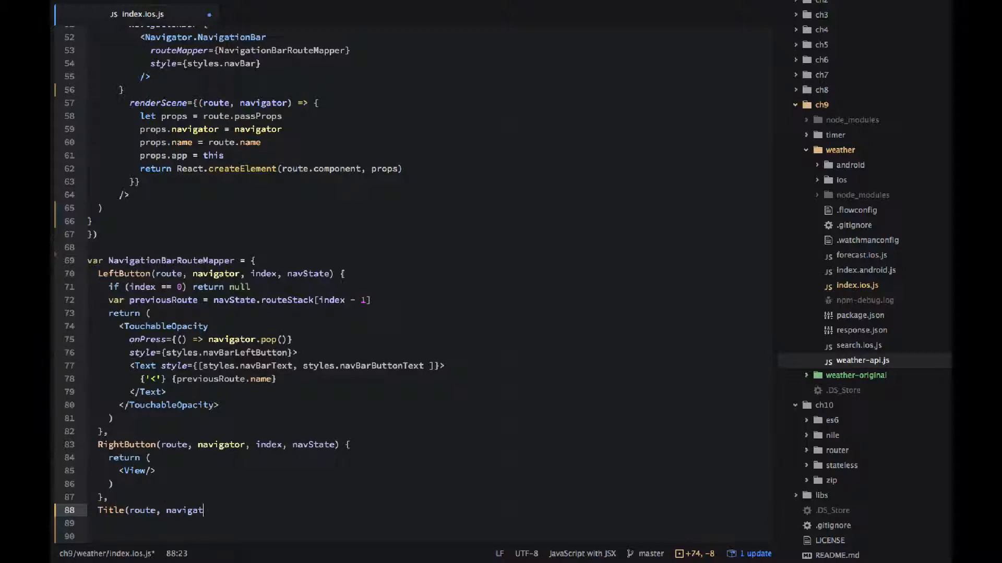
text(or, index, navState) {)
click(423, 523)
text(return ()
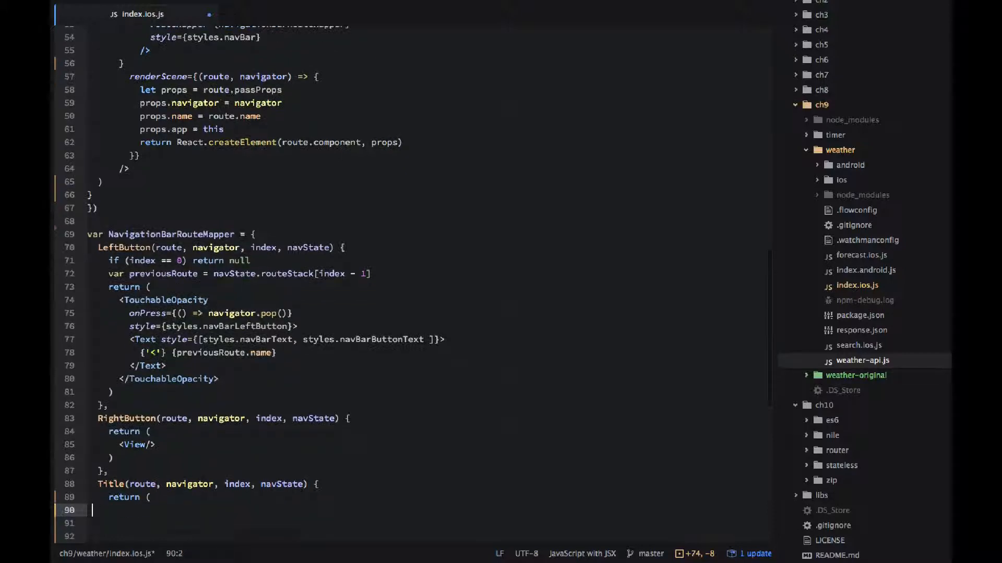
Step: Return a Text styled with styles.navBarText and styles.navBarTitleText showing {route.name}
text(<Tex)
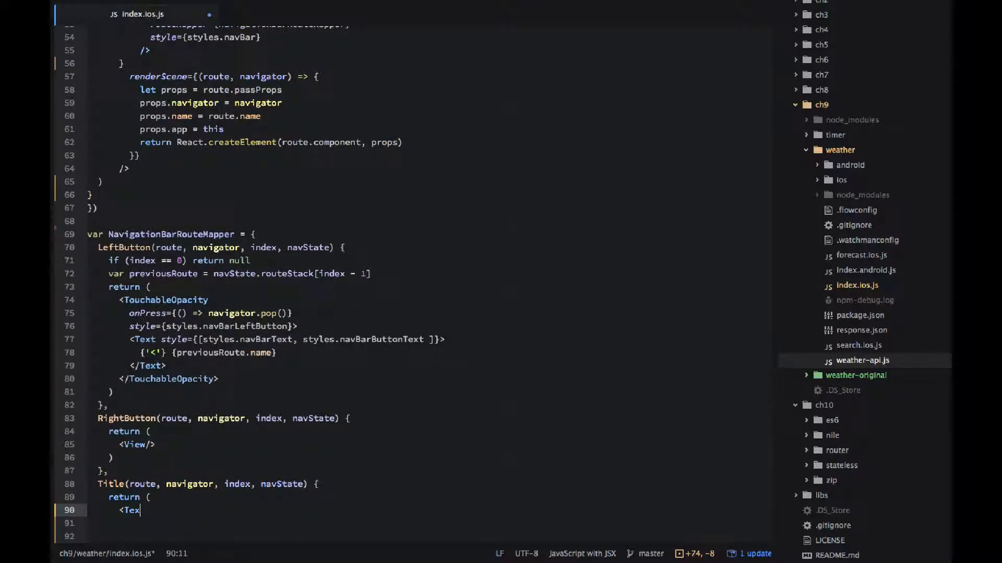
text(style=)
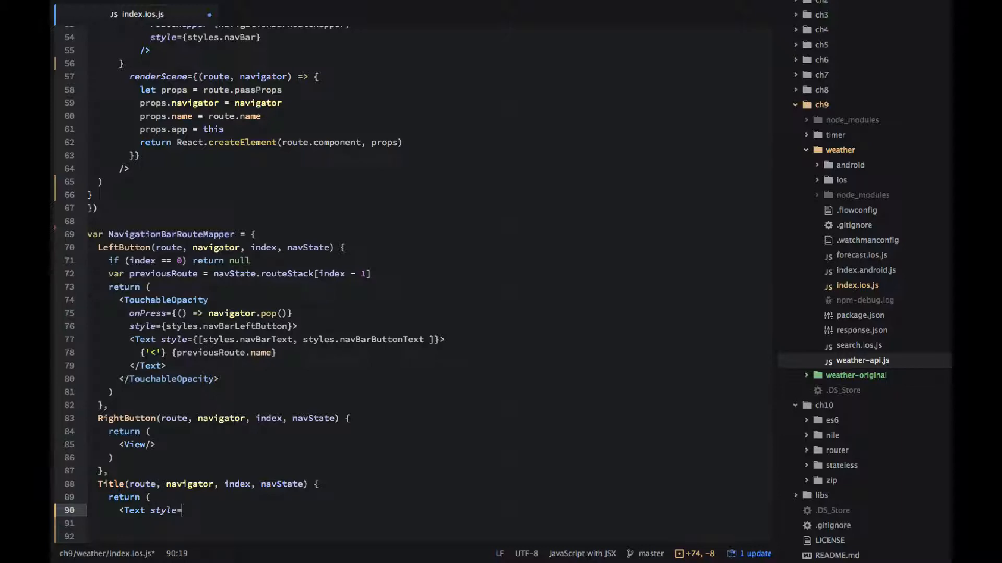
text({[styles)
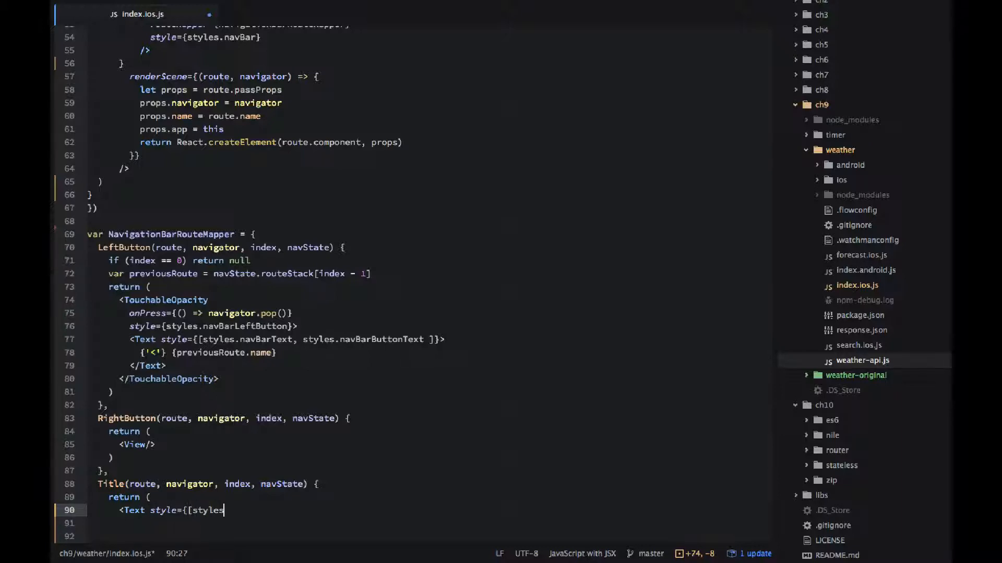
text(.navBarText, s)
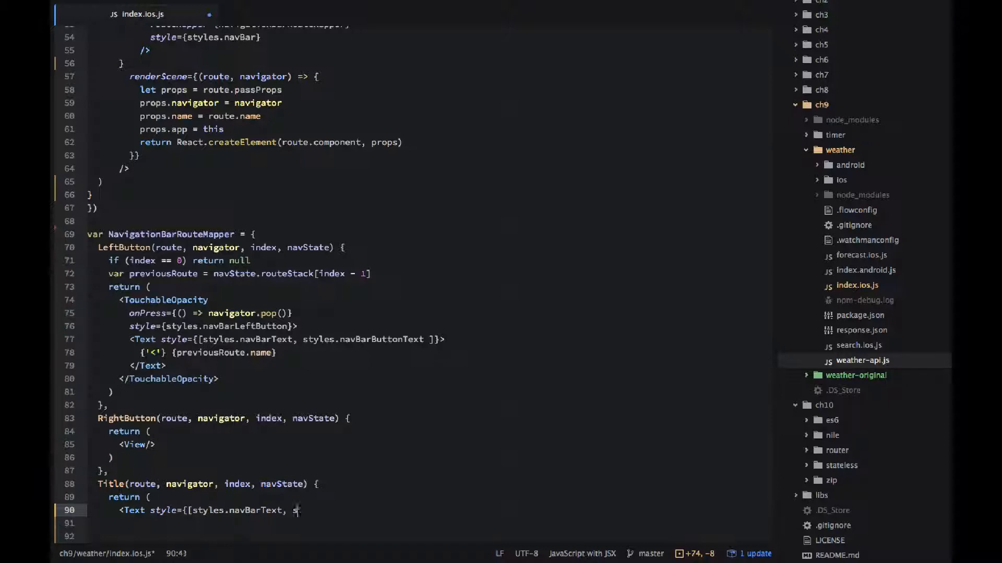
text(tyles.nav)
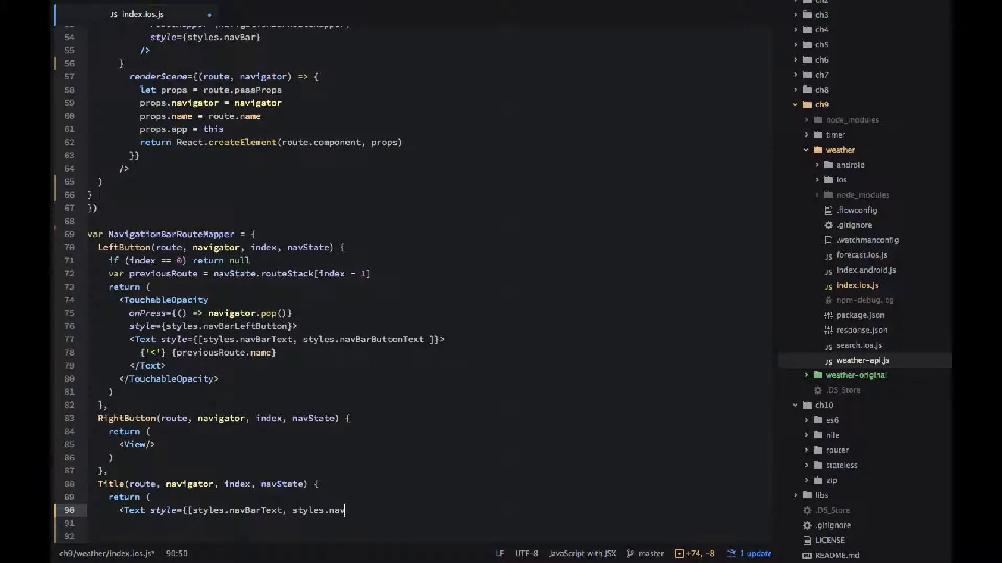
text(BarTitleText]}>)
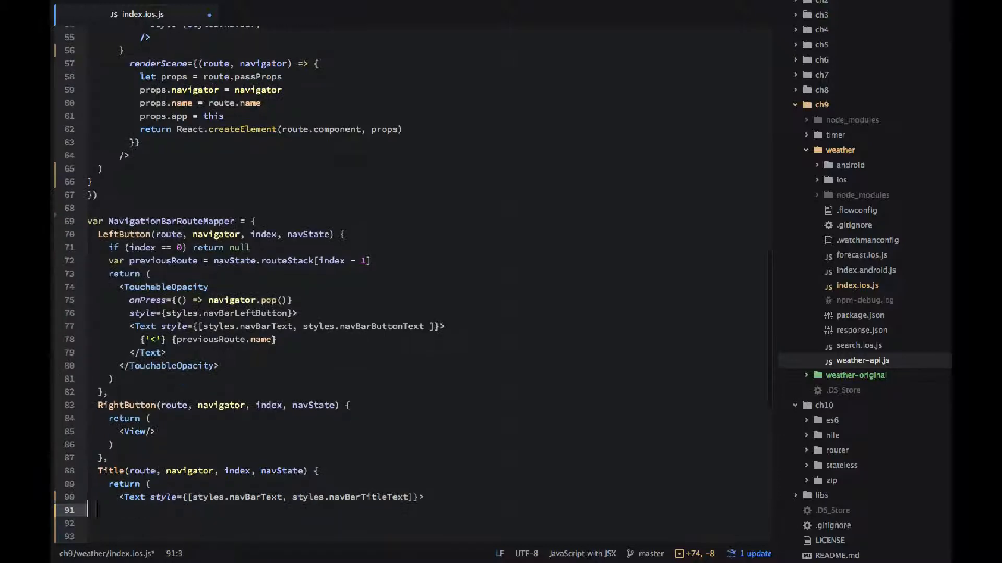
text({)
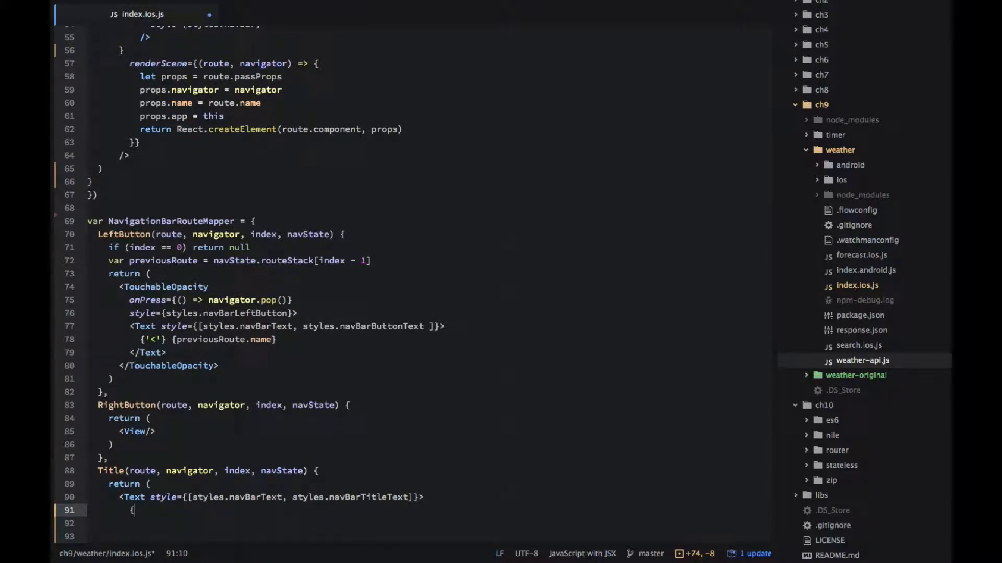
text(route.name)
click(238, 522)
text(</Text>)
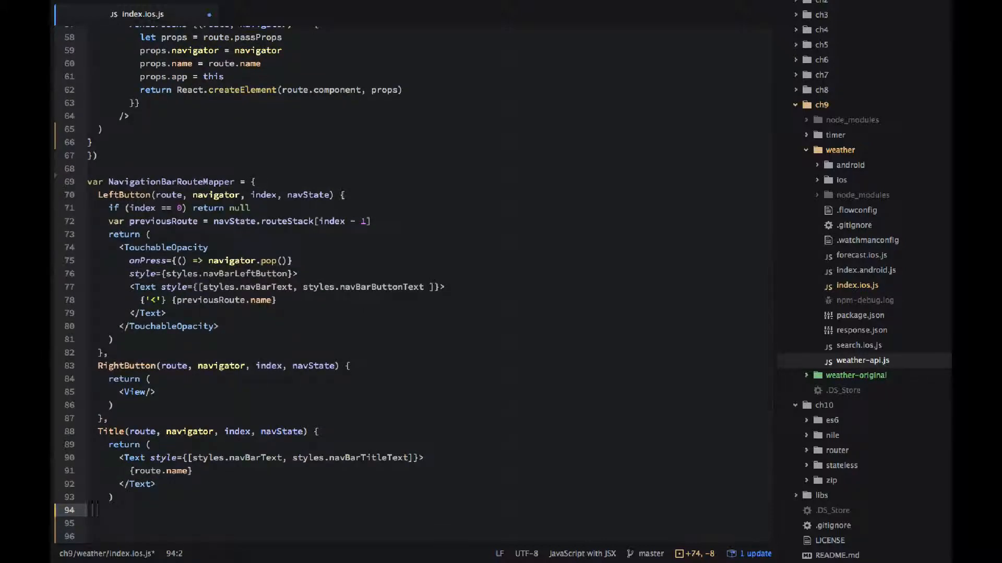
scroll(down, 3)
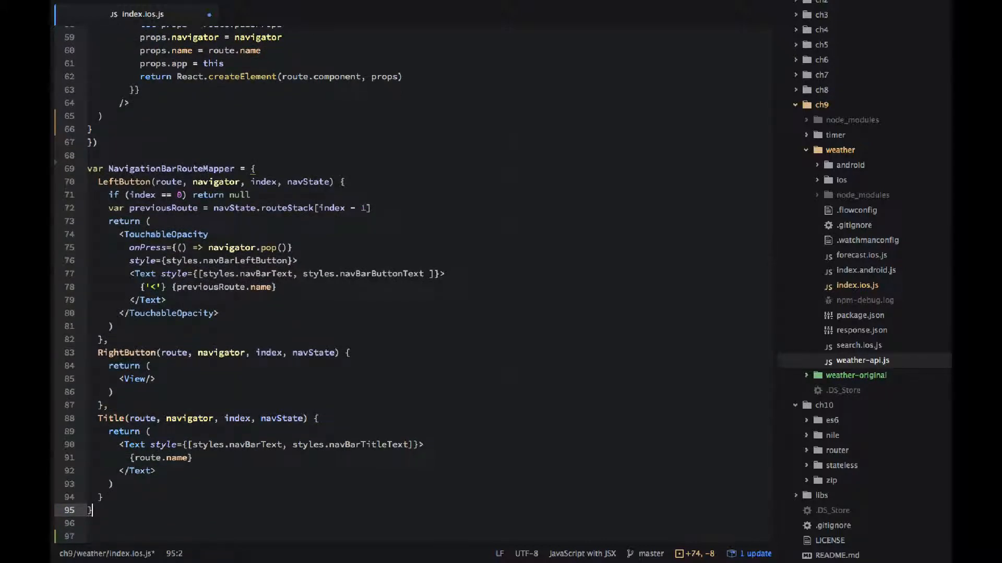
scroll(down, 3)
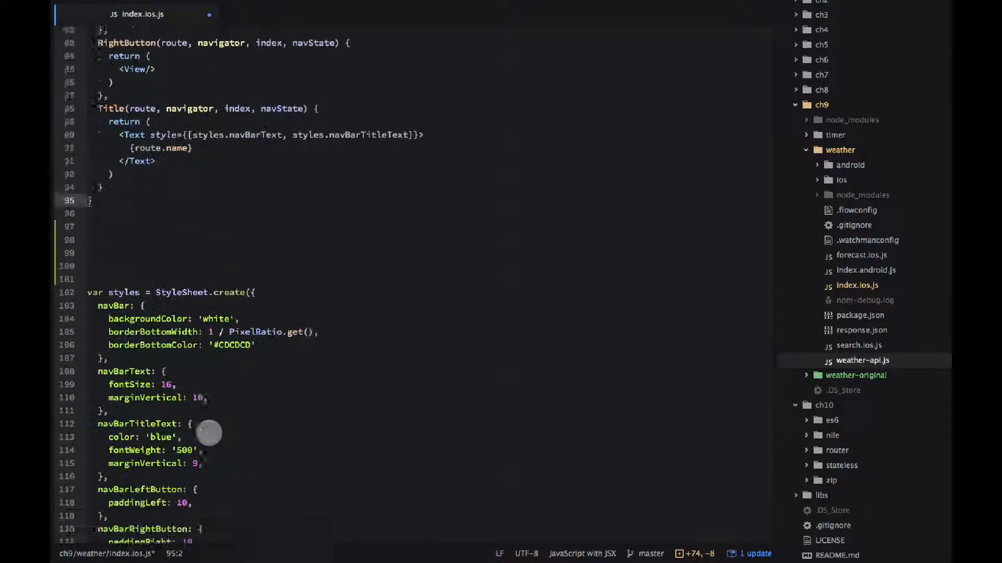
scroll(down, 3)
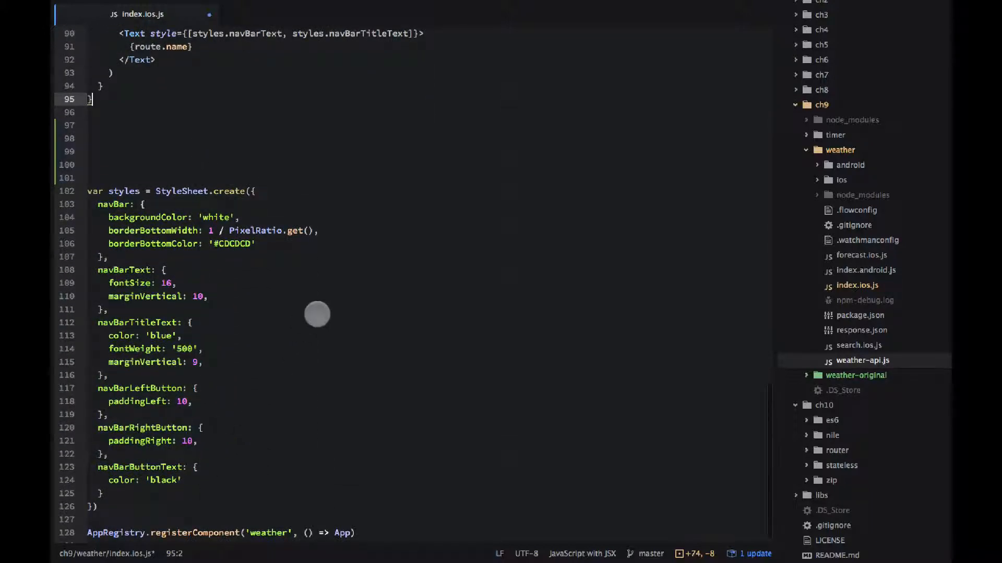
mouse_move(157, 190)
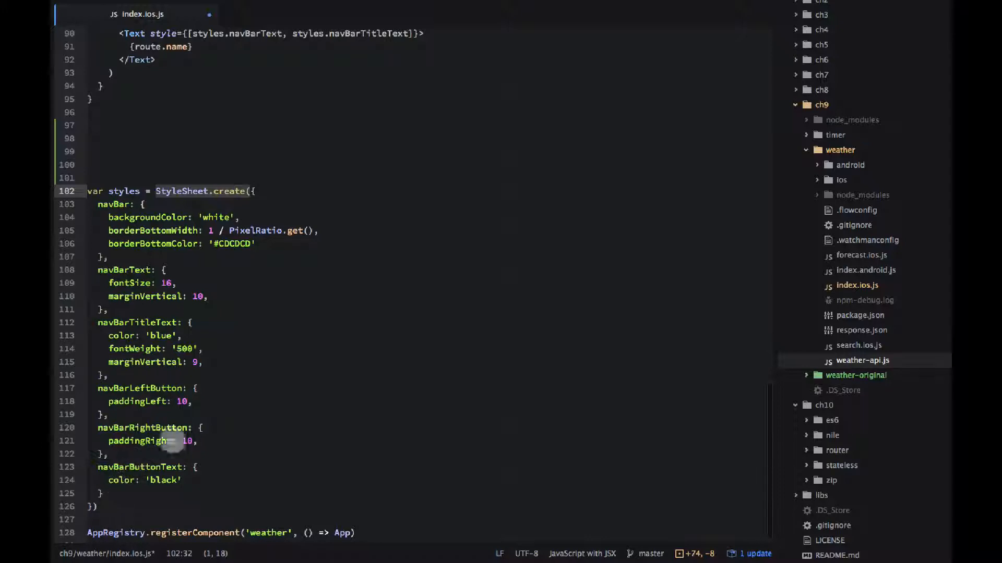
mouse_move(235, 452)
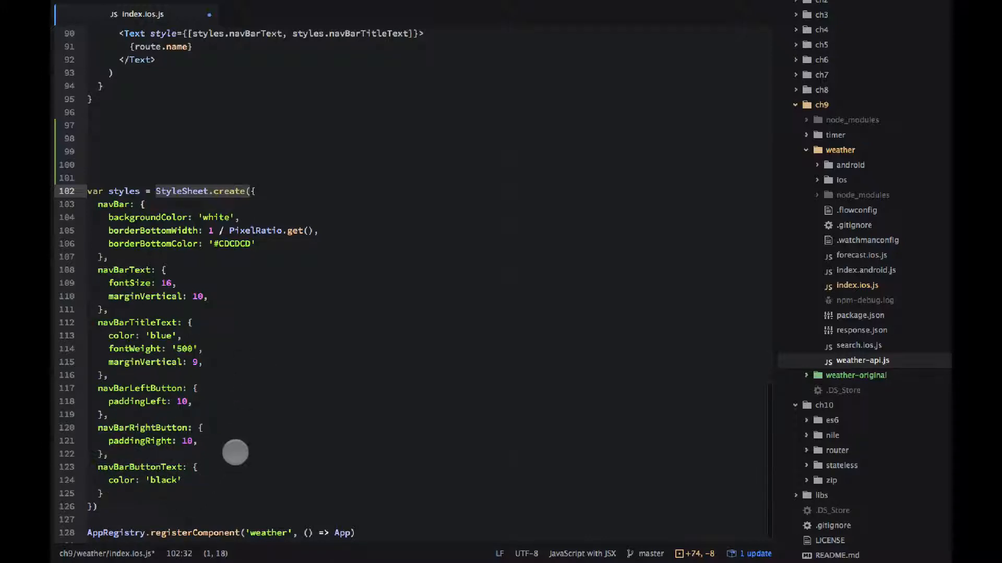
click(121, 480)
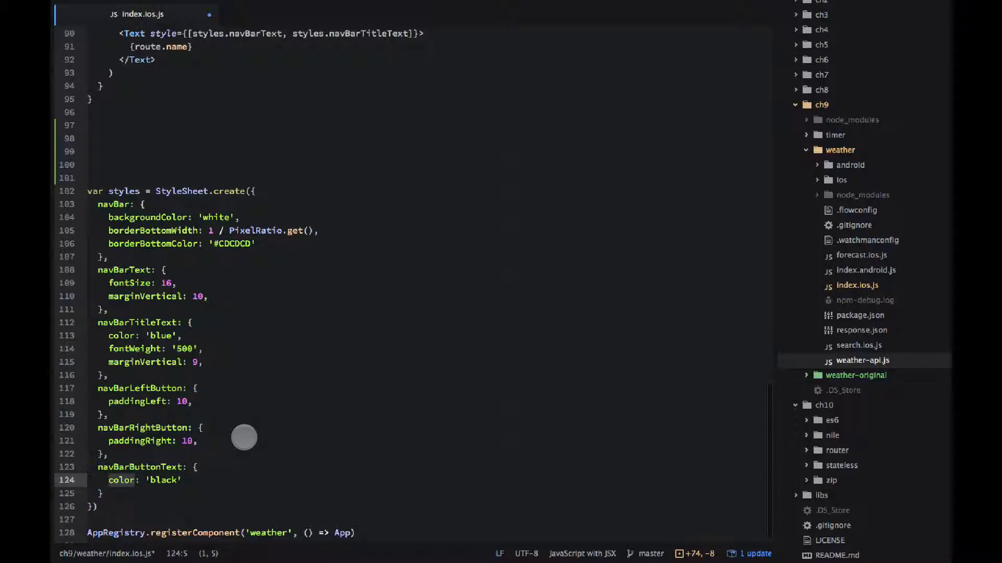
mouse_move(240, 410)
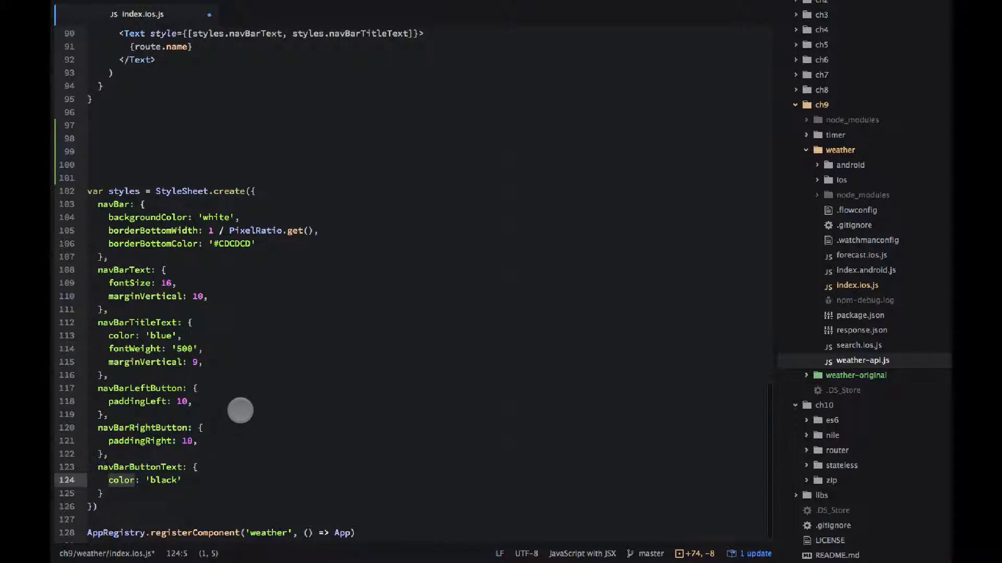
mouse_move(264, 330)
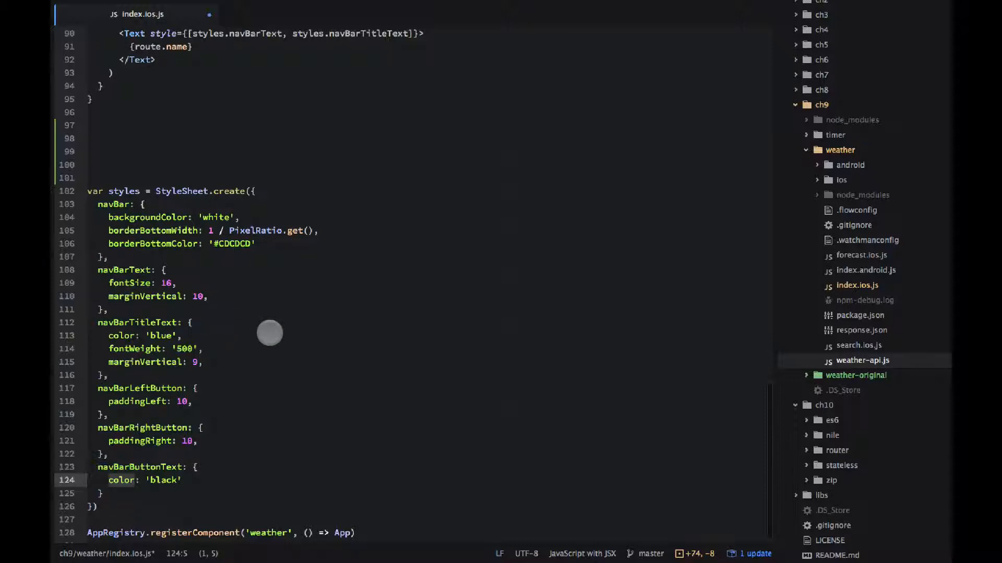
scroll(up, 3)
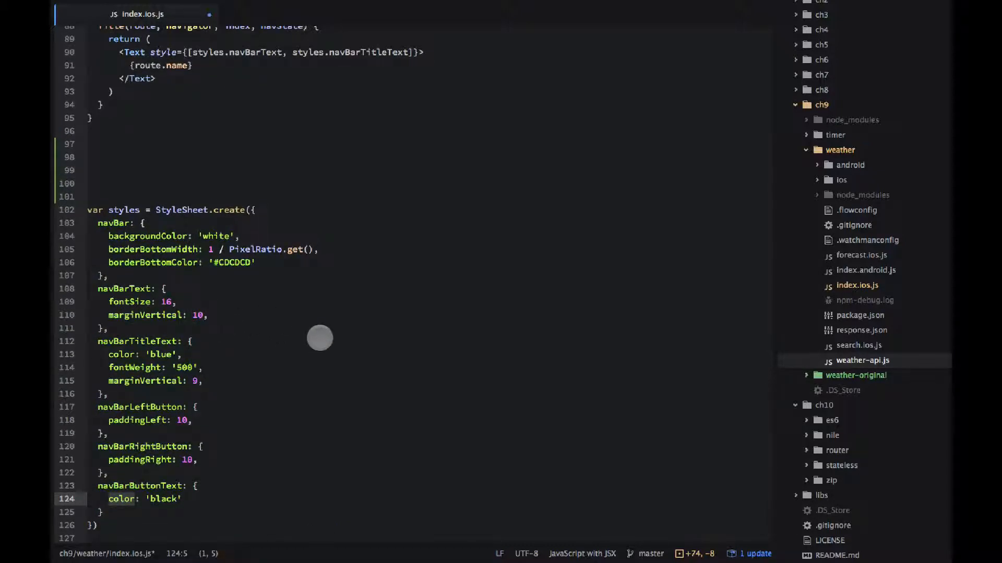
scroll(up, 3)
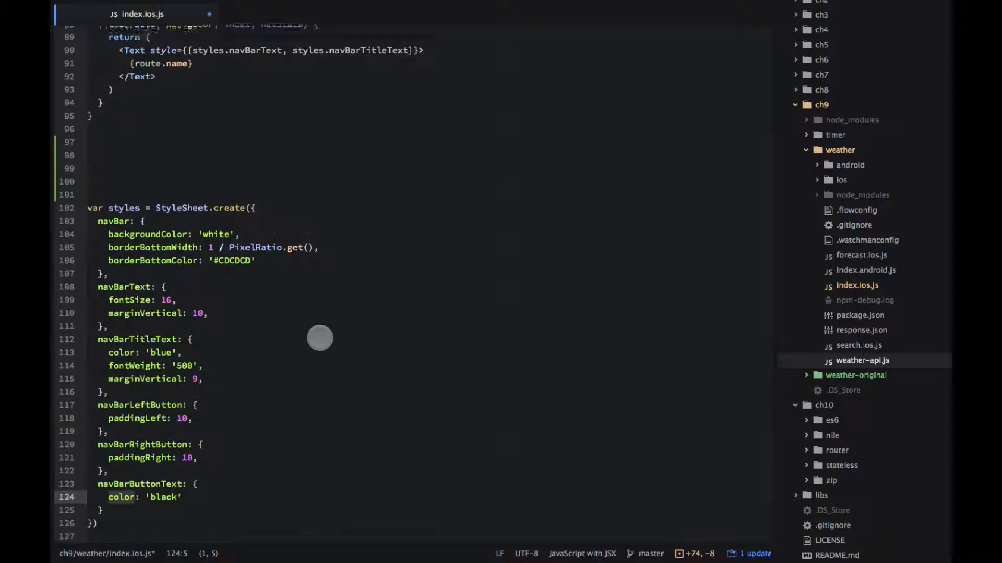
scroll(down, 3)
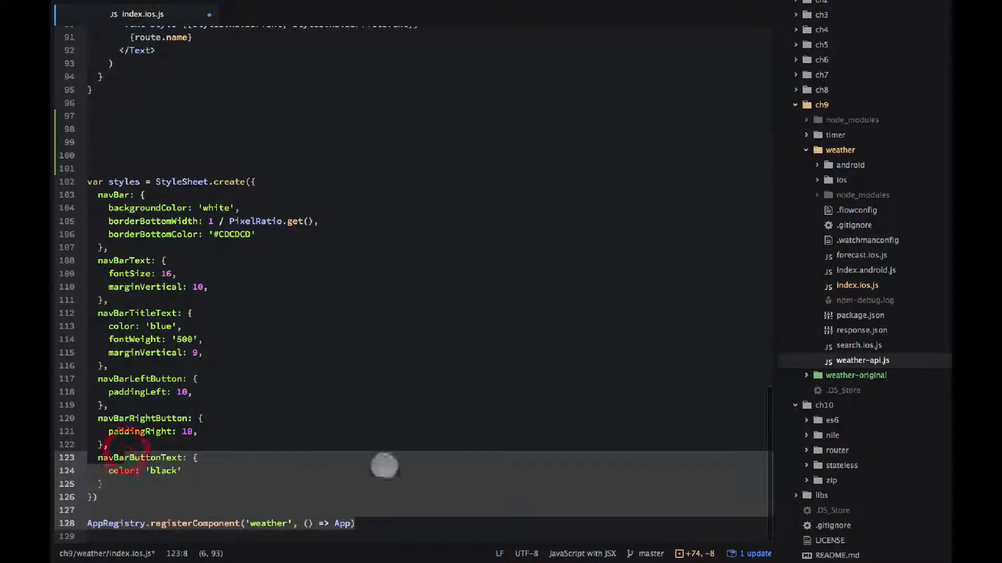
click(346, 523)
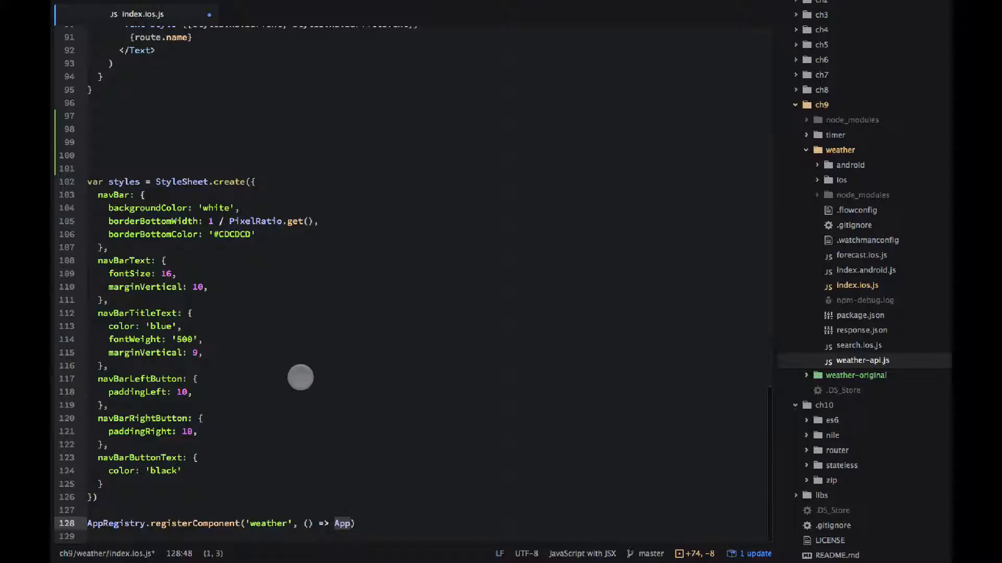
scroll(up, 3)
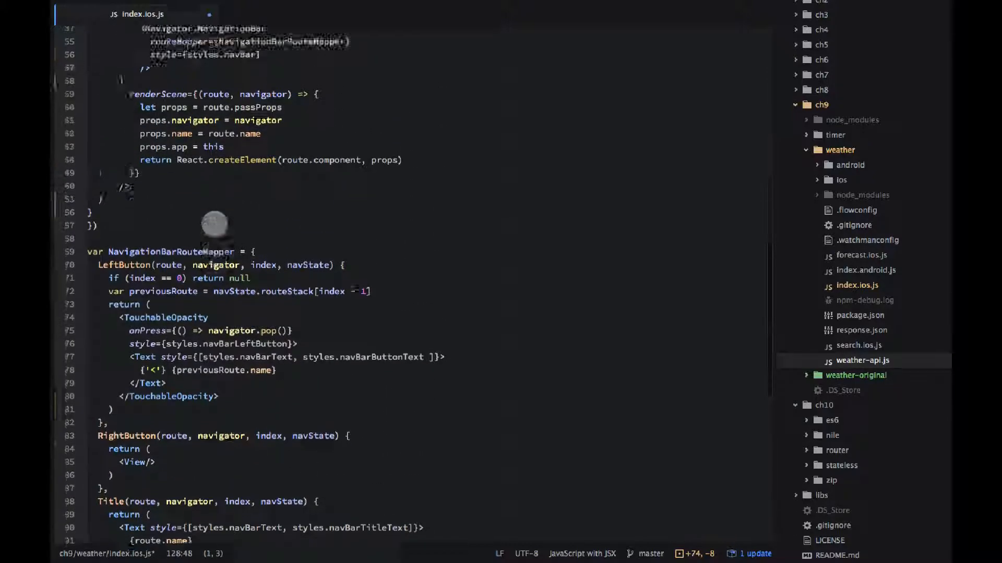
scroll(up, 3)
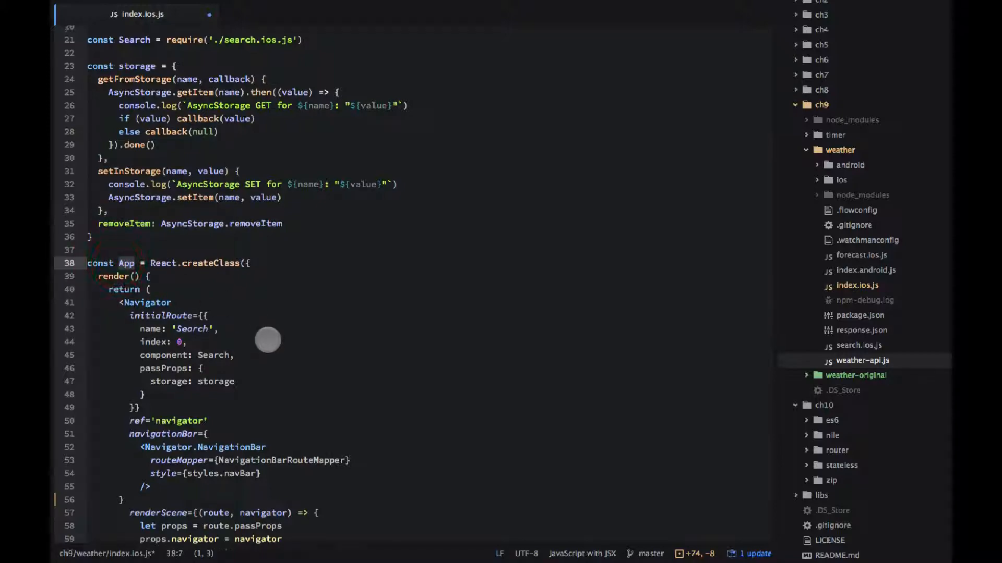
scroll(down, 3)
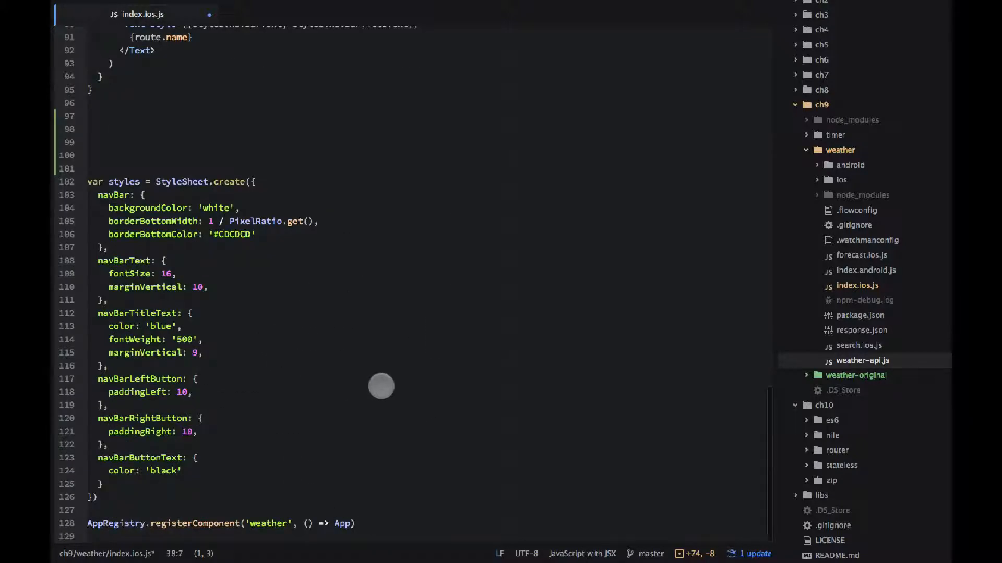
mouse_move(157, 133)
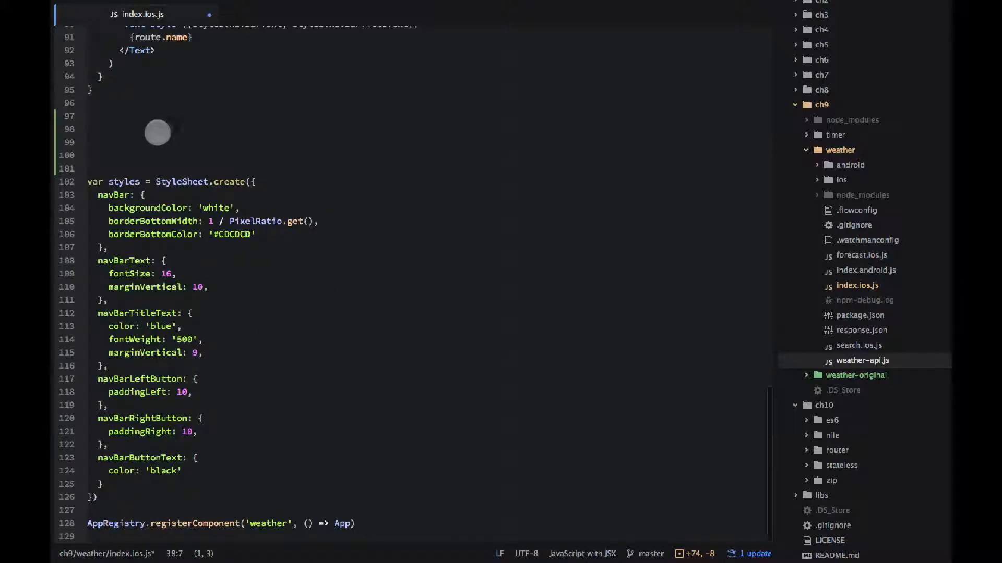